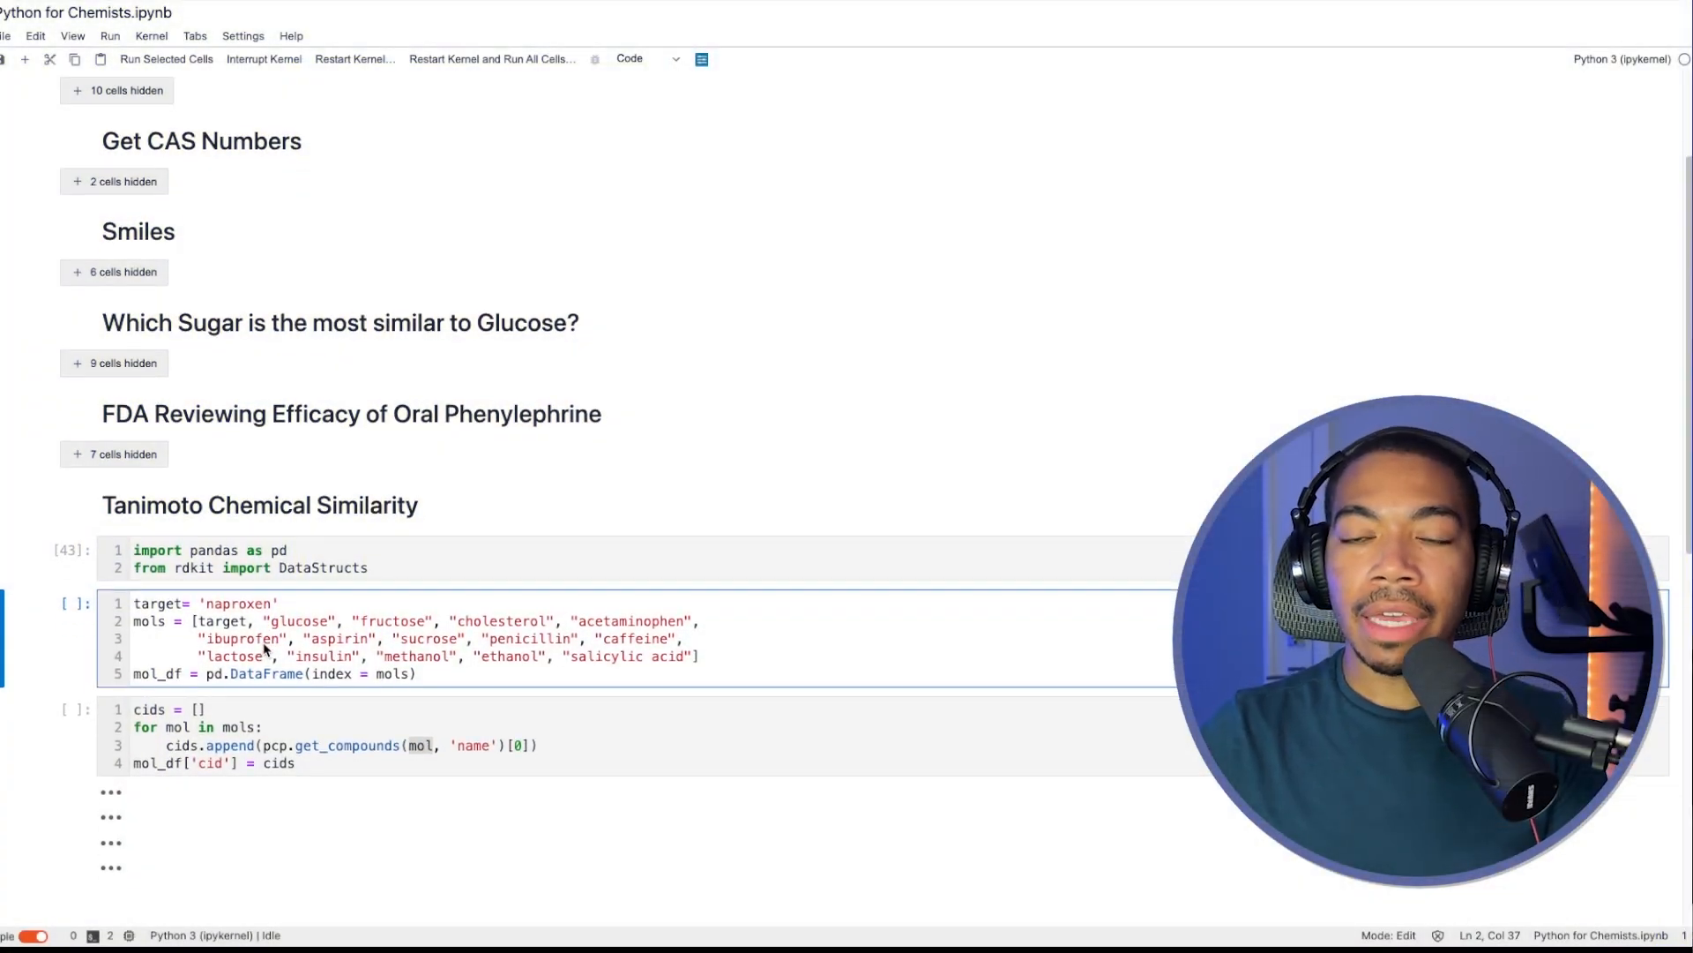
pyautogui.moveTo(211, 606)
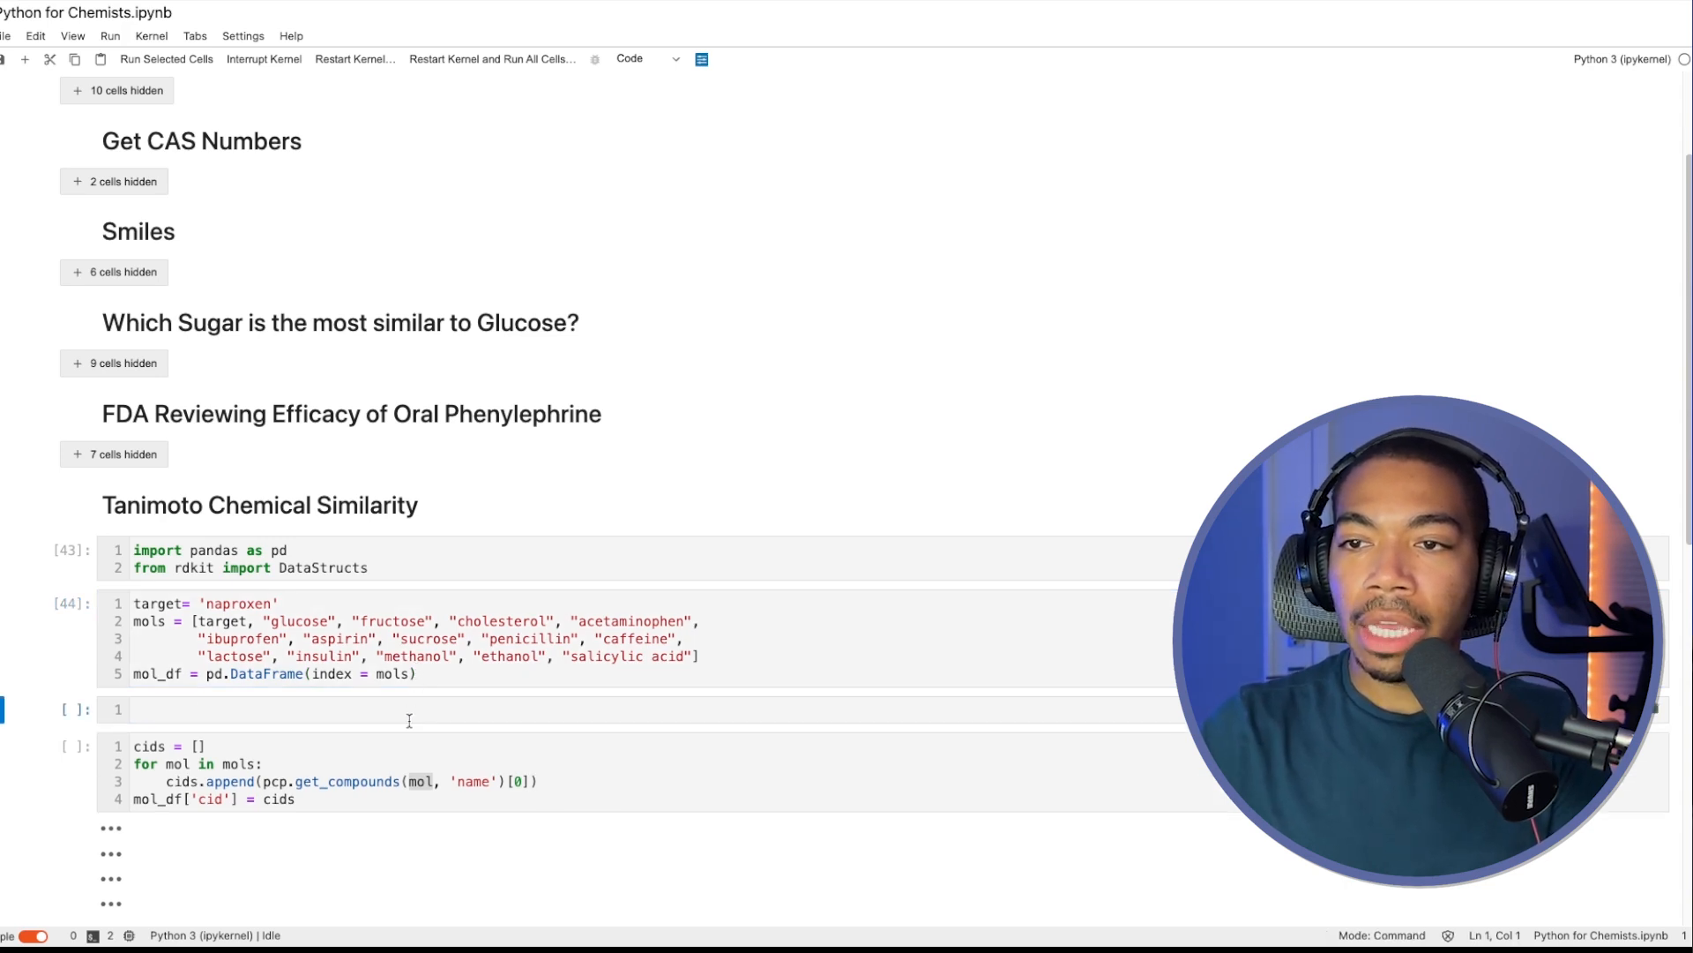
# Step: Display mol_df's molecule names and run the loop fetching each molecule's PubChem CID
pyautogui.write('mol_df')
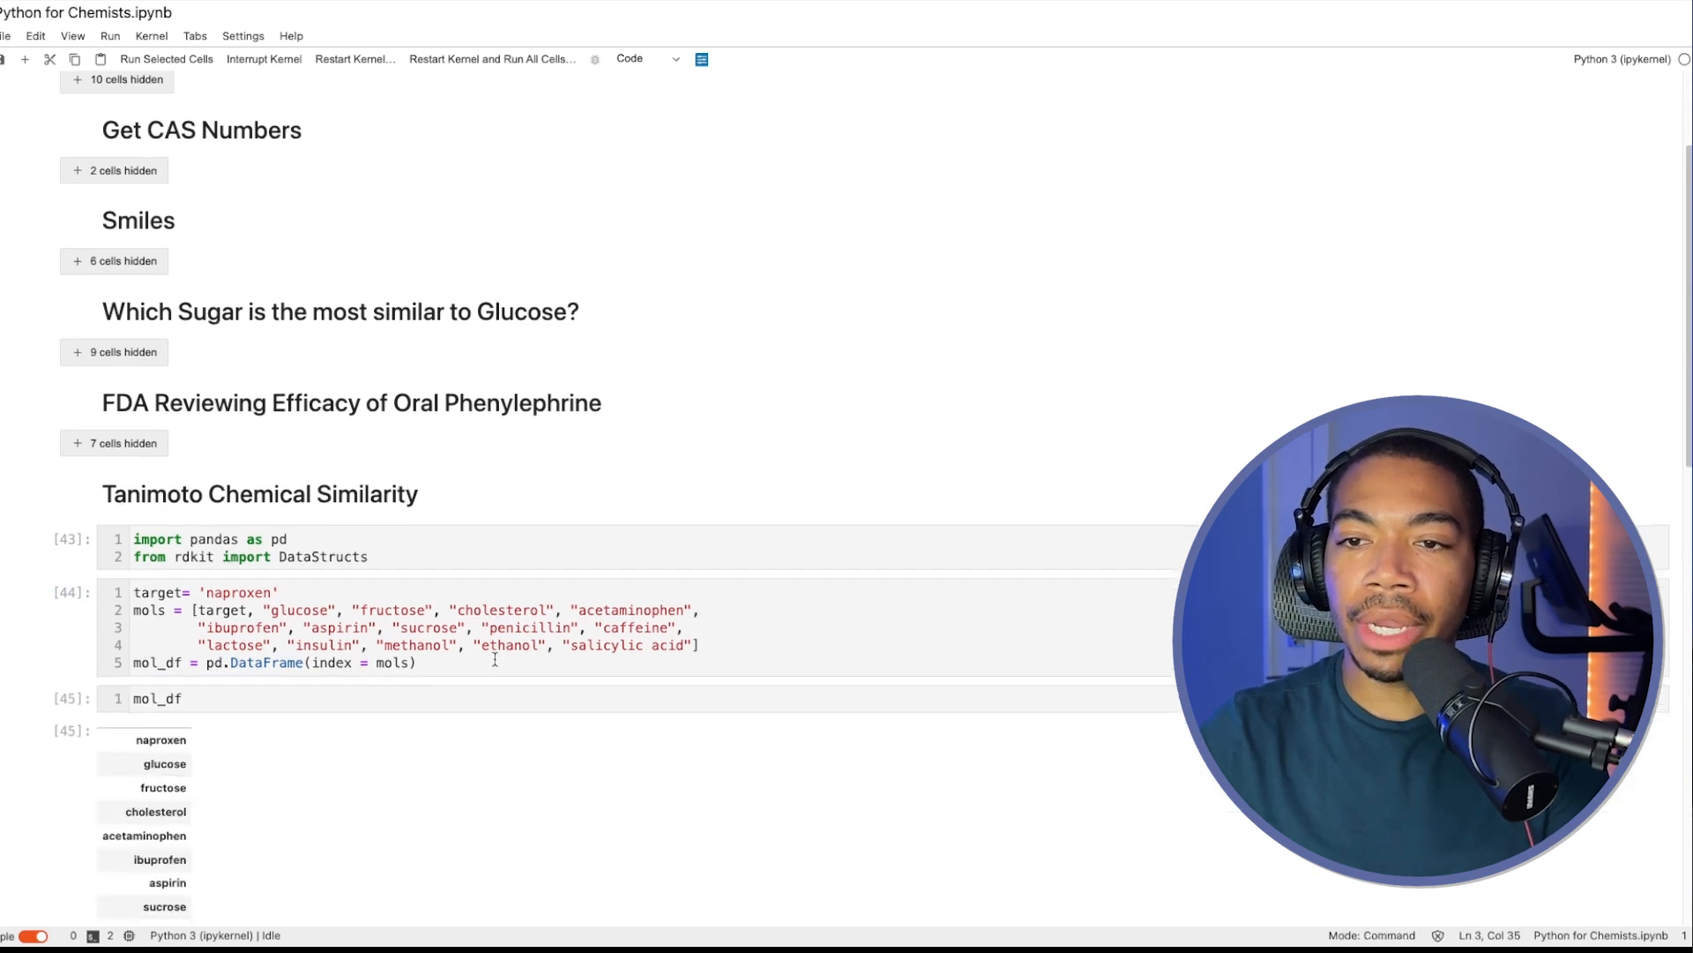
pyautogui.scroll(-3)
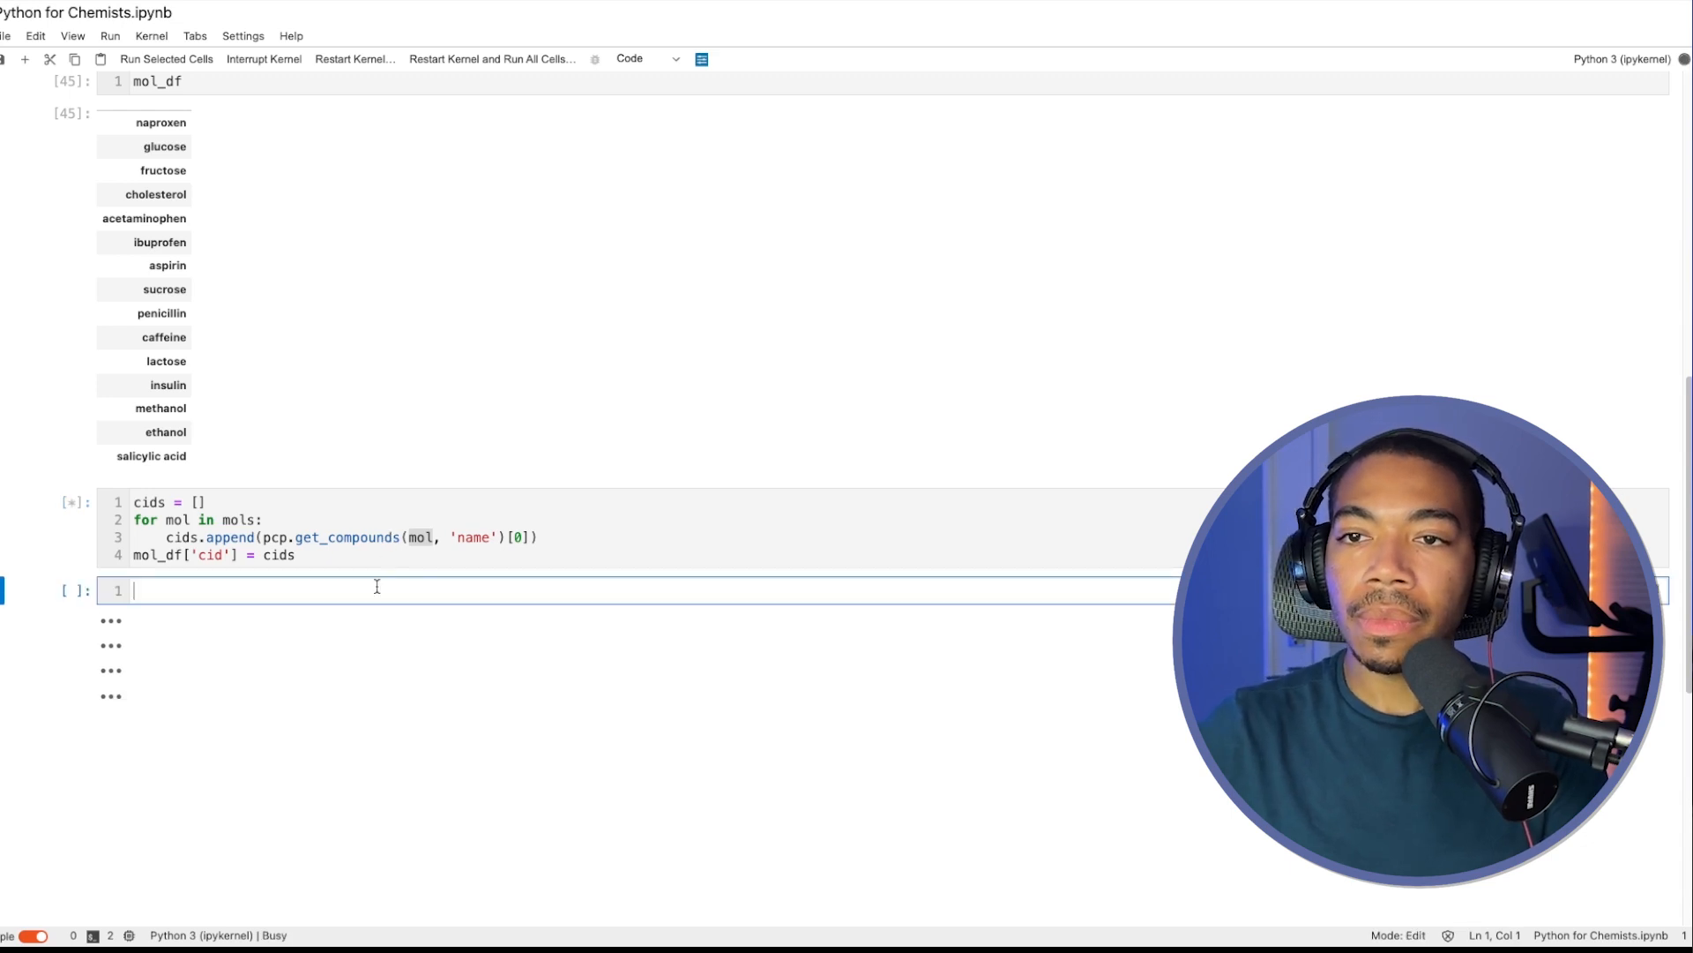
# Step: View mol_df with its PubChem cid column, then draft the RDKit get_fingerprint function cell
pyautogui.write('mol_df')
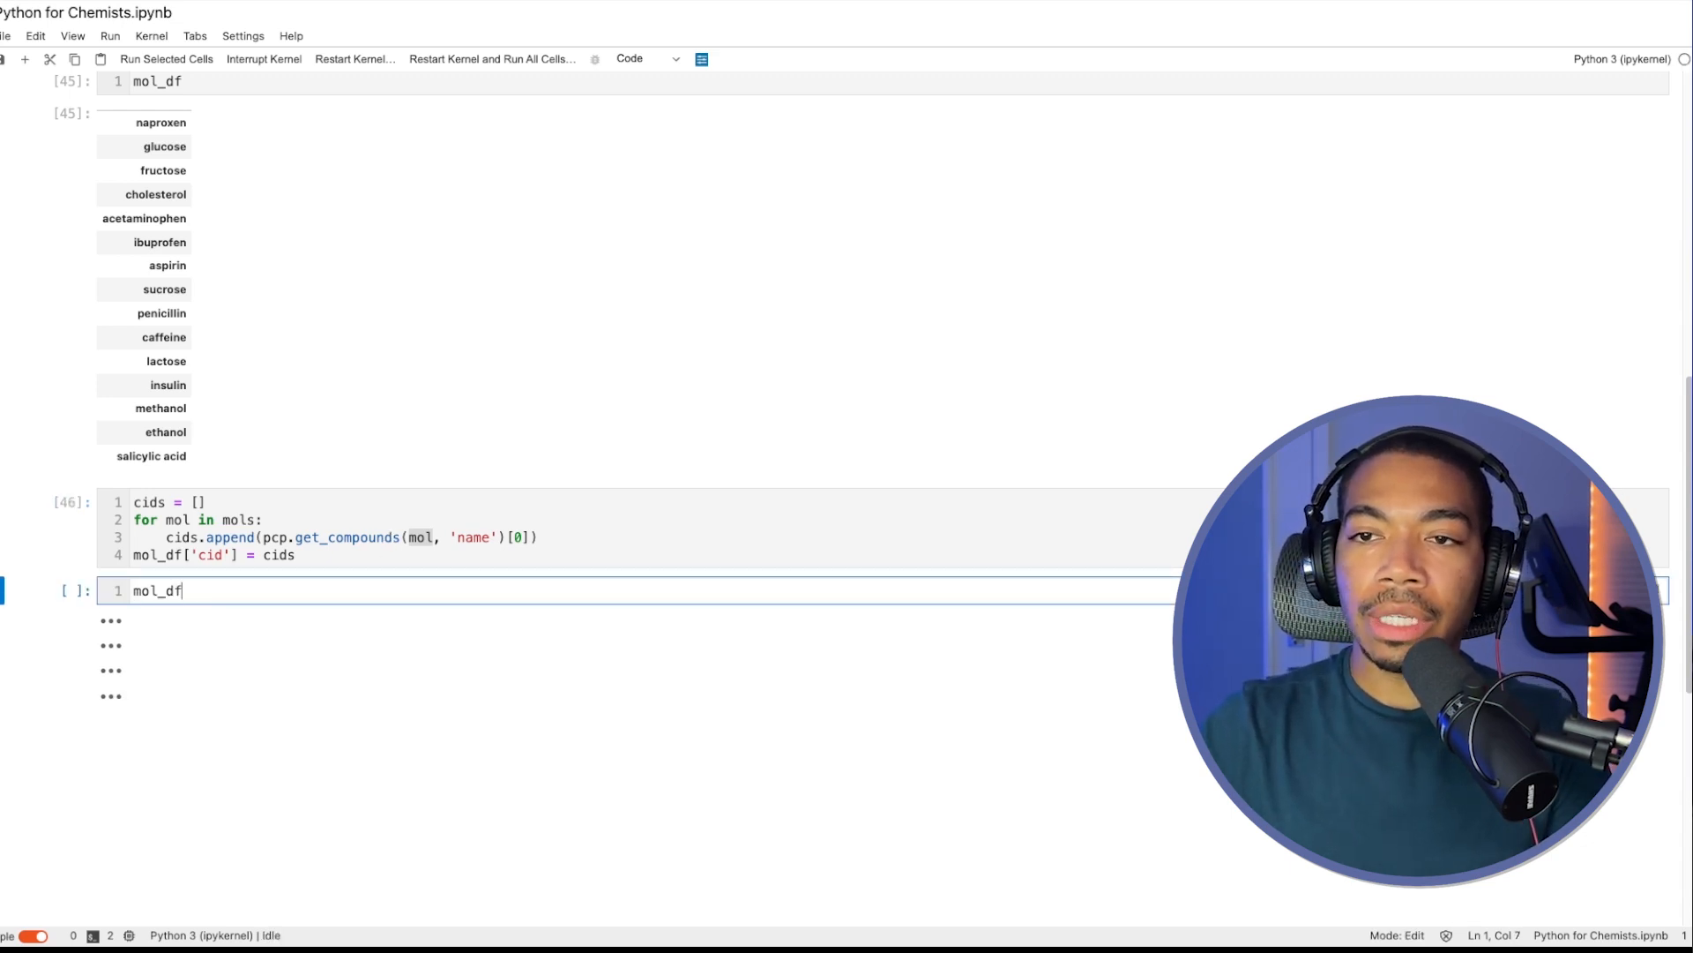
pyautogui.press('shift+enter')
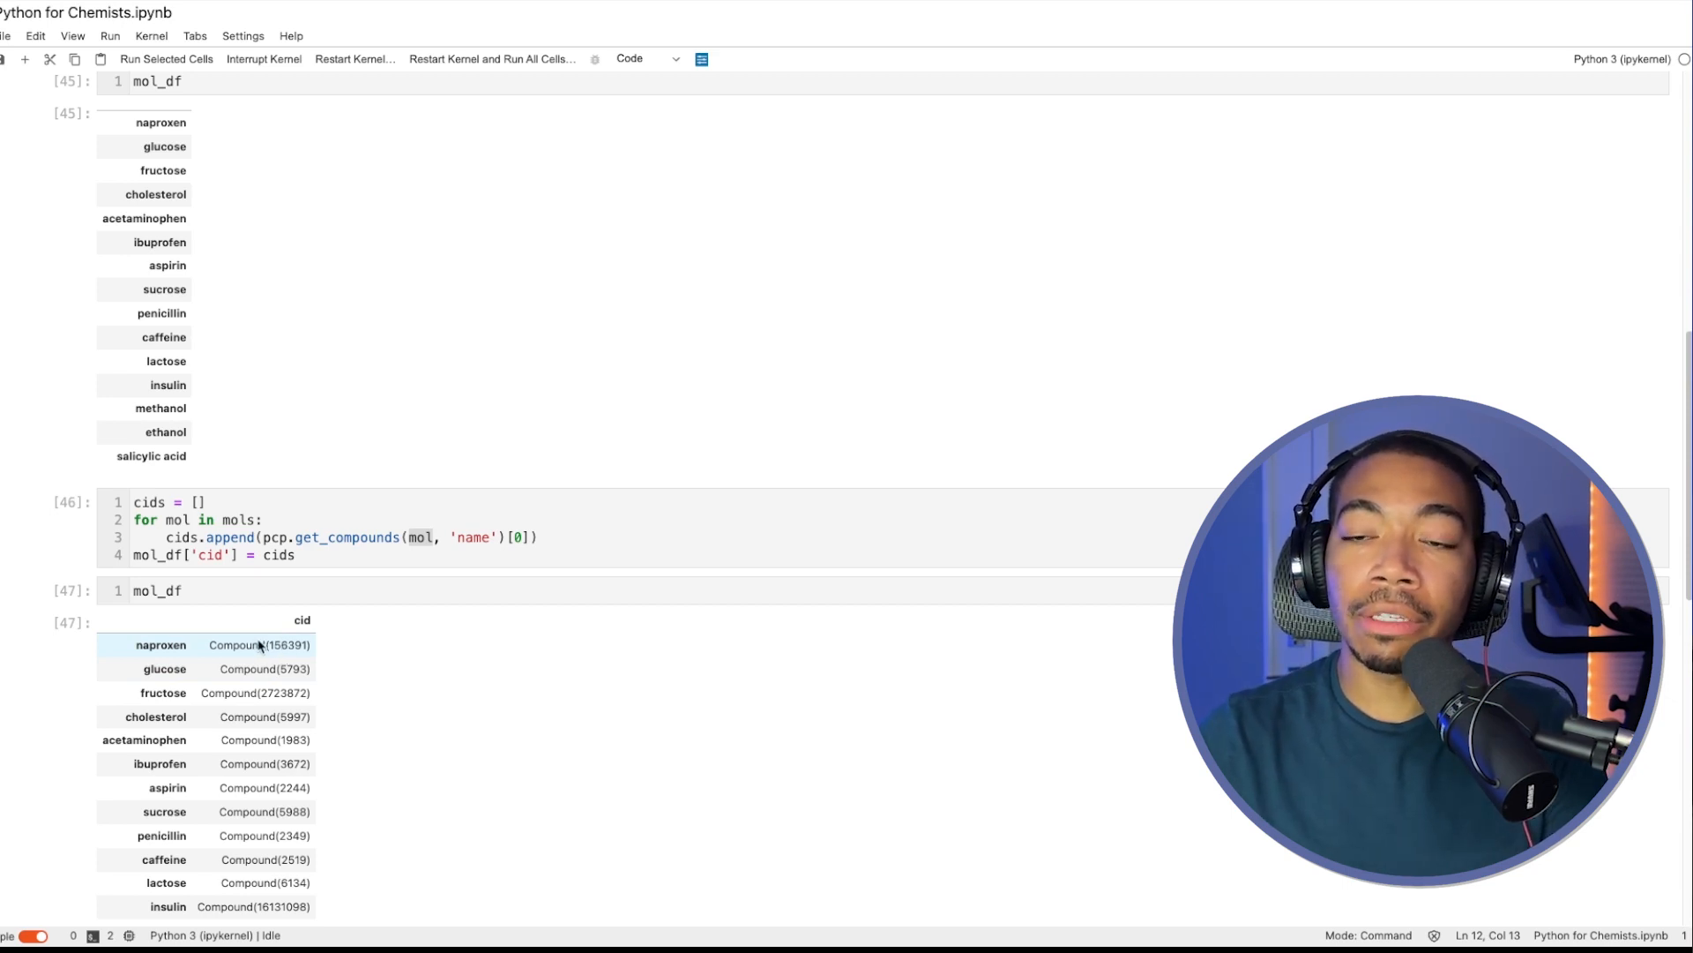
pyautogui.scroll(-3)
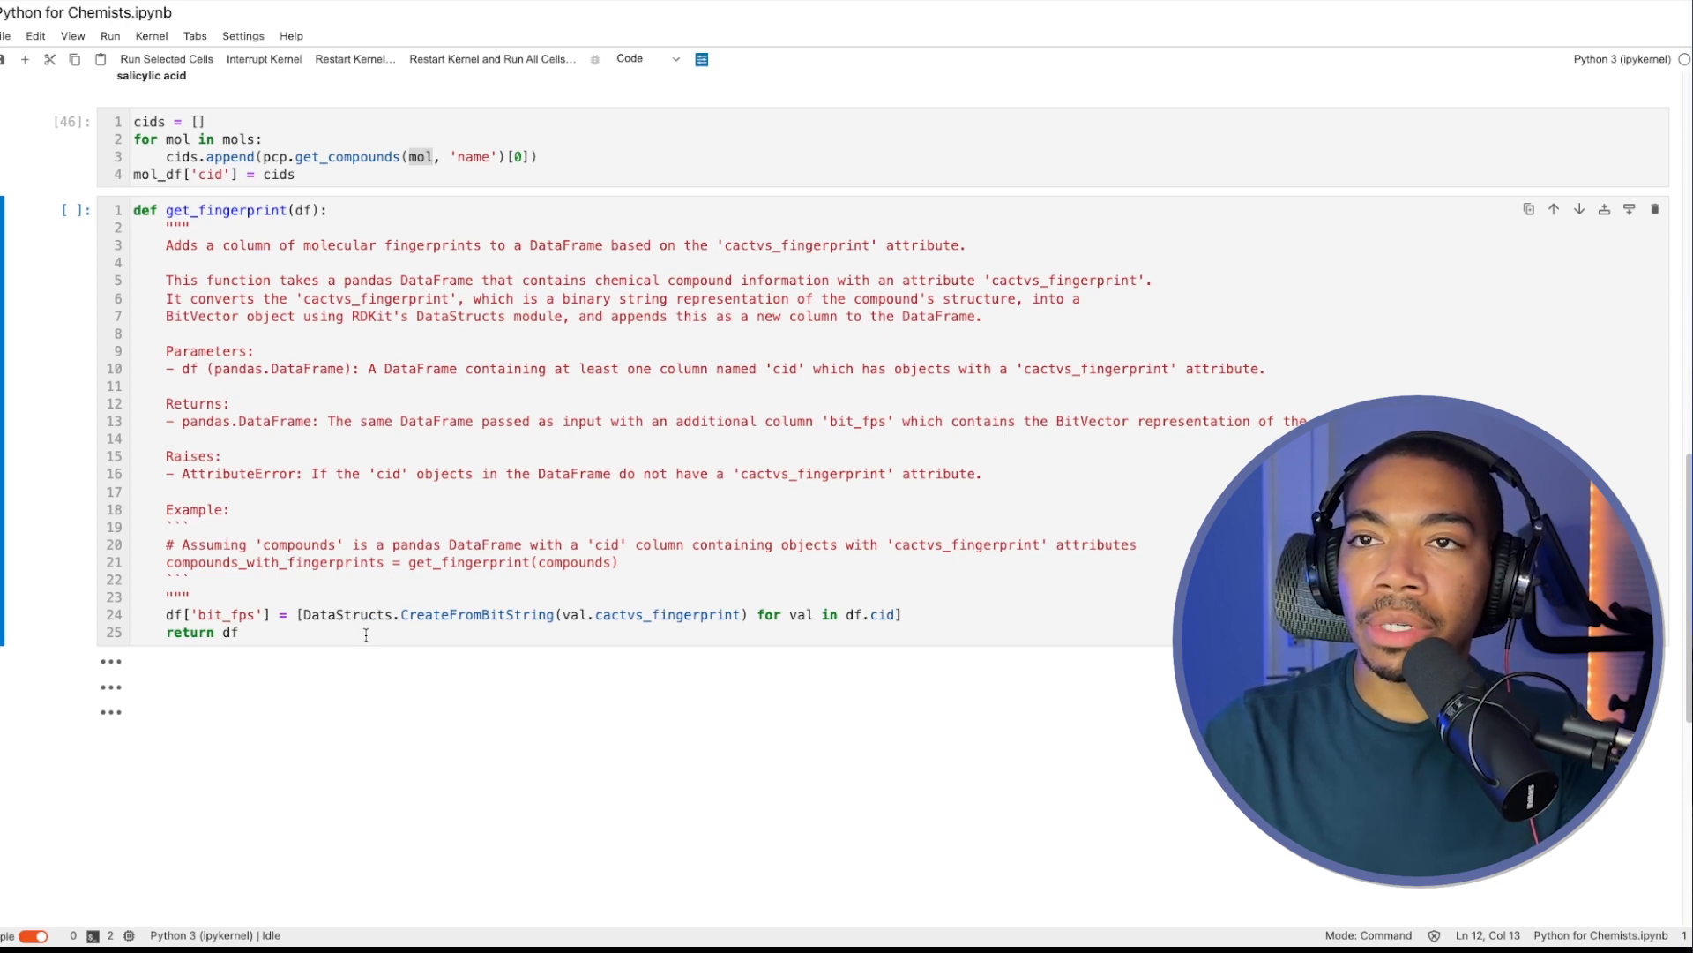
# Step: Run get_fingerprint and pipe mol_df through it, adding the bit_fps fingerprint column
pyautogui.scroll(3)
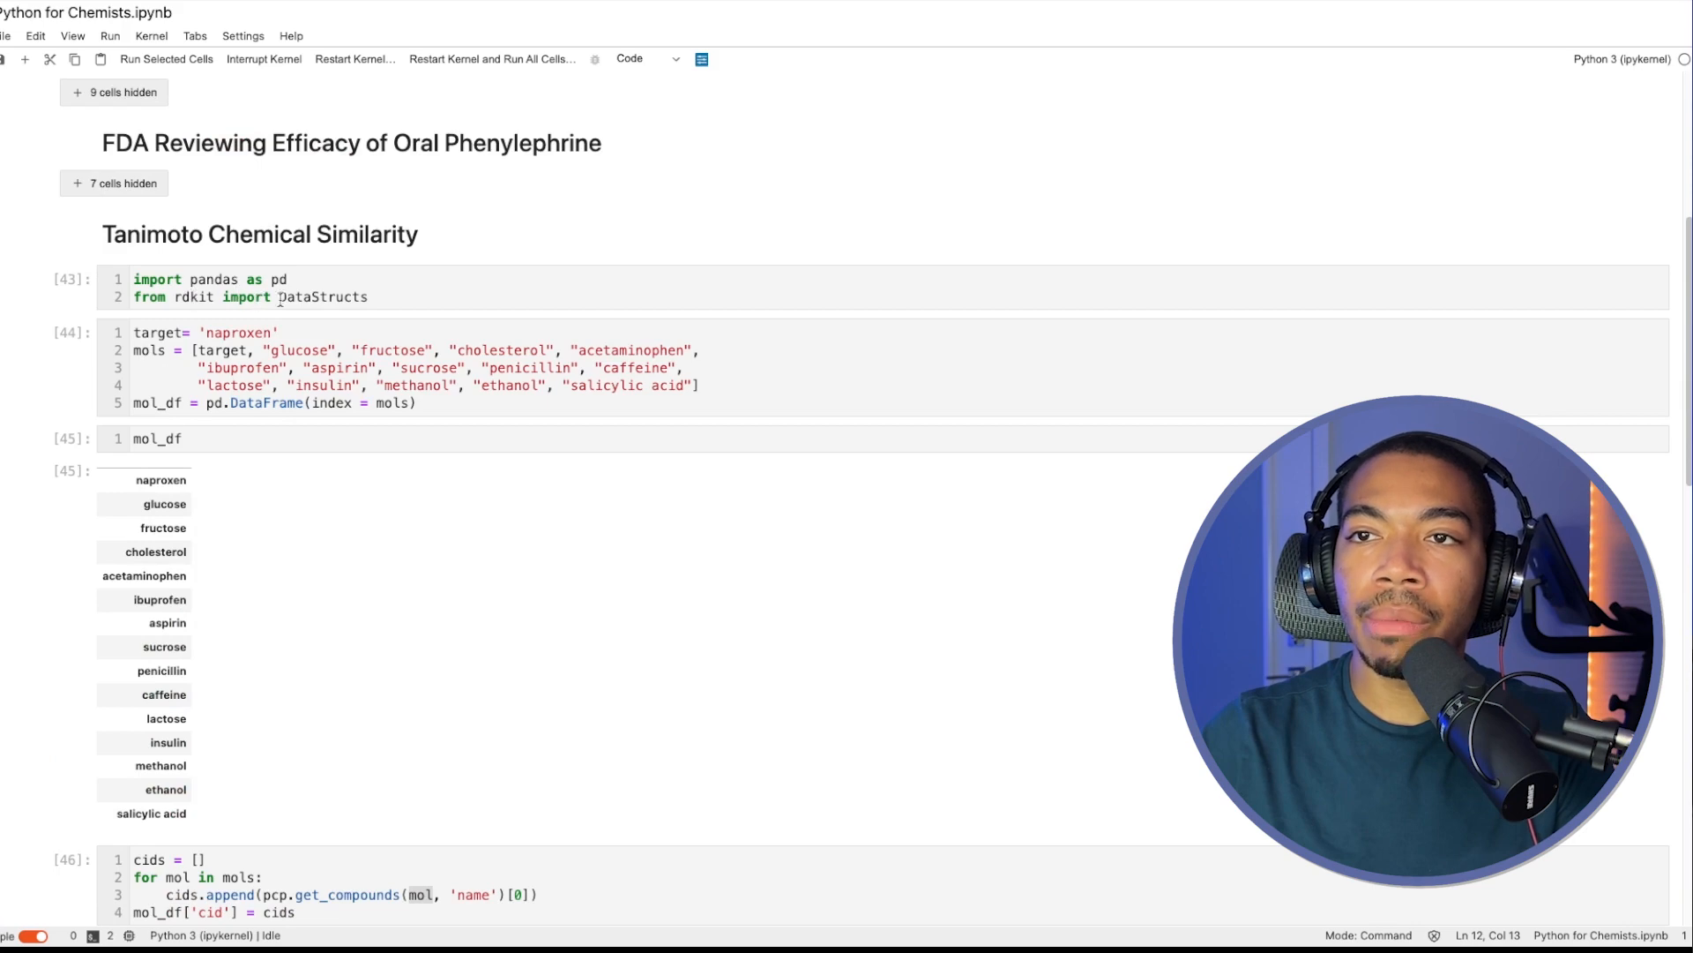
pyautogui.scroll(-3)
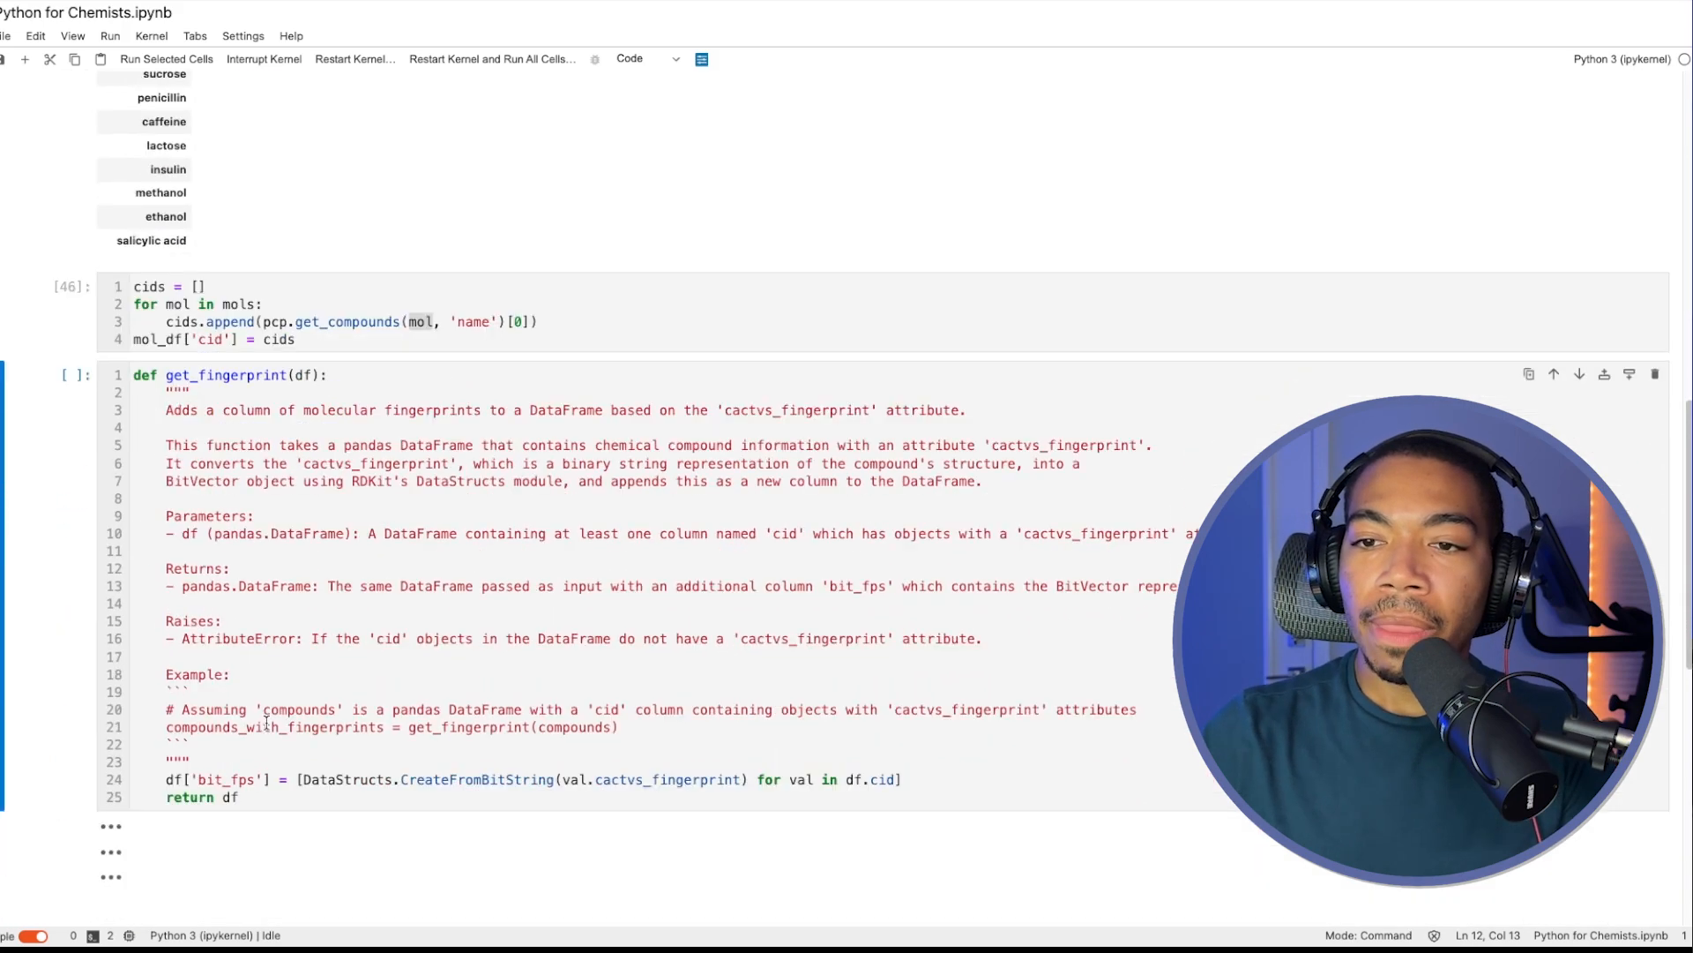
pyautogui.scroll(3)
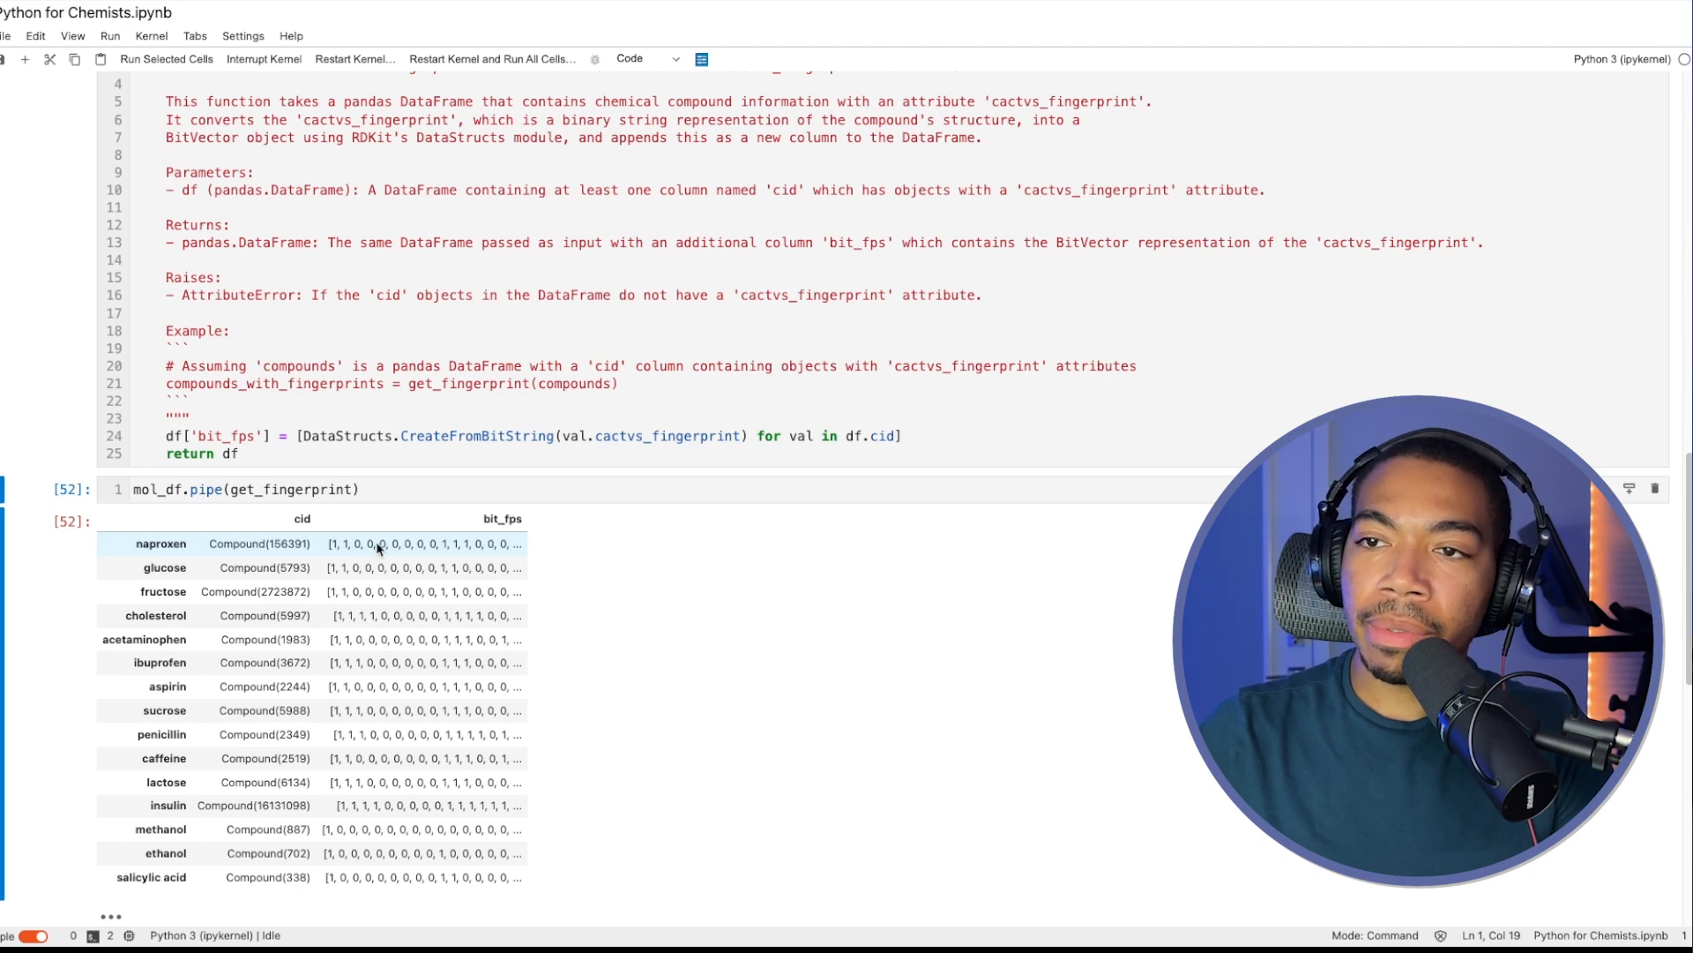
pyautogui.moveTo(478, 537)
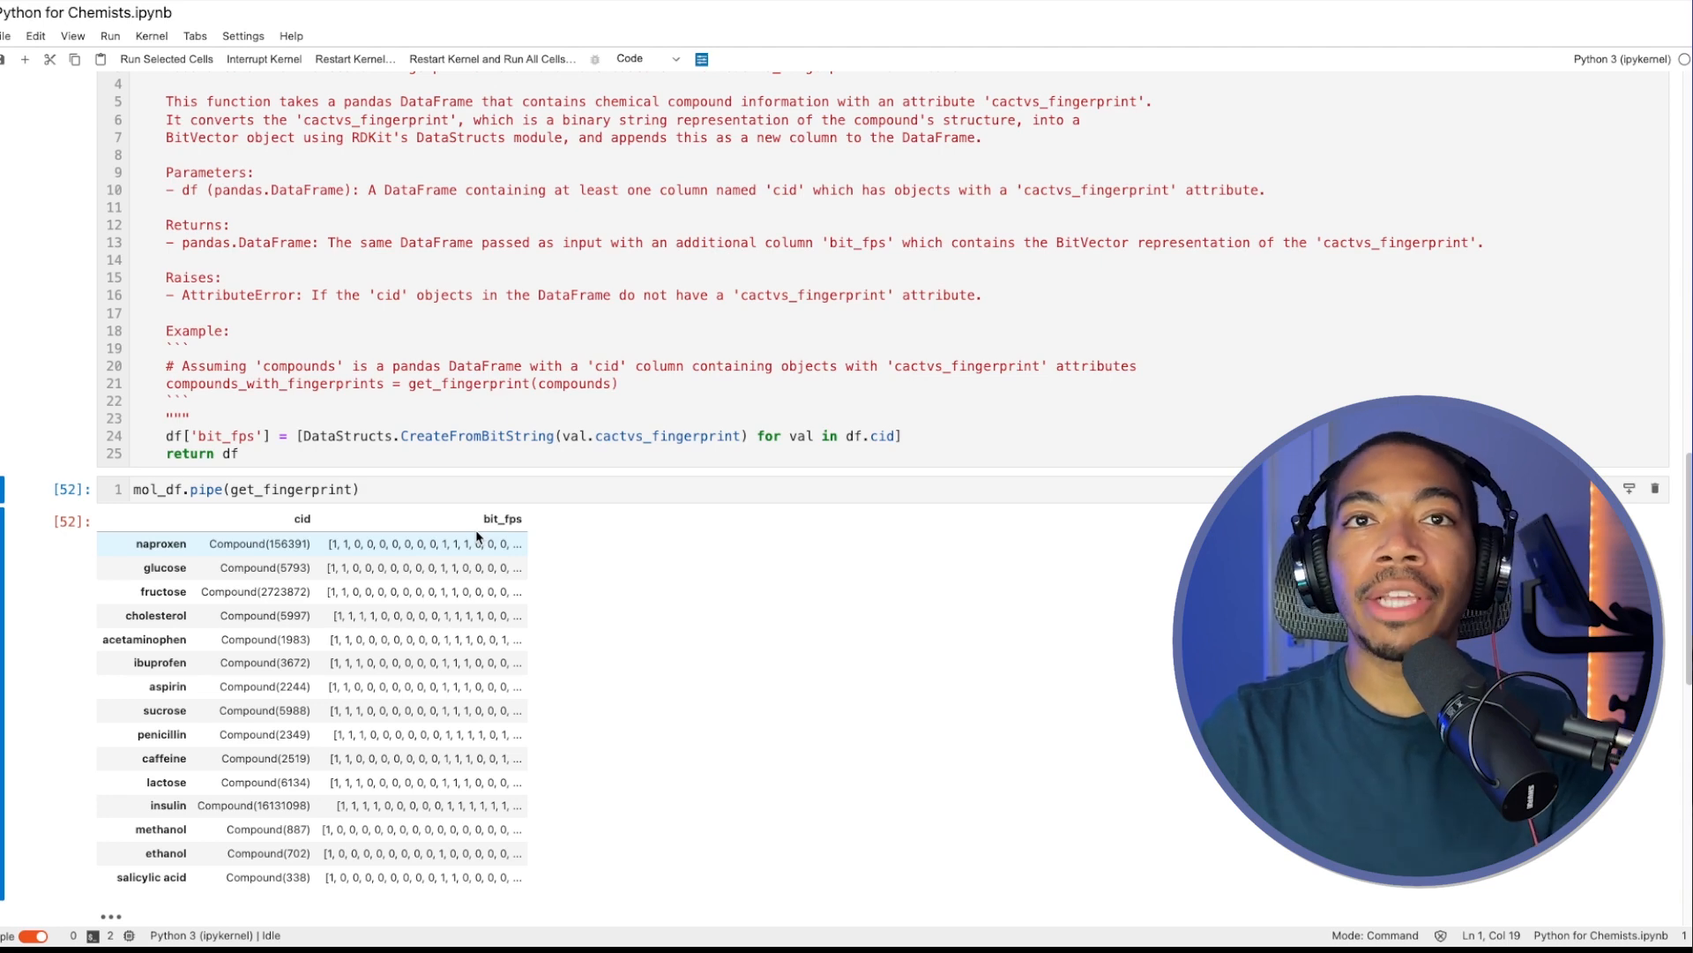
pyautogui.moveTo(342, 591)
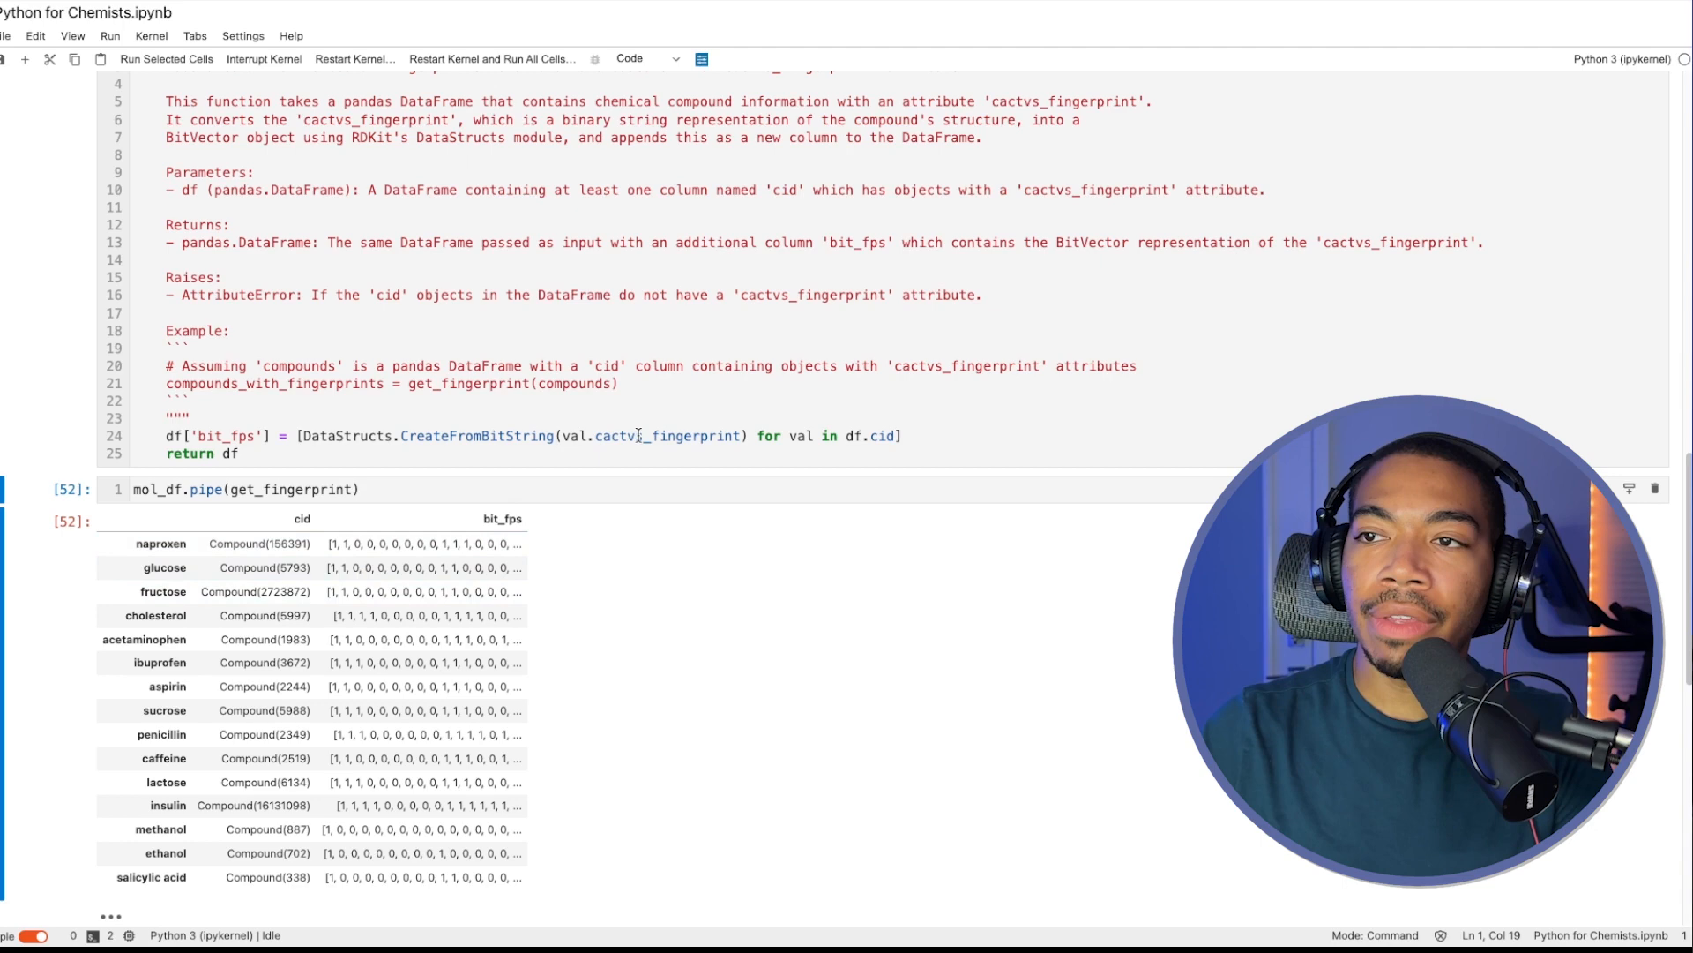
# Step: Select cactvs_fingerprint and write mol_df.bit_fps['naproxen'] into a new cell
pyautogui.doubleClick(667, 435)
pyautogui.write("mol_df.bit_fps['naproxen']")
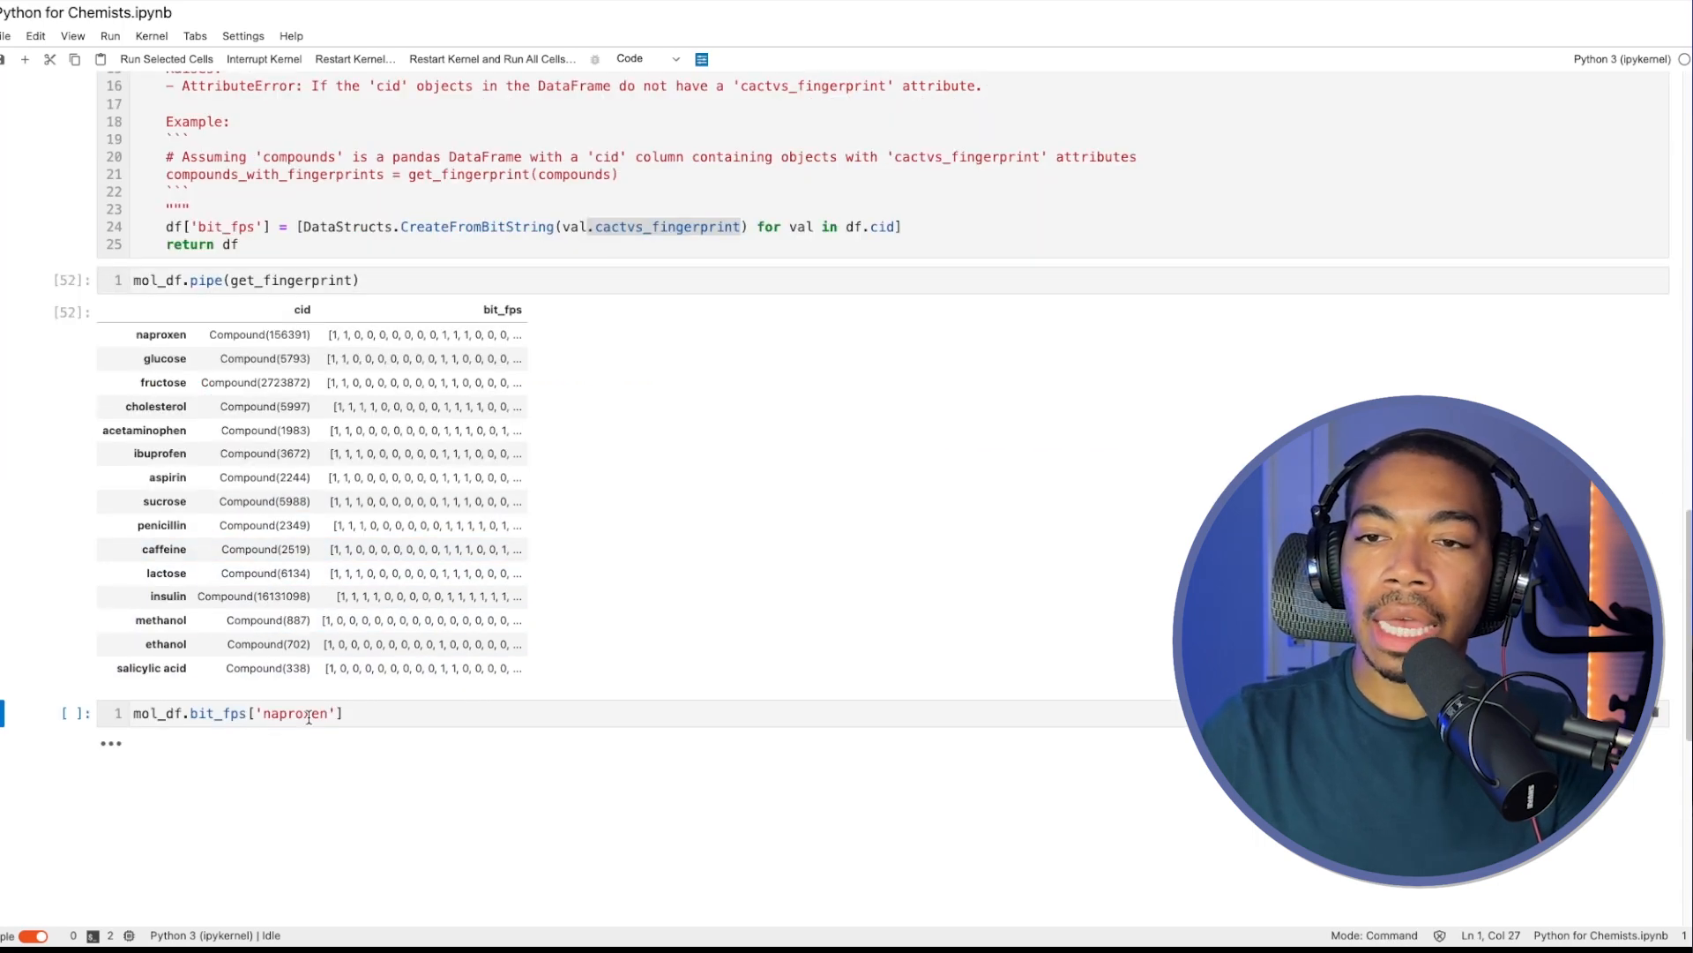
# Step: Run the bit_fps['naproxen'] lookup, returning an RDKit ExplicitBitVect object
pyautogui.press('Shift+Enter')
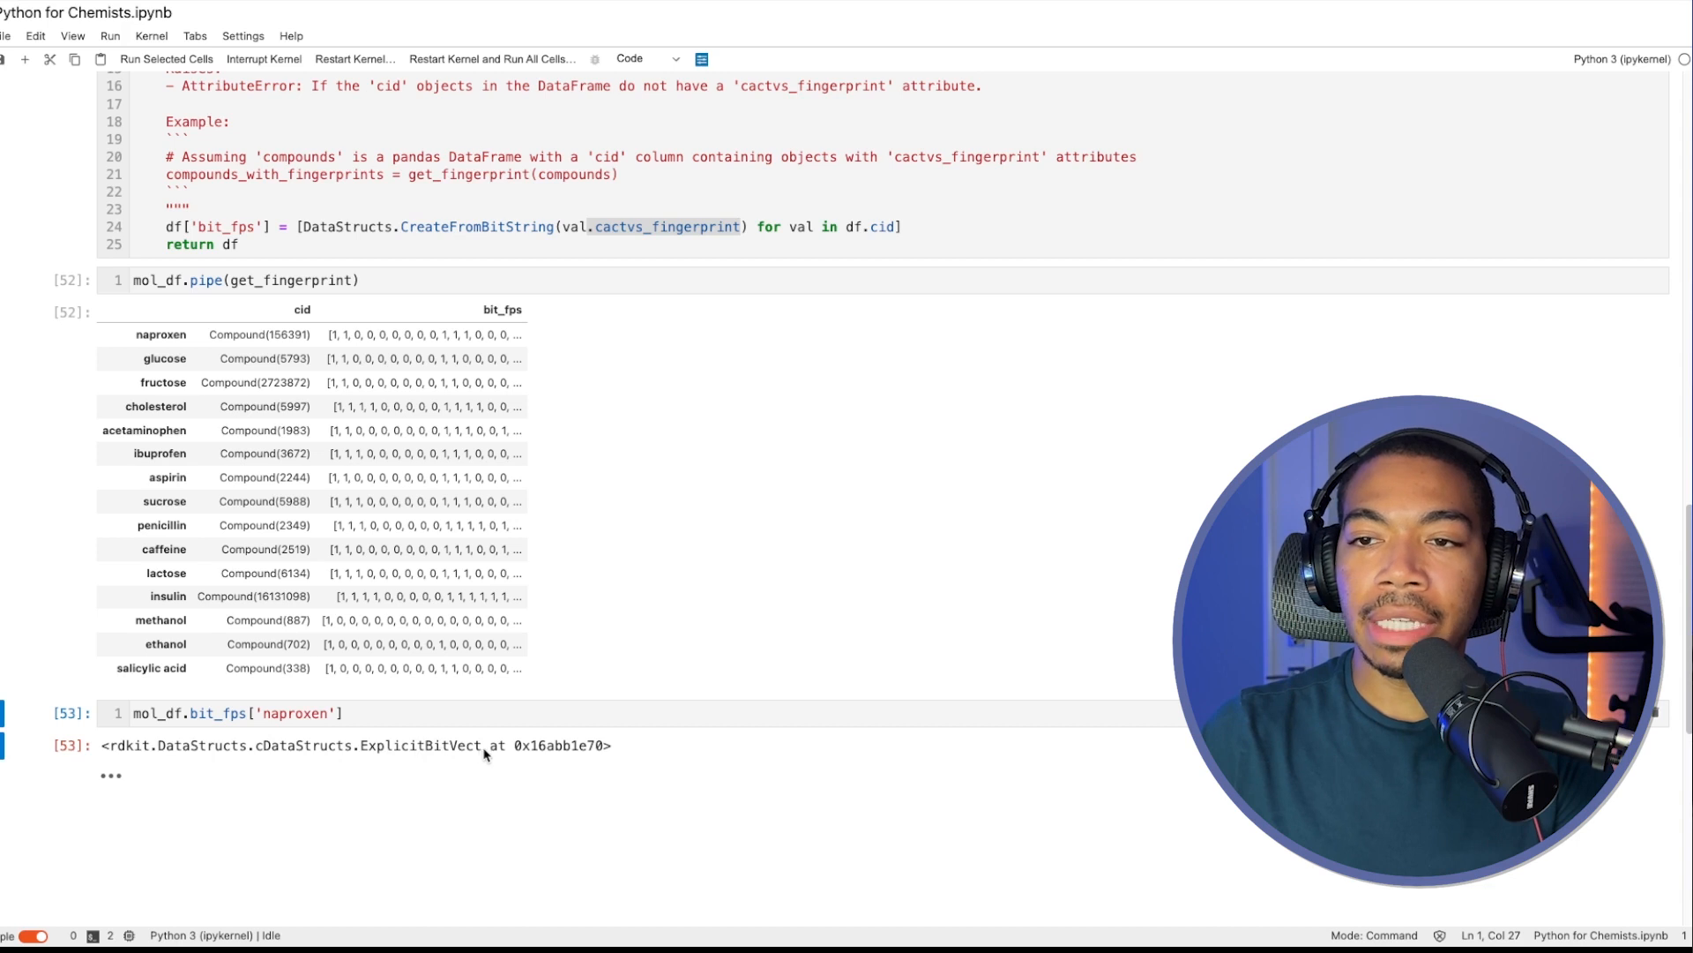
pyautogui.moveTo(299, 754)
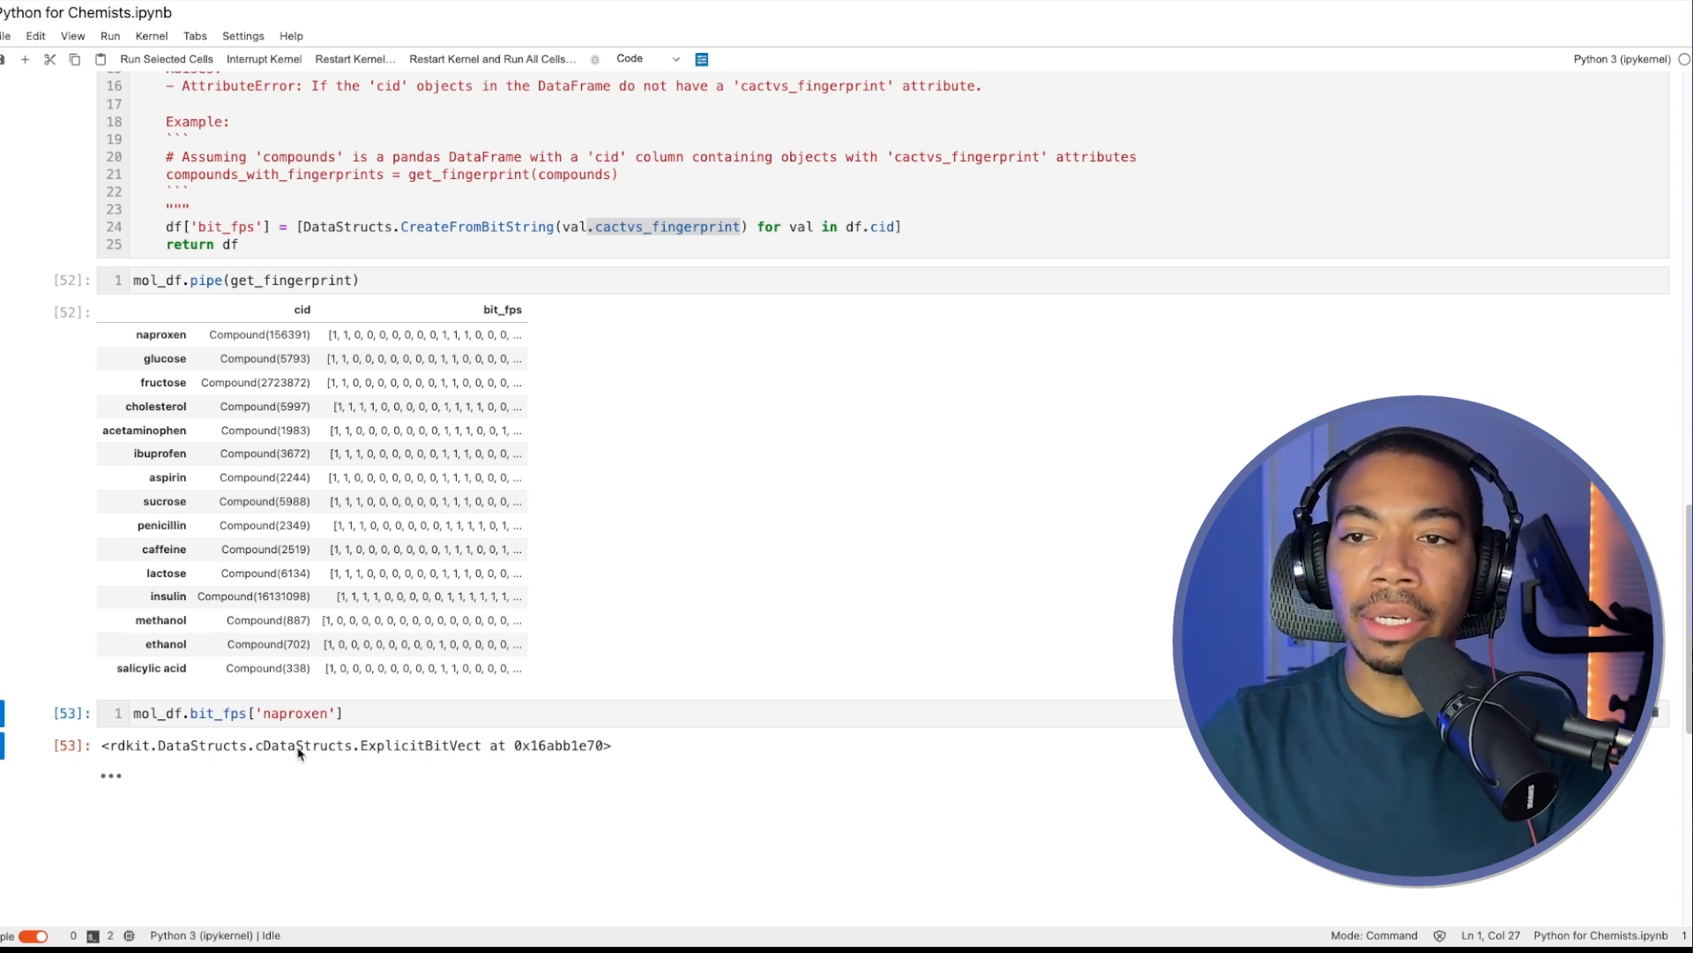
pyautogui.moveTo(227, 773)
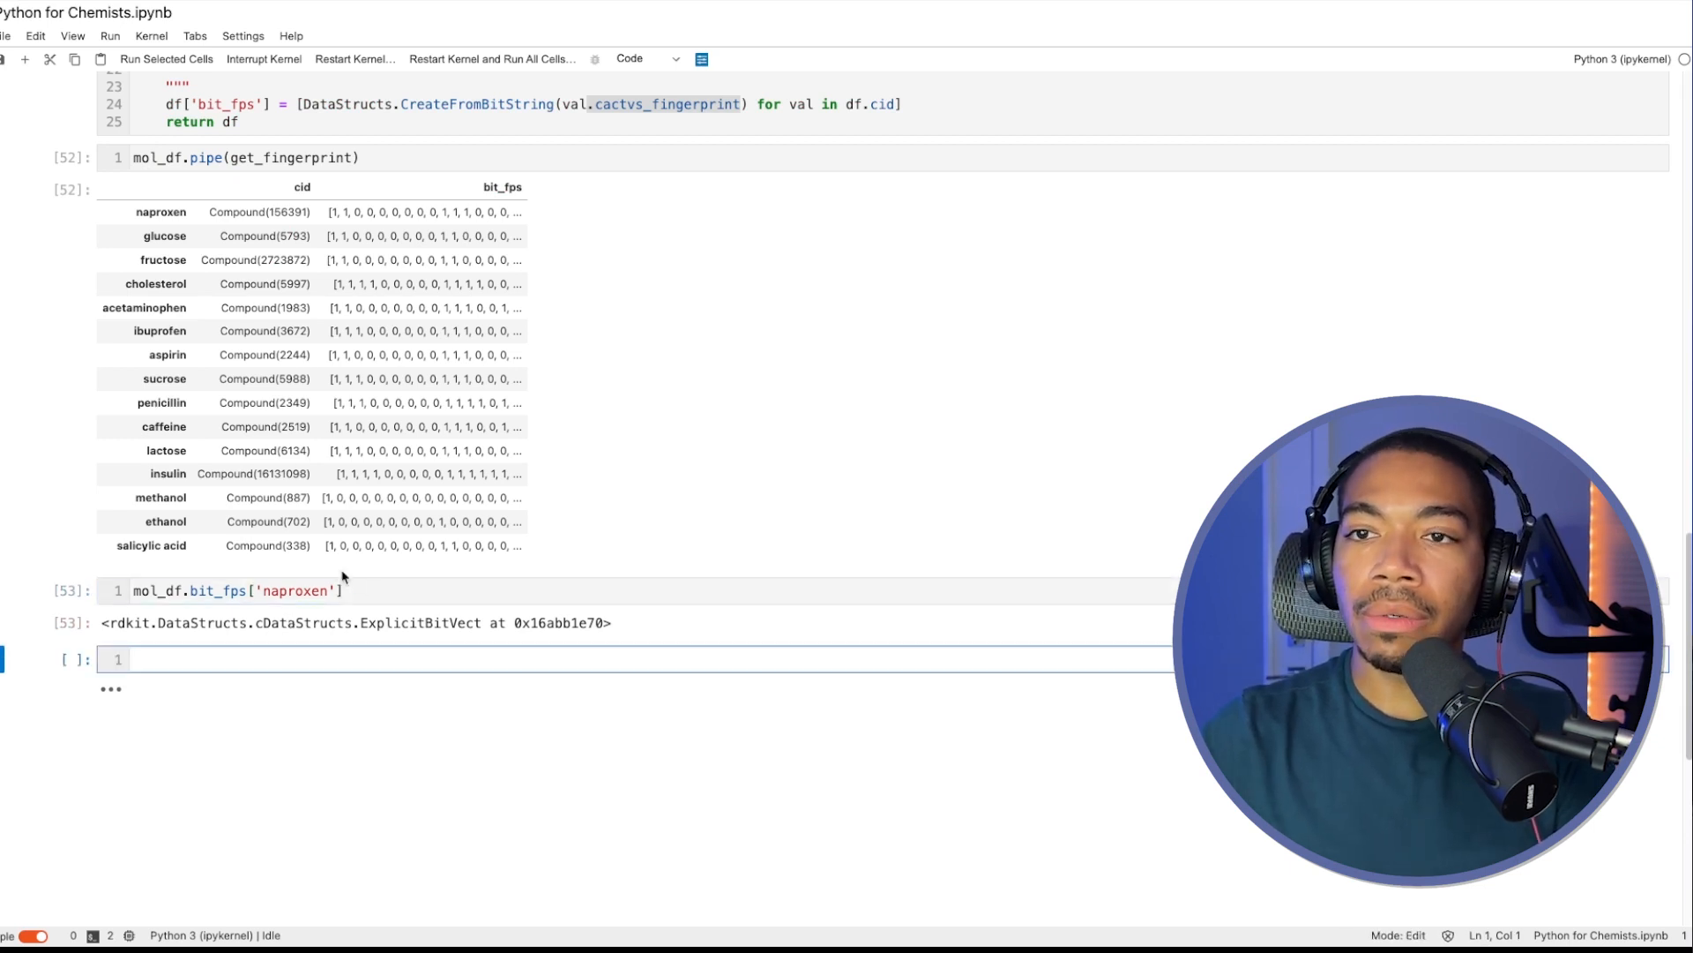
# Step: Write DataStructs.TanimotoSimilarity with naproxen's bit_fps fingerprint as both arguments
pyautogui.write('Data')
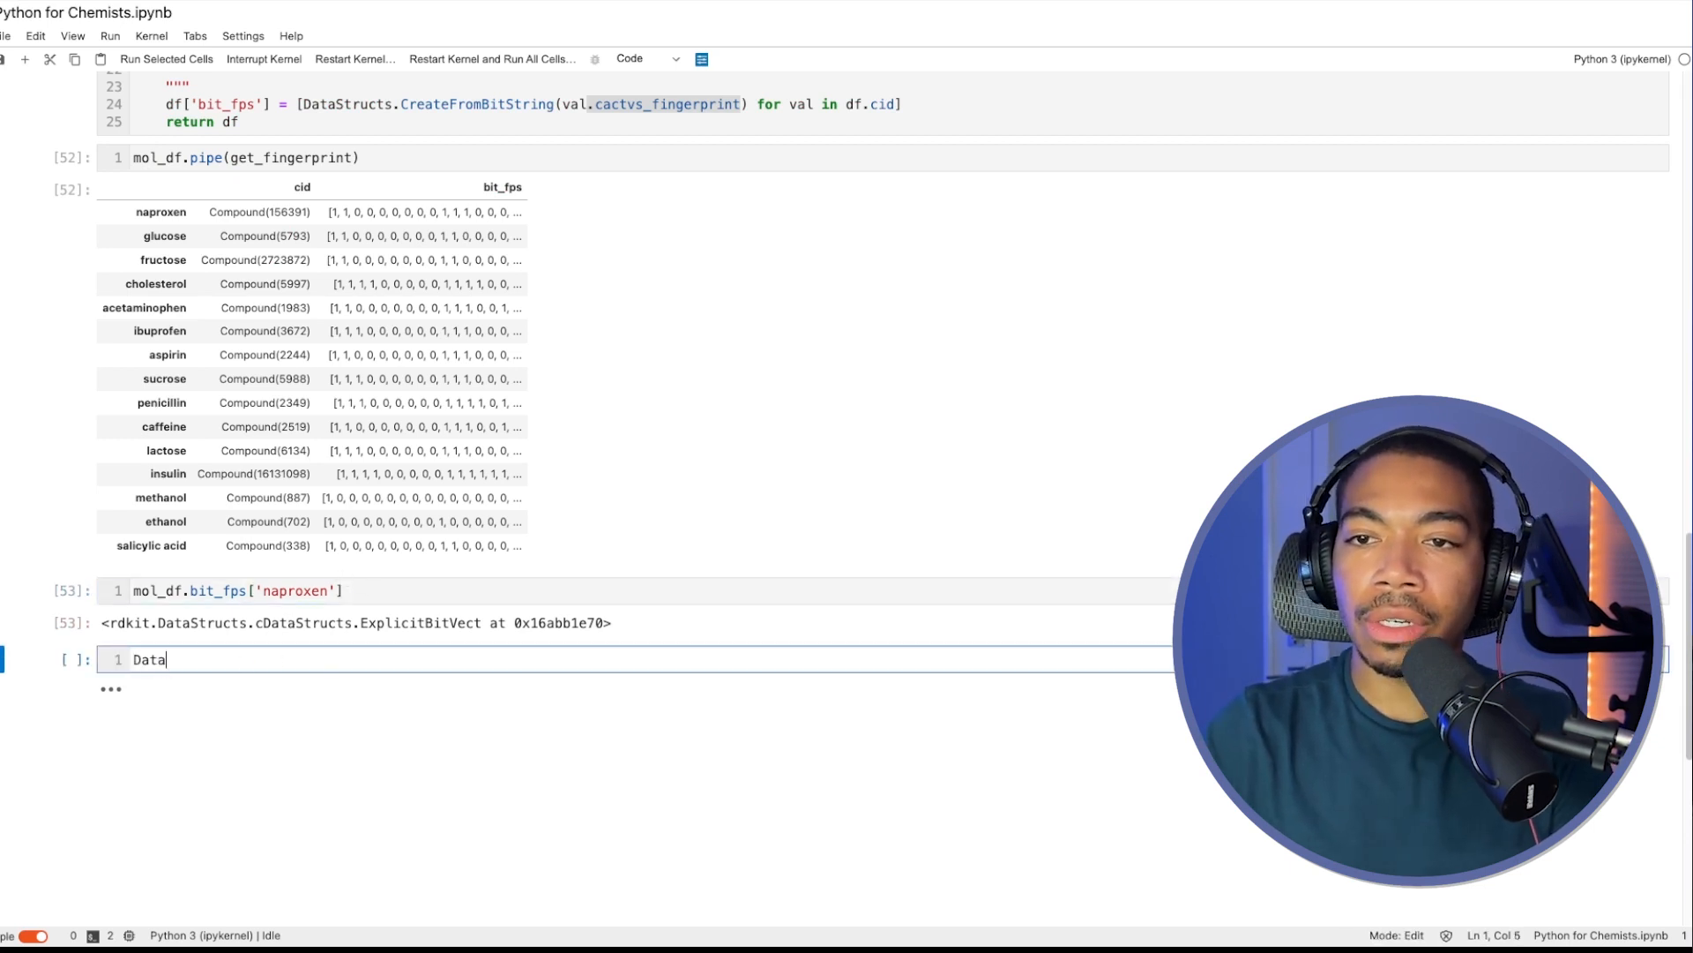
pyautogui.write('Structs.')
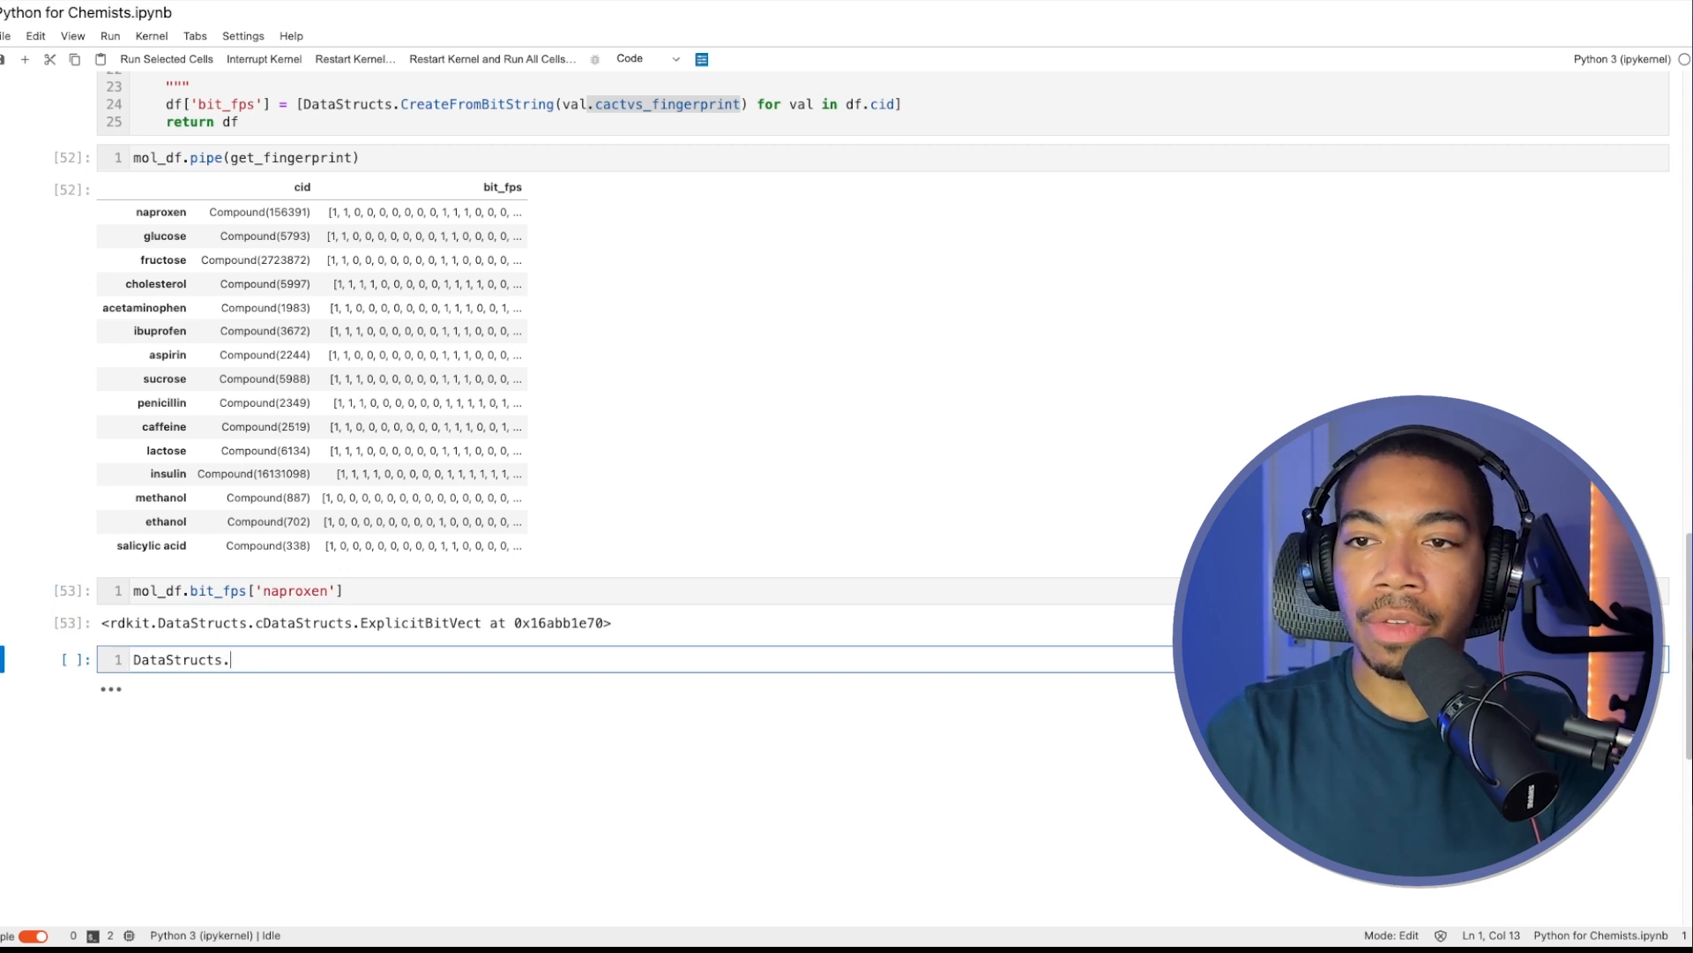
pyautogui.write('Ta')
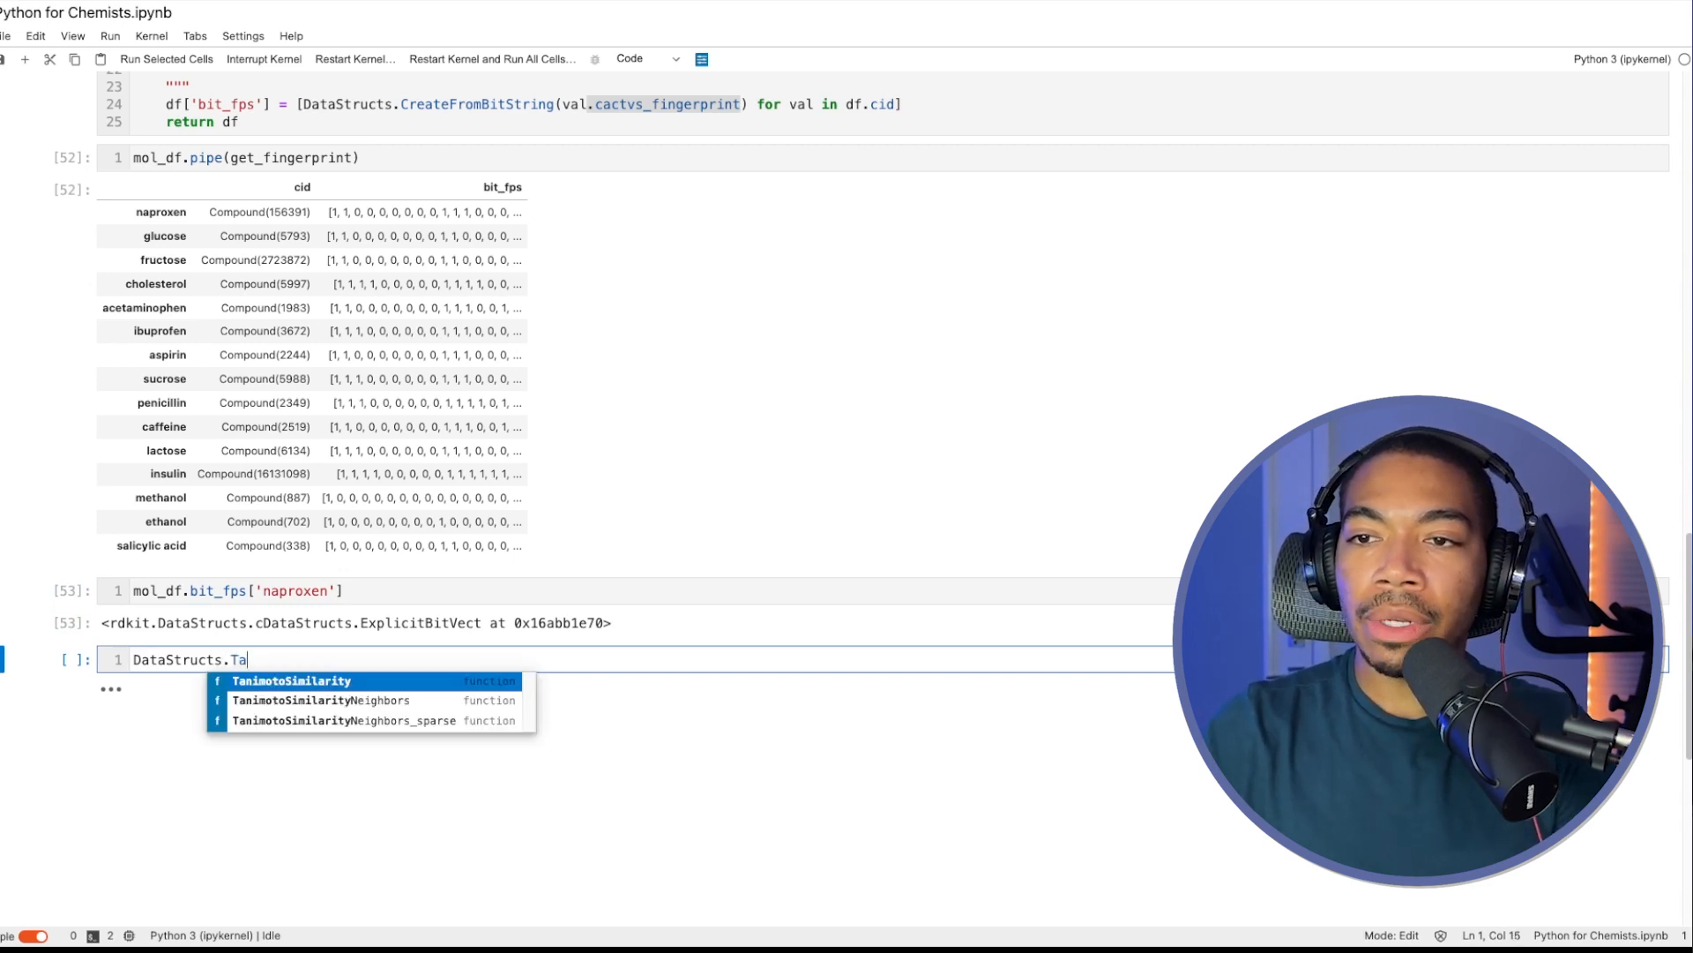
pyautogui.click(290, 680)
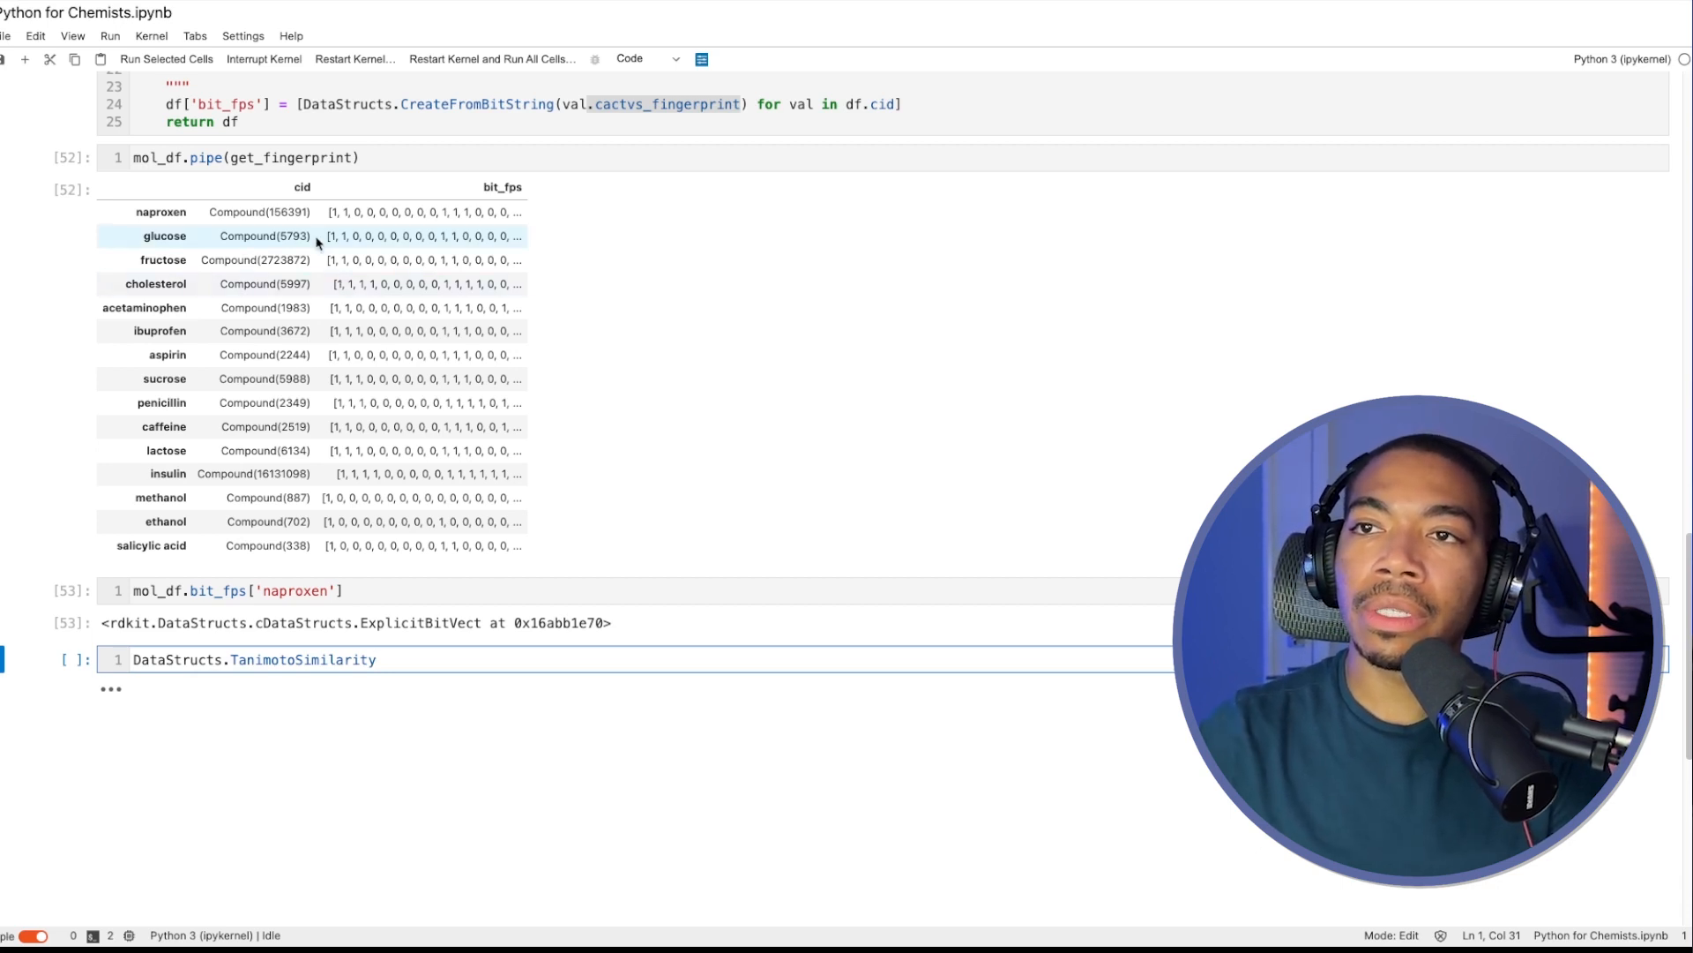
pyautogui.moveTo(164, 235)
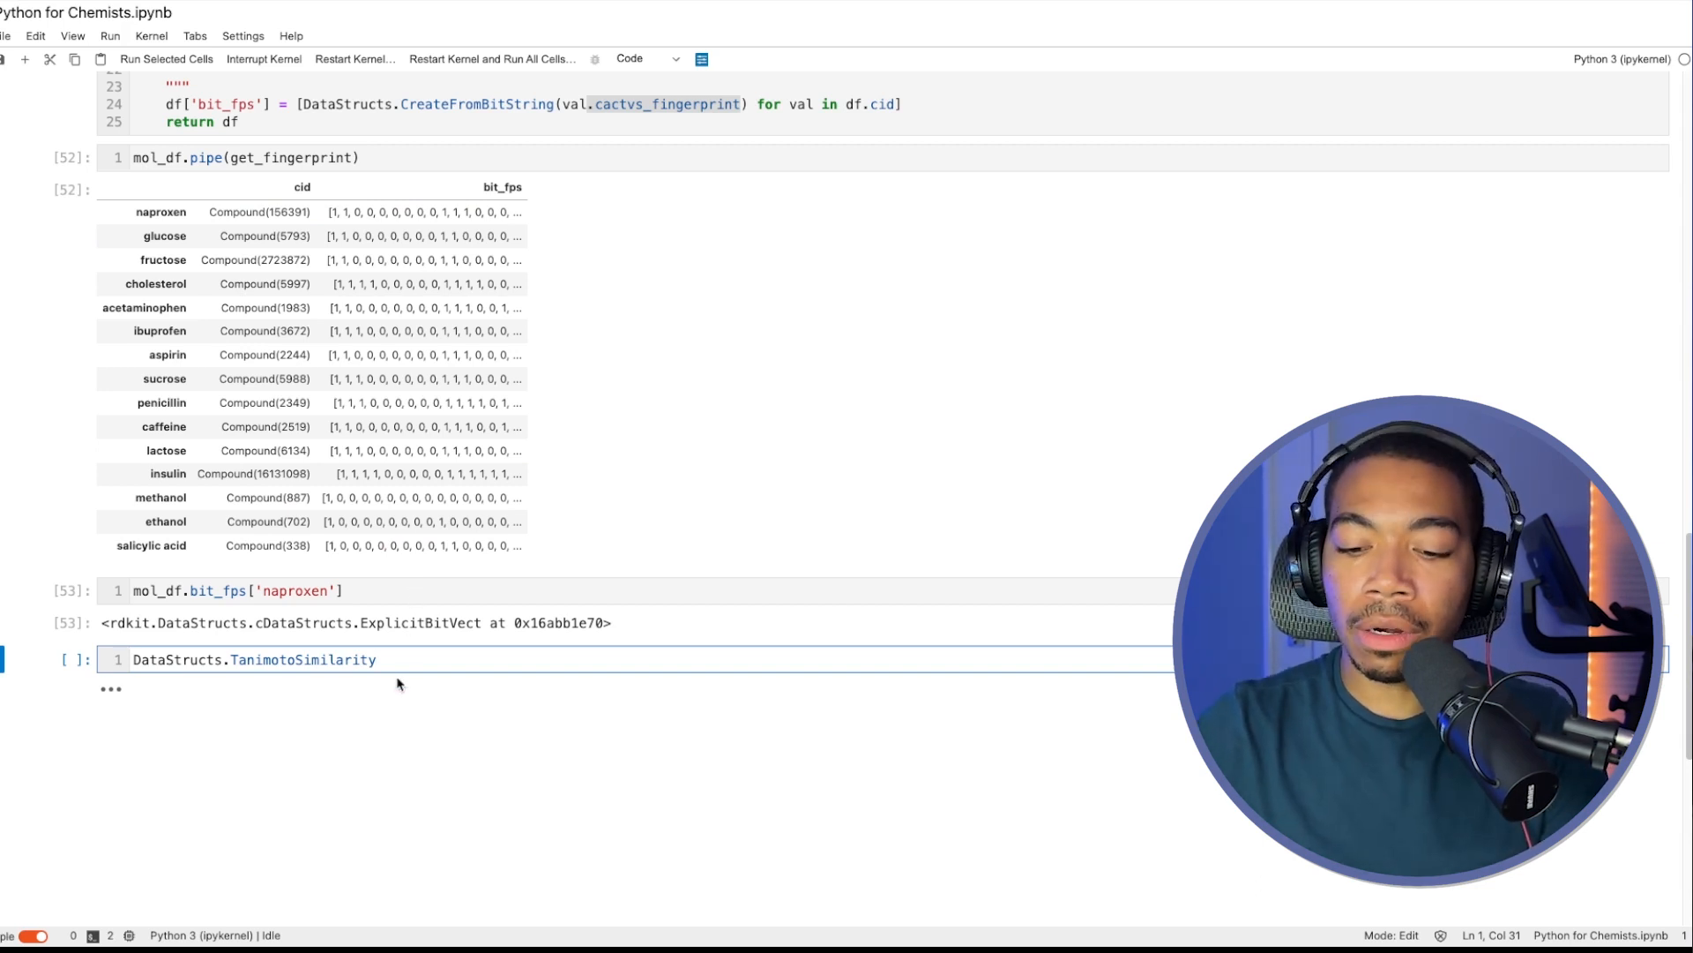
pyautogui.write('(')
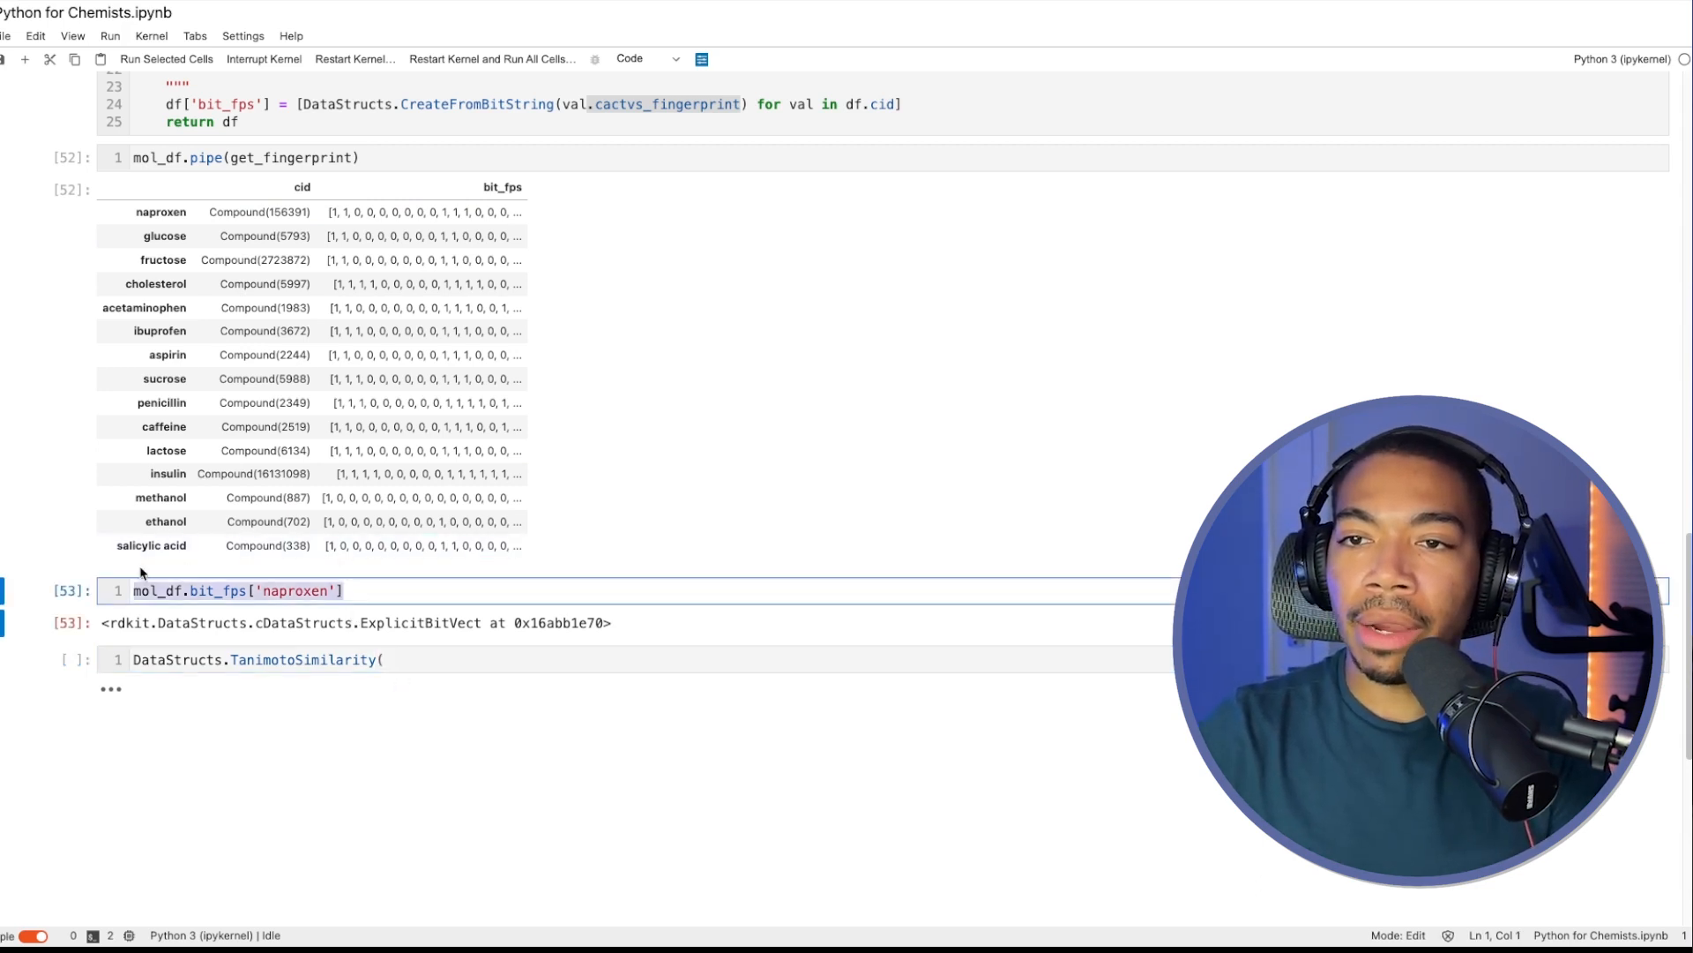
pyautogui.write("mol_df.bit_fps['naproxen'], mol_df.bit_fps['naproxen")
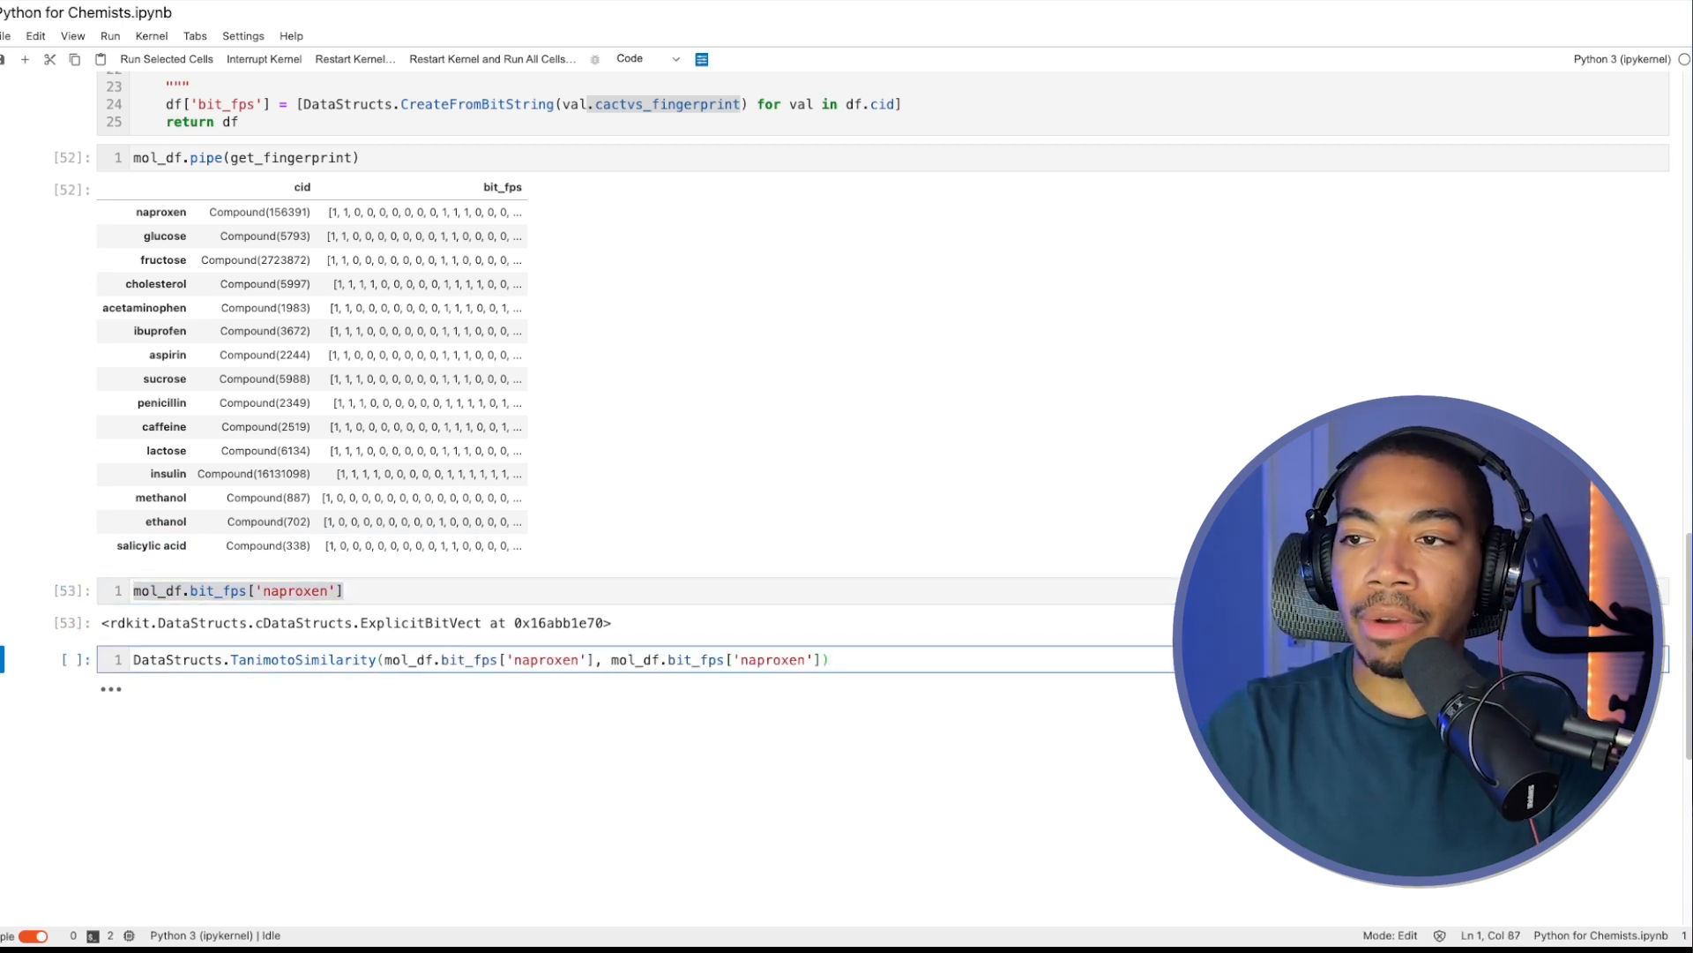
# Step: Compute naproxen versus ethanol Tanimoto similarity (about 0.098) and draft the similarity_dict loop
pyautogui.press('shift+enter')
pyautogui.write('ethanol')
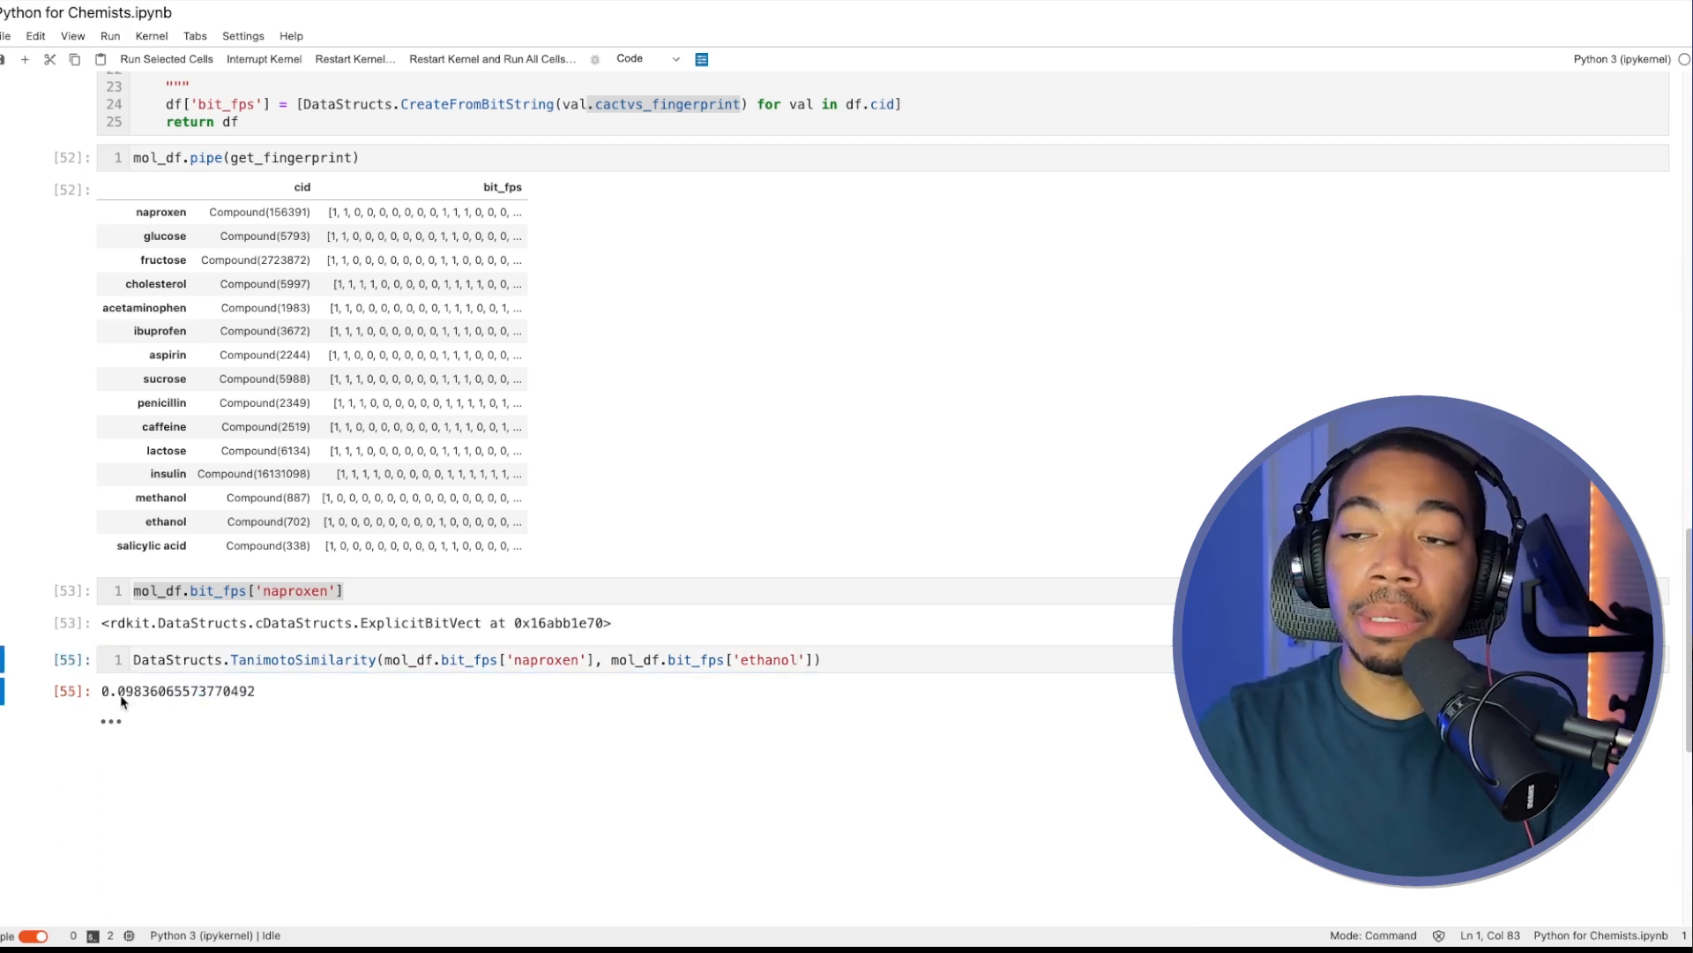
pyautogui.press('ctrl+s')
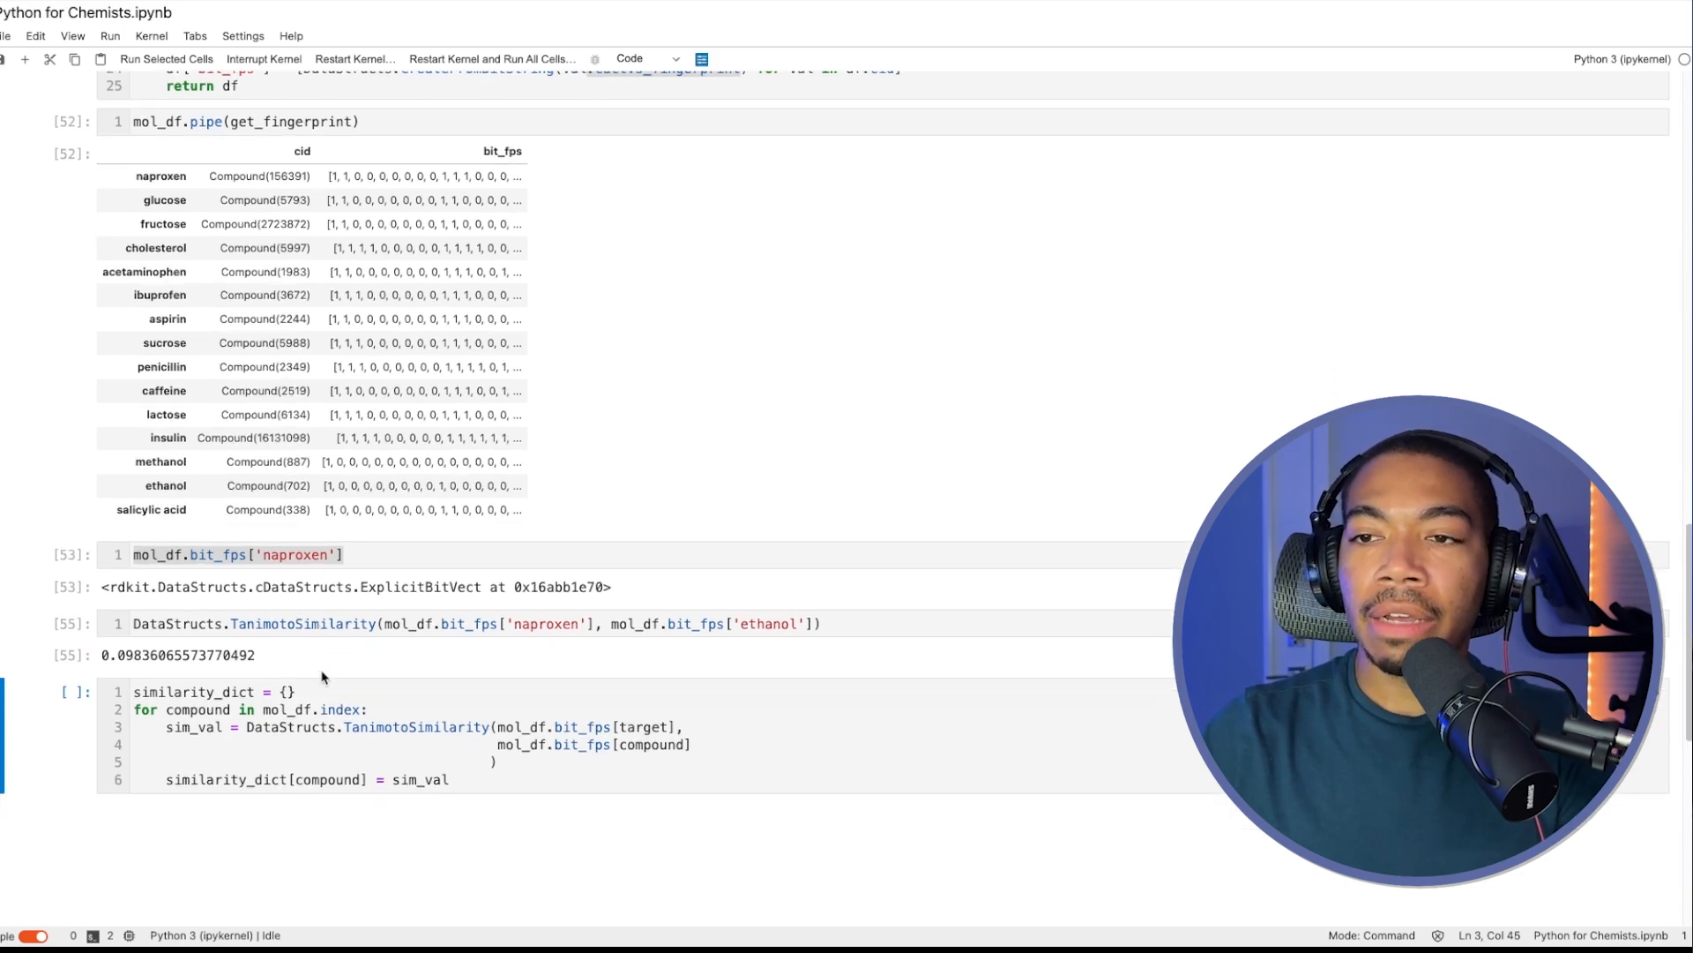
# Step: List mol_df.index compound names, check mol_df.bit_fps[target], and run the similarity_dict loop
pyautogui.scroll(3)
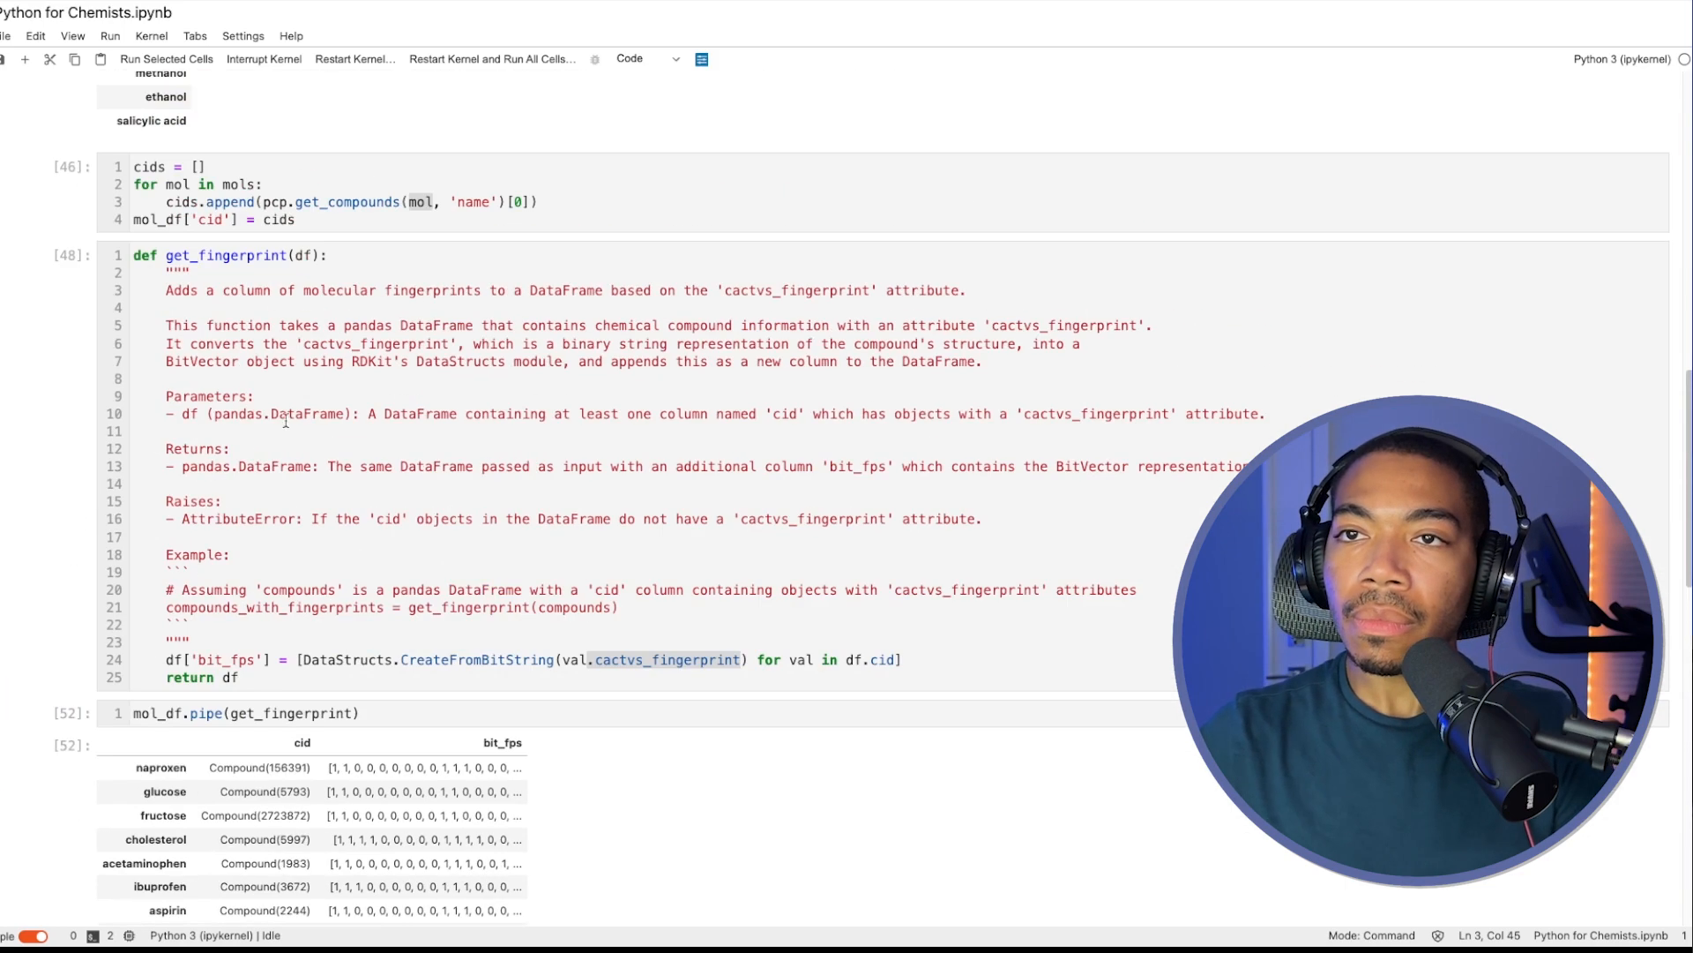
pyautogui.scroll(3)
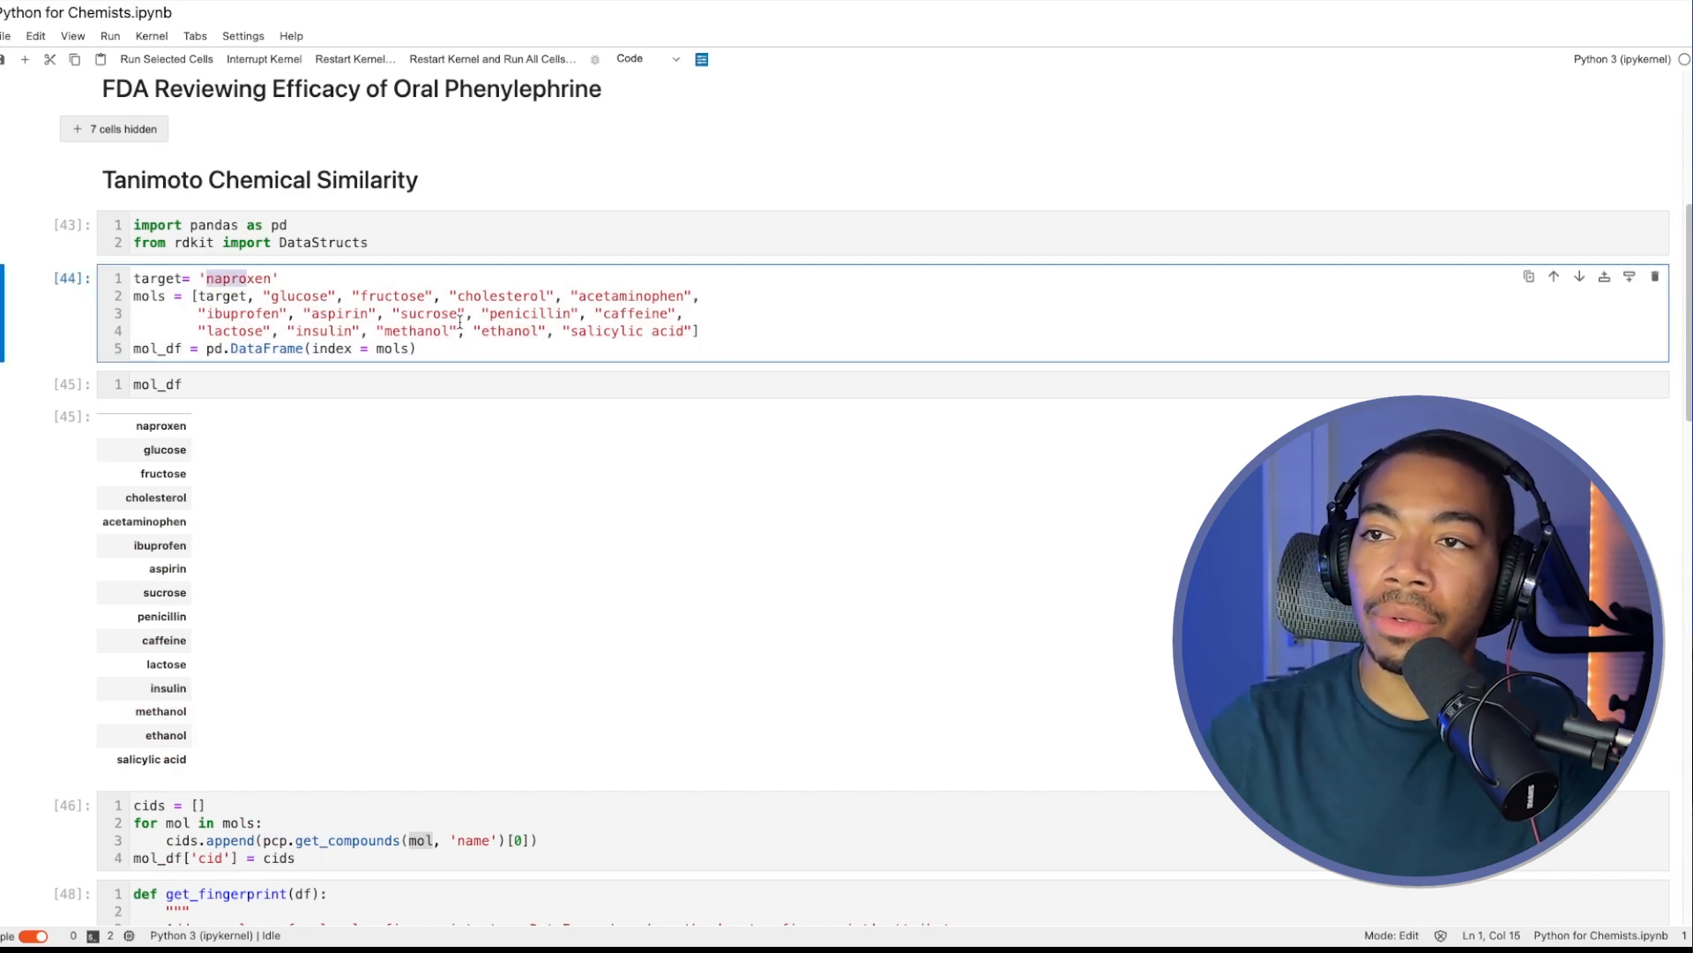
pyautogui.scroll(-3)
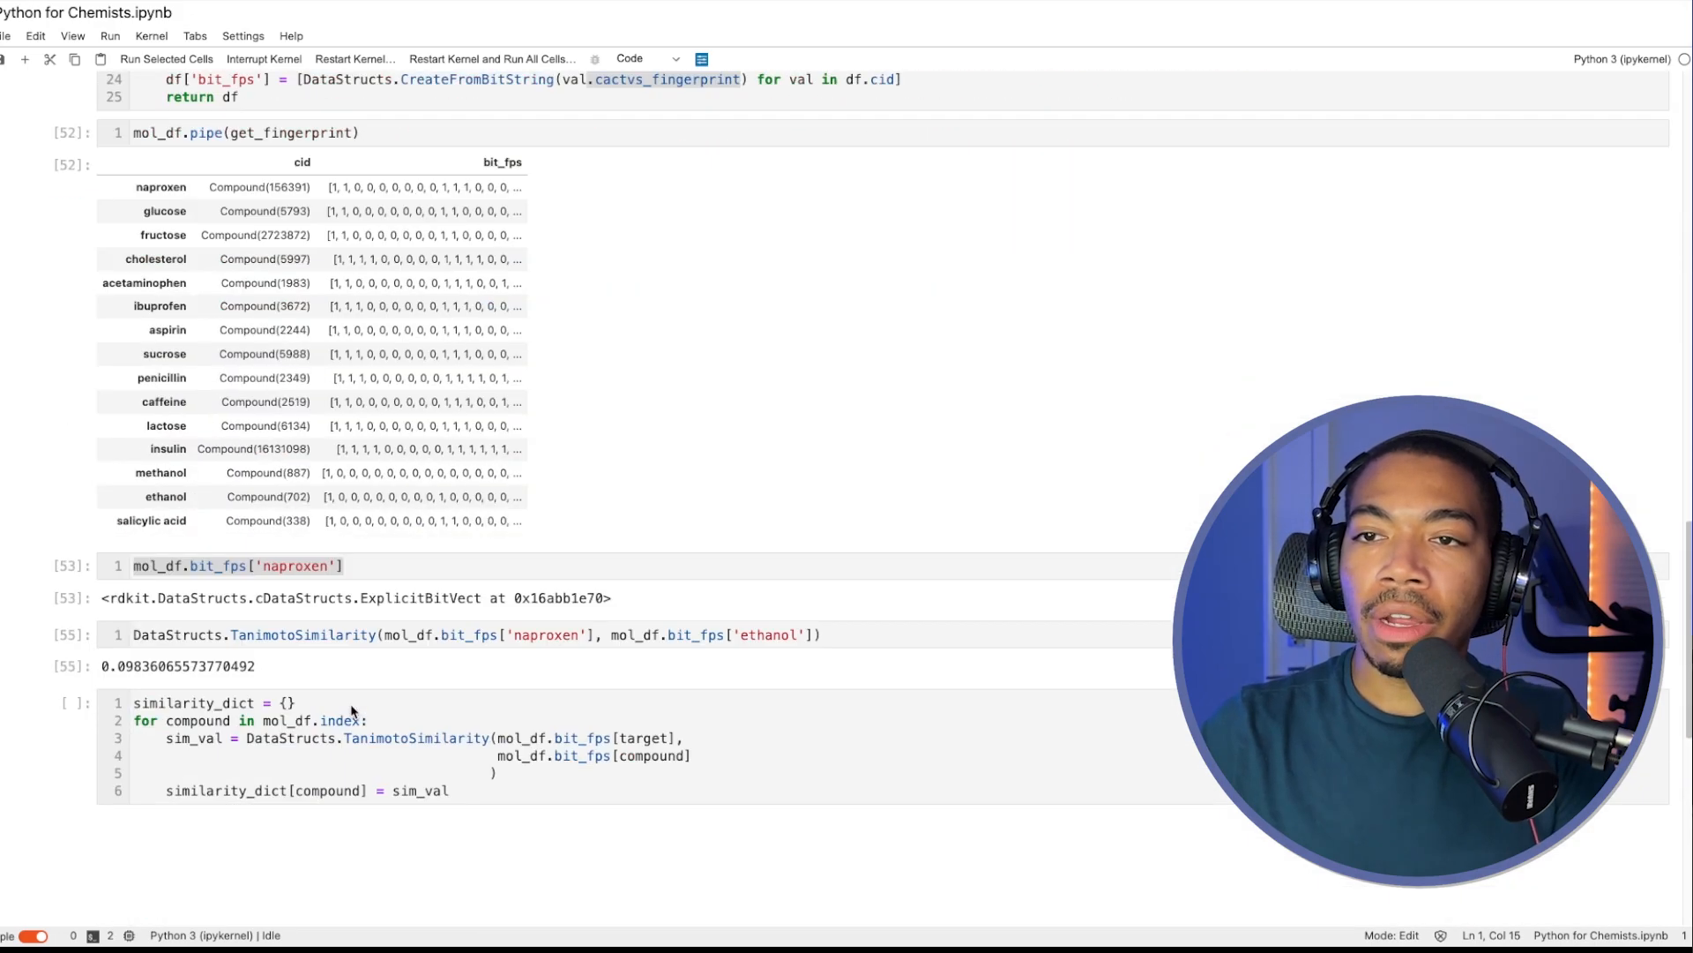
pyautogui.scroll(-3)
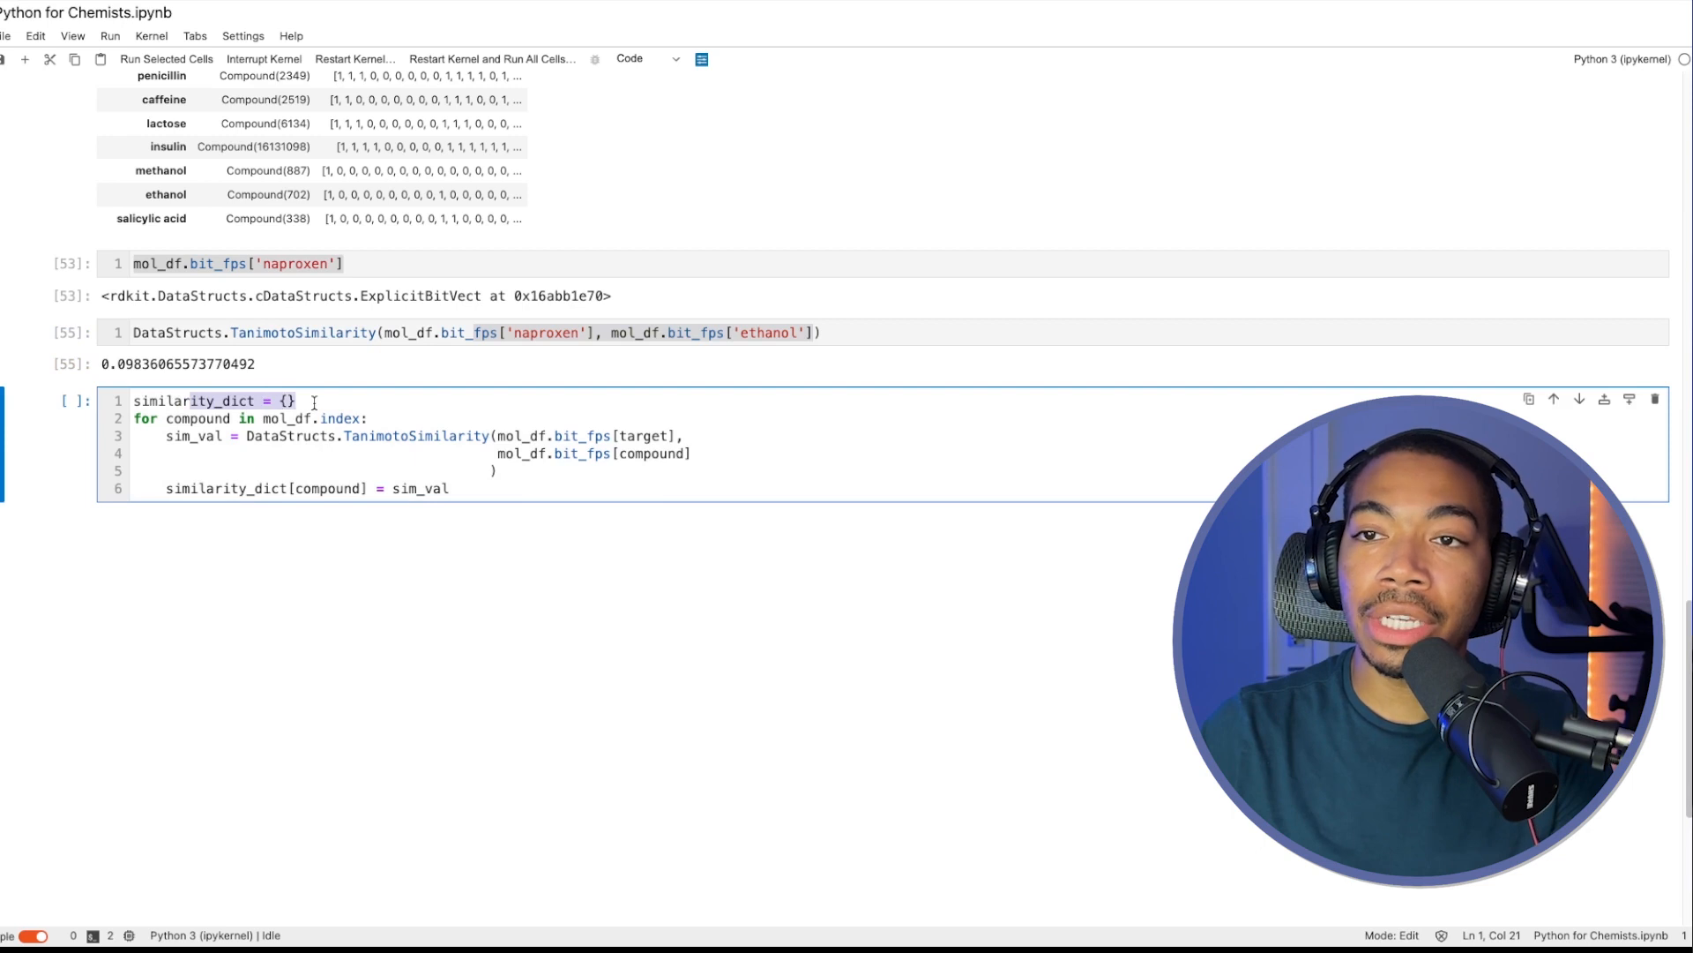
pyautogui.click(176, 418)
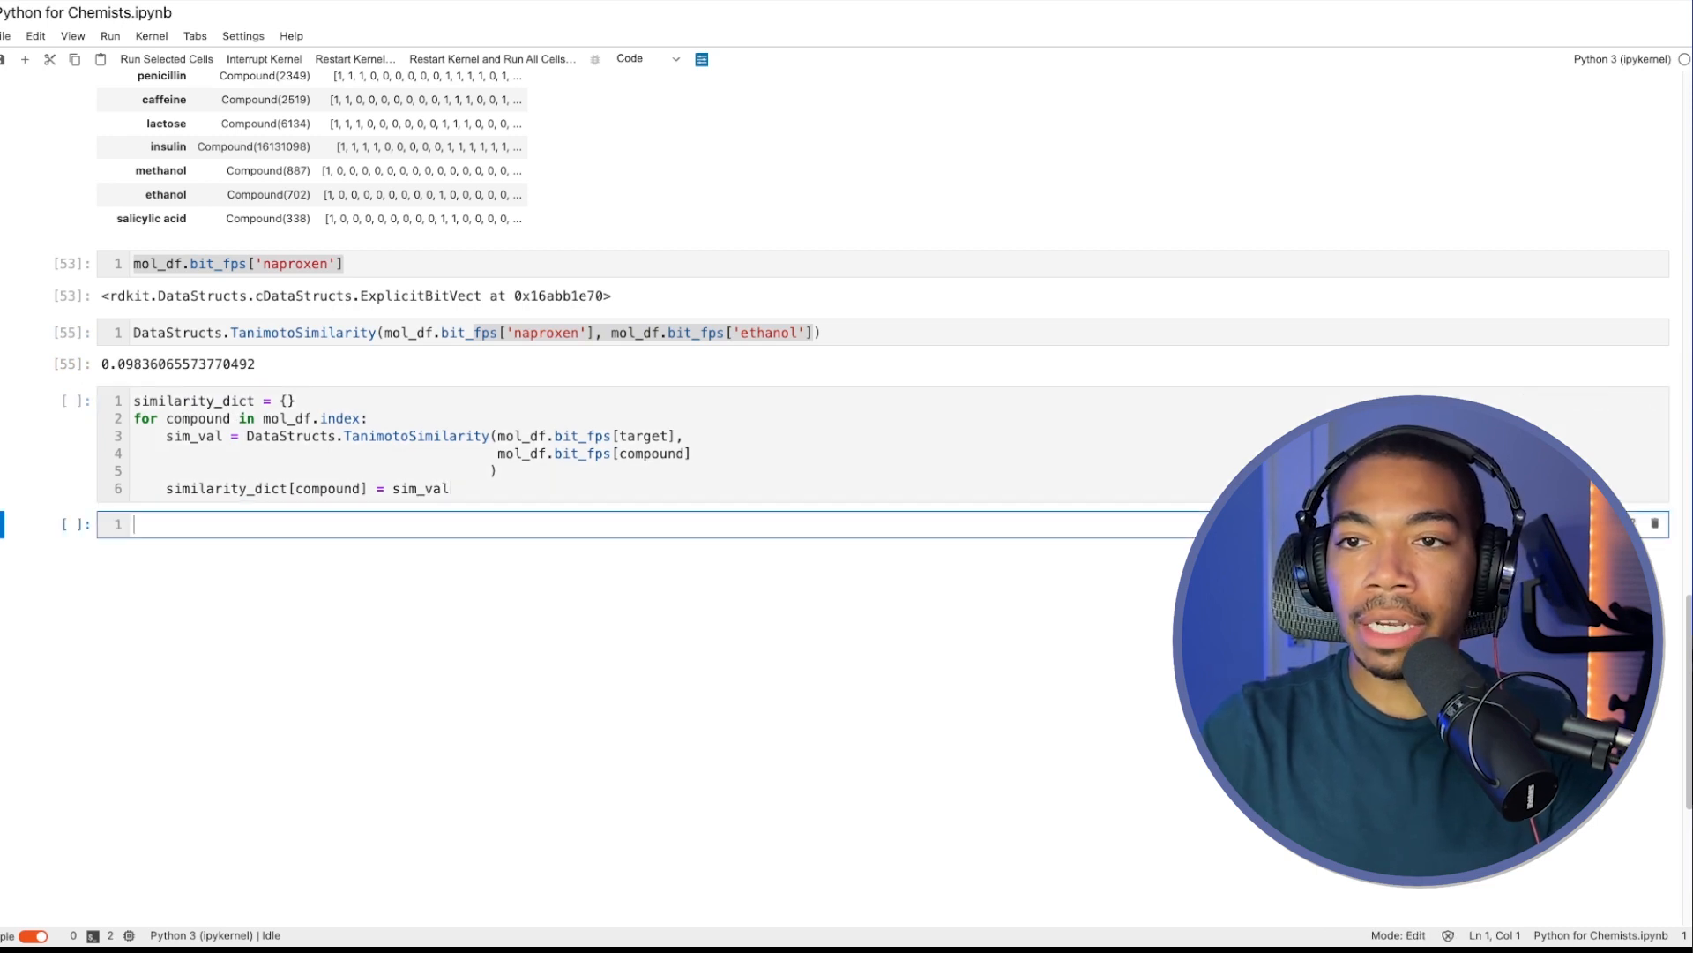
pyautogui.write('mol_df.ind')
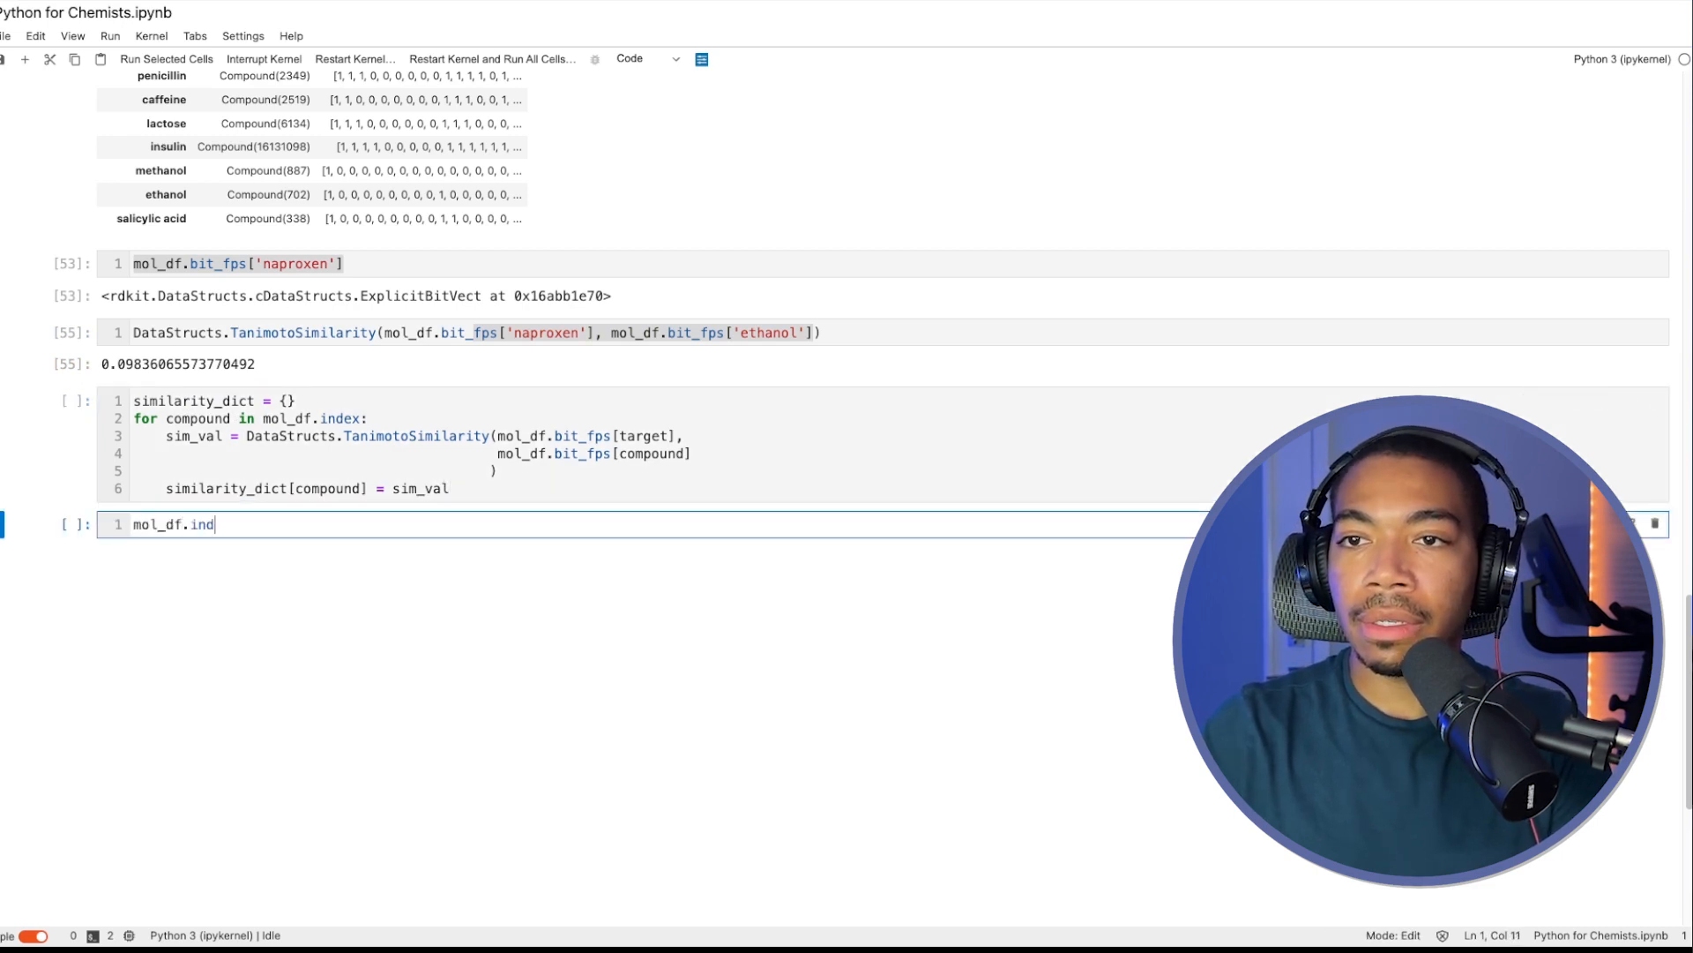
pyautogui.press('shift+enter')
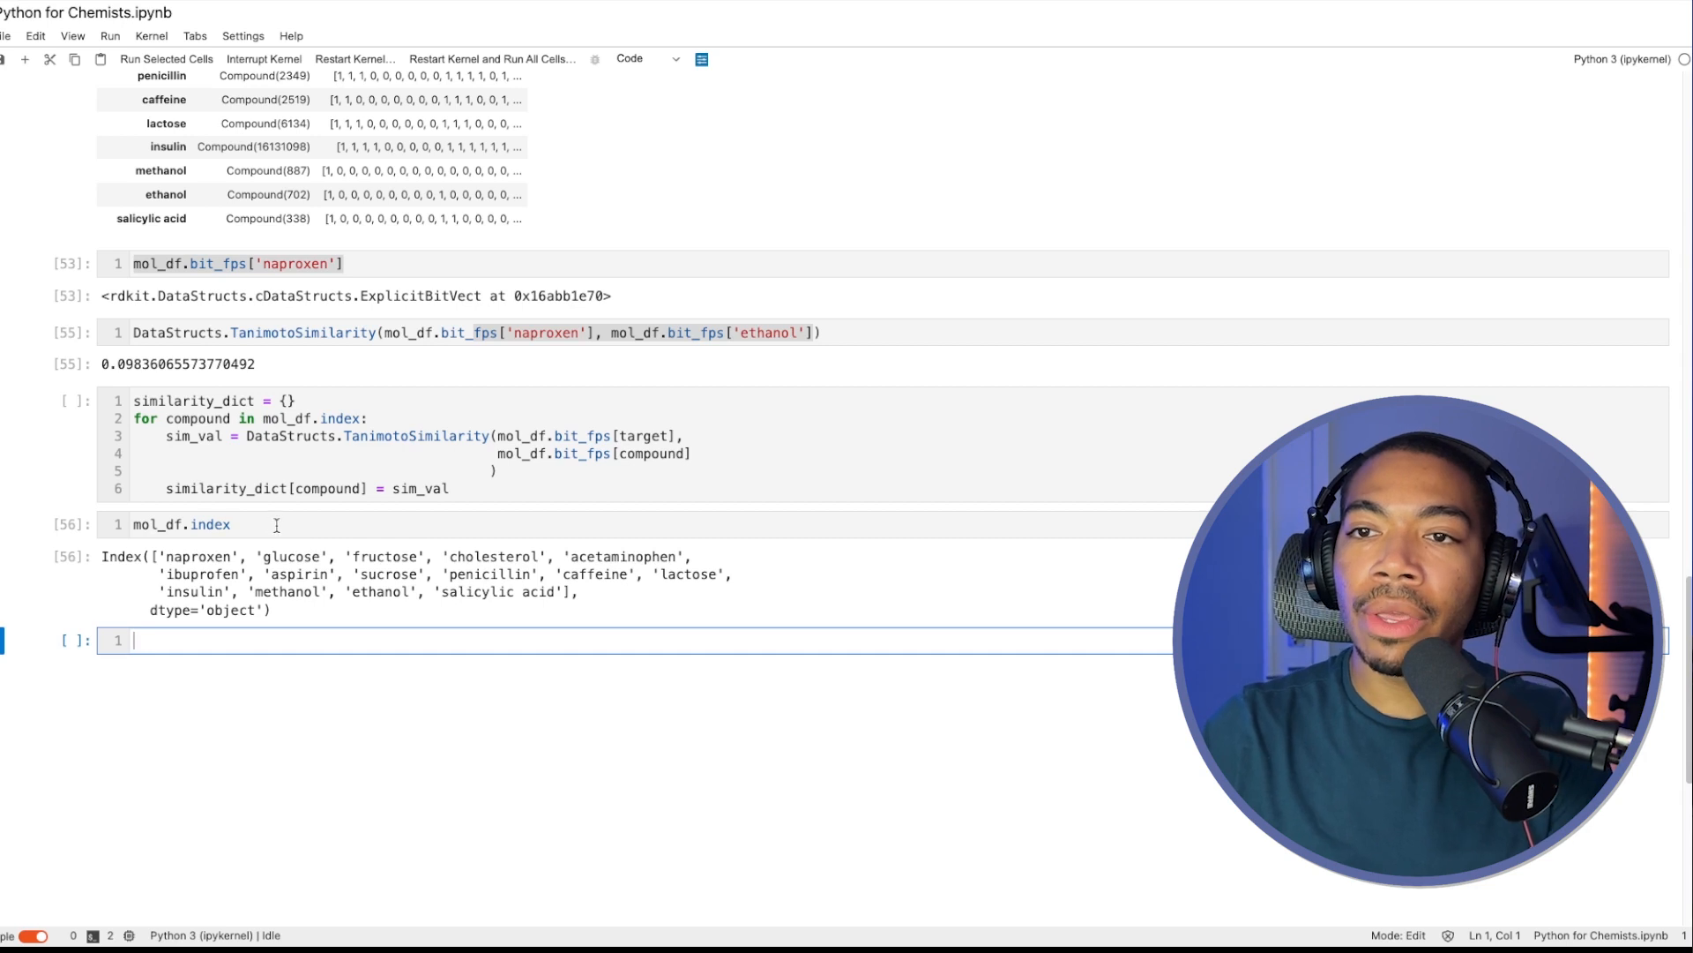
pyautogui.moveTo(285, 556)
pyautogui.write('mol_df.bit_fps[target]')
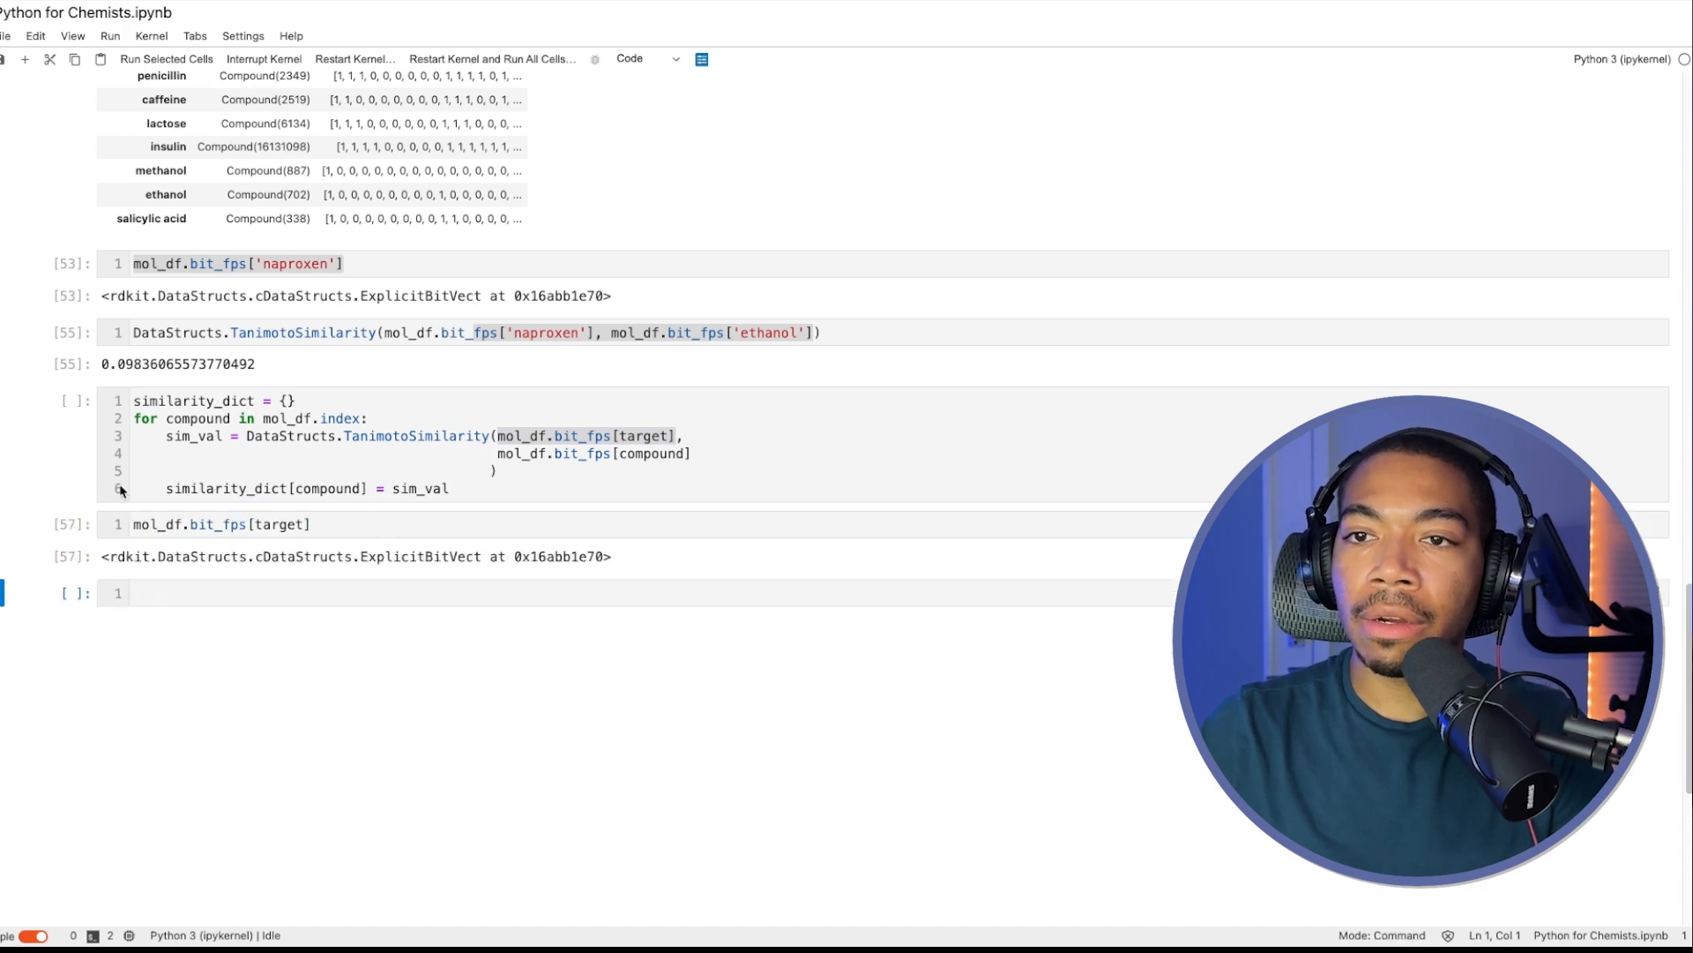
pyautogui.moveTo(455, 549)
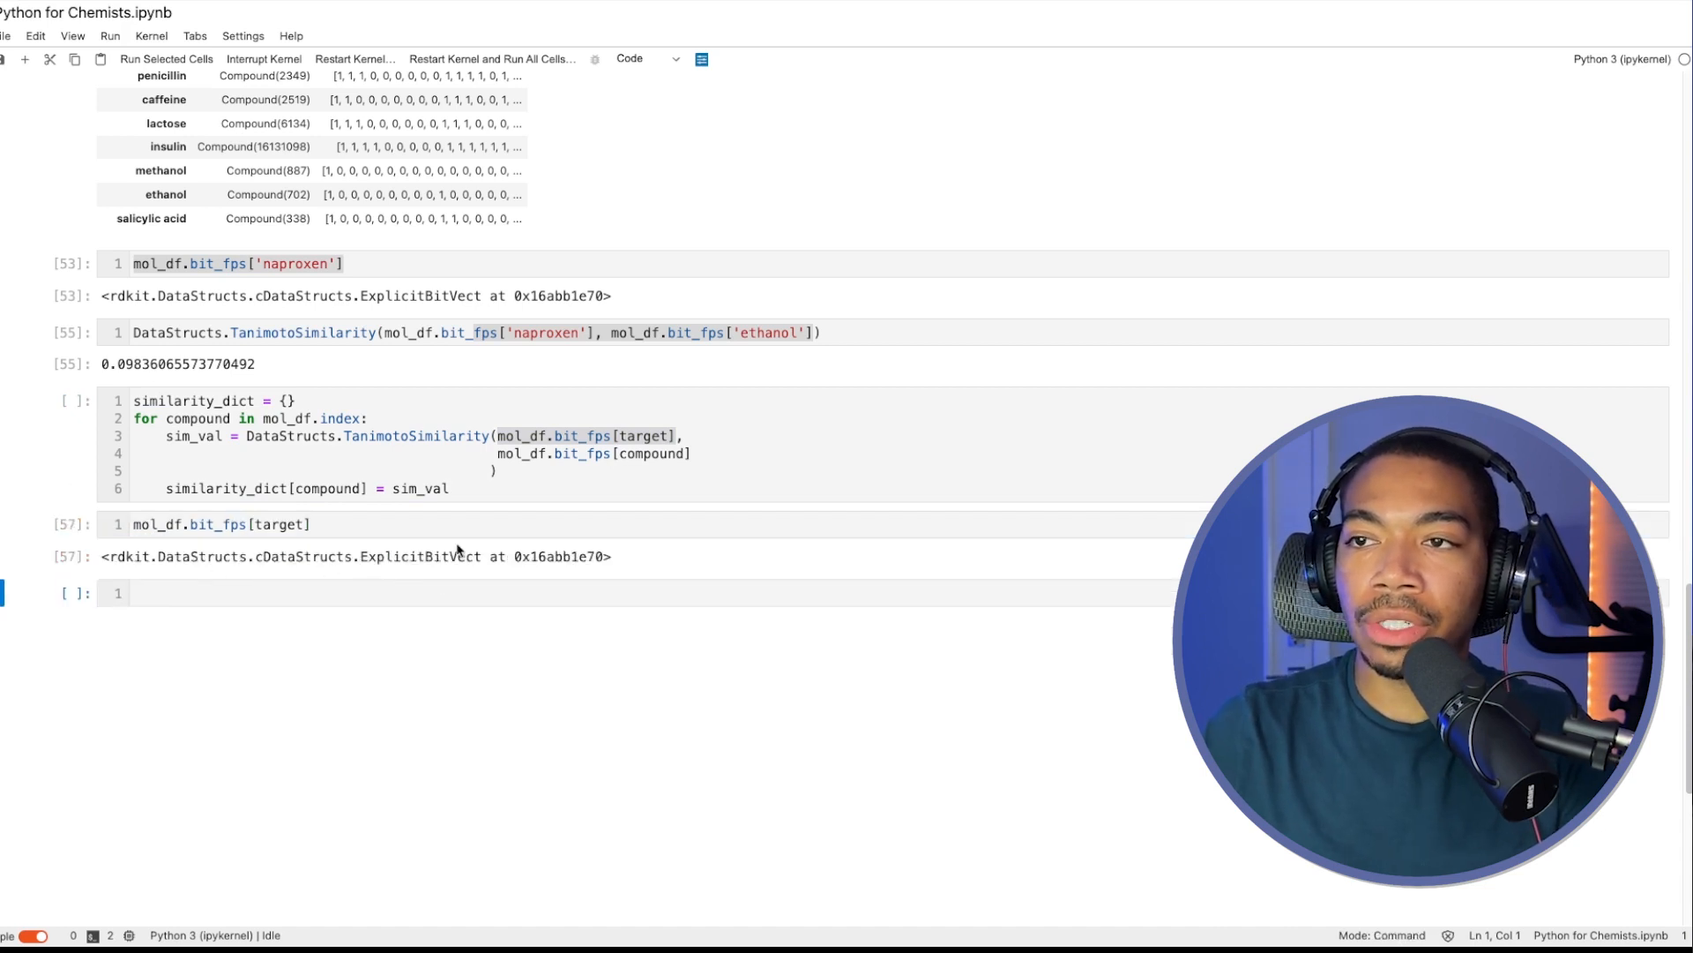
pyautogui.click(648, 453)
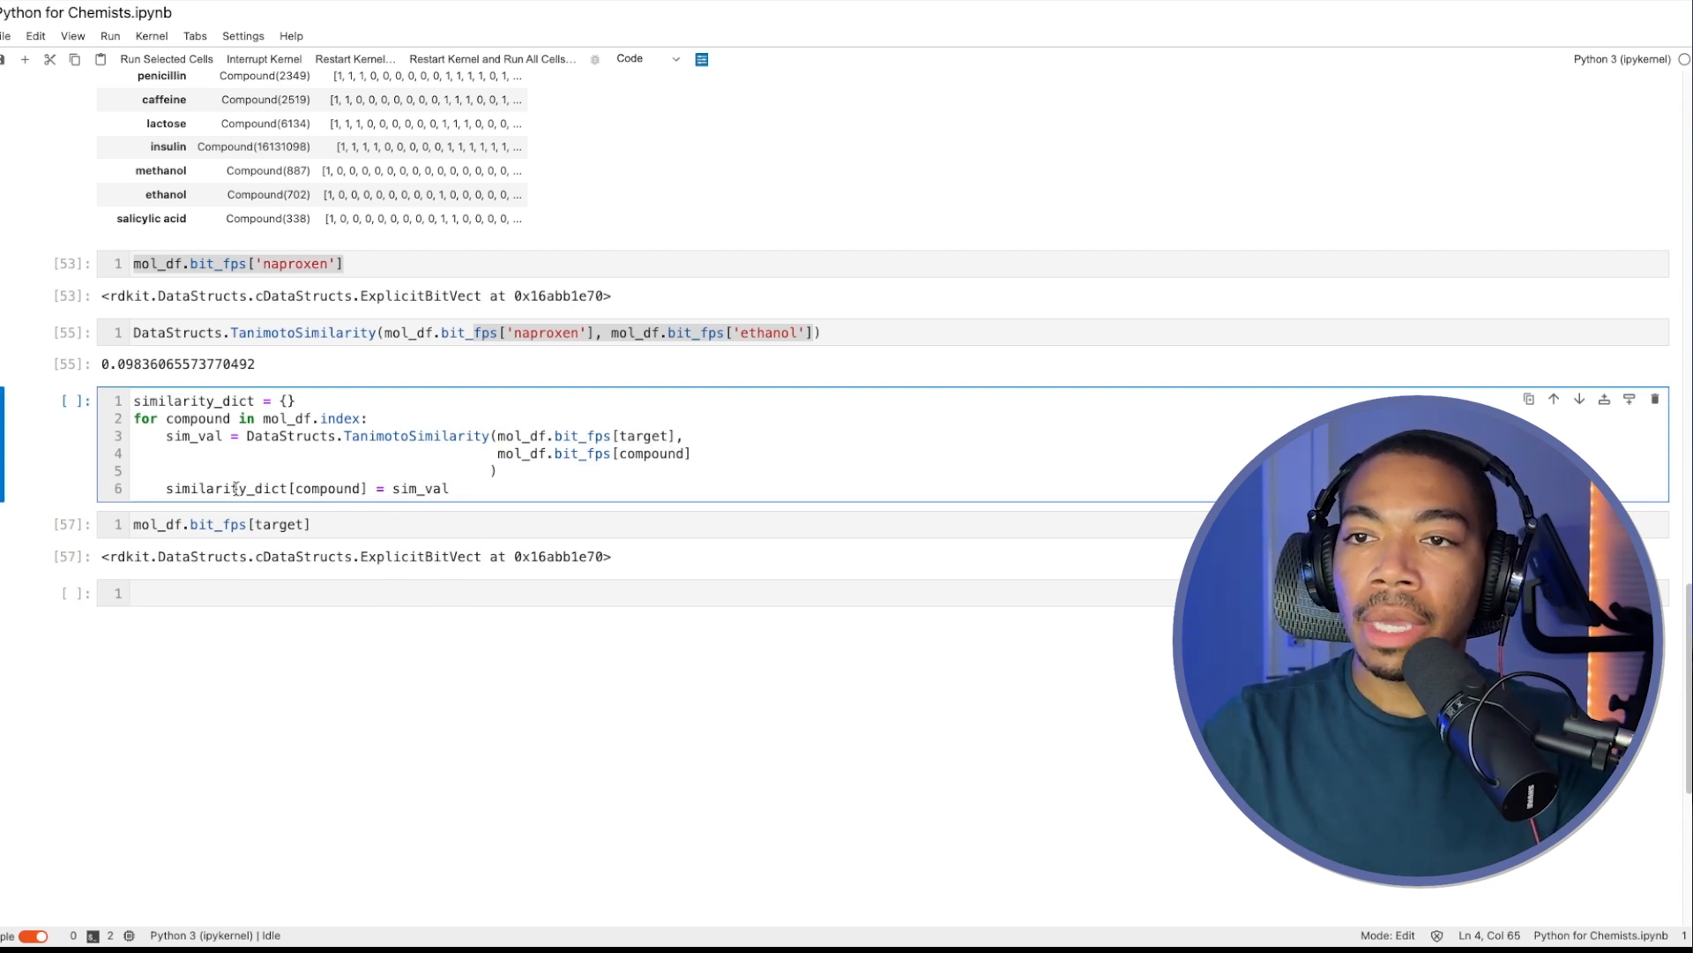
pyautogui.doubleClick(192, 435)
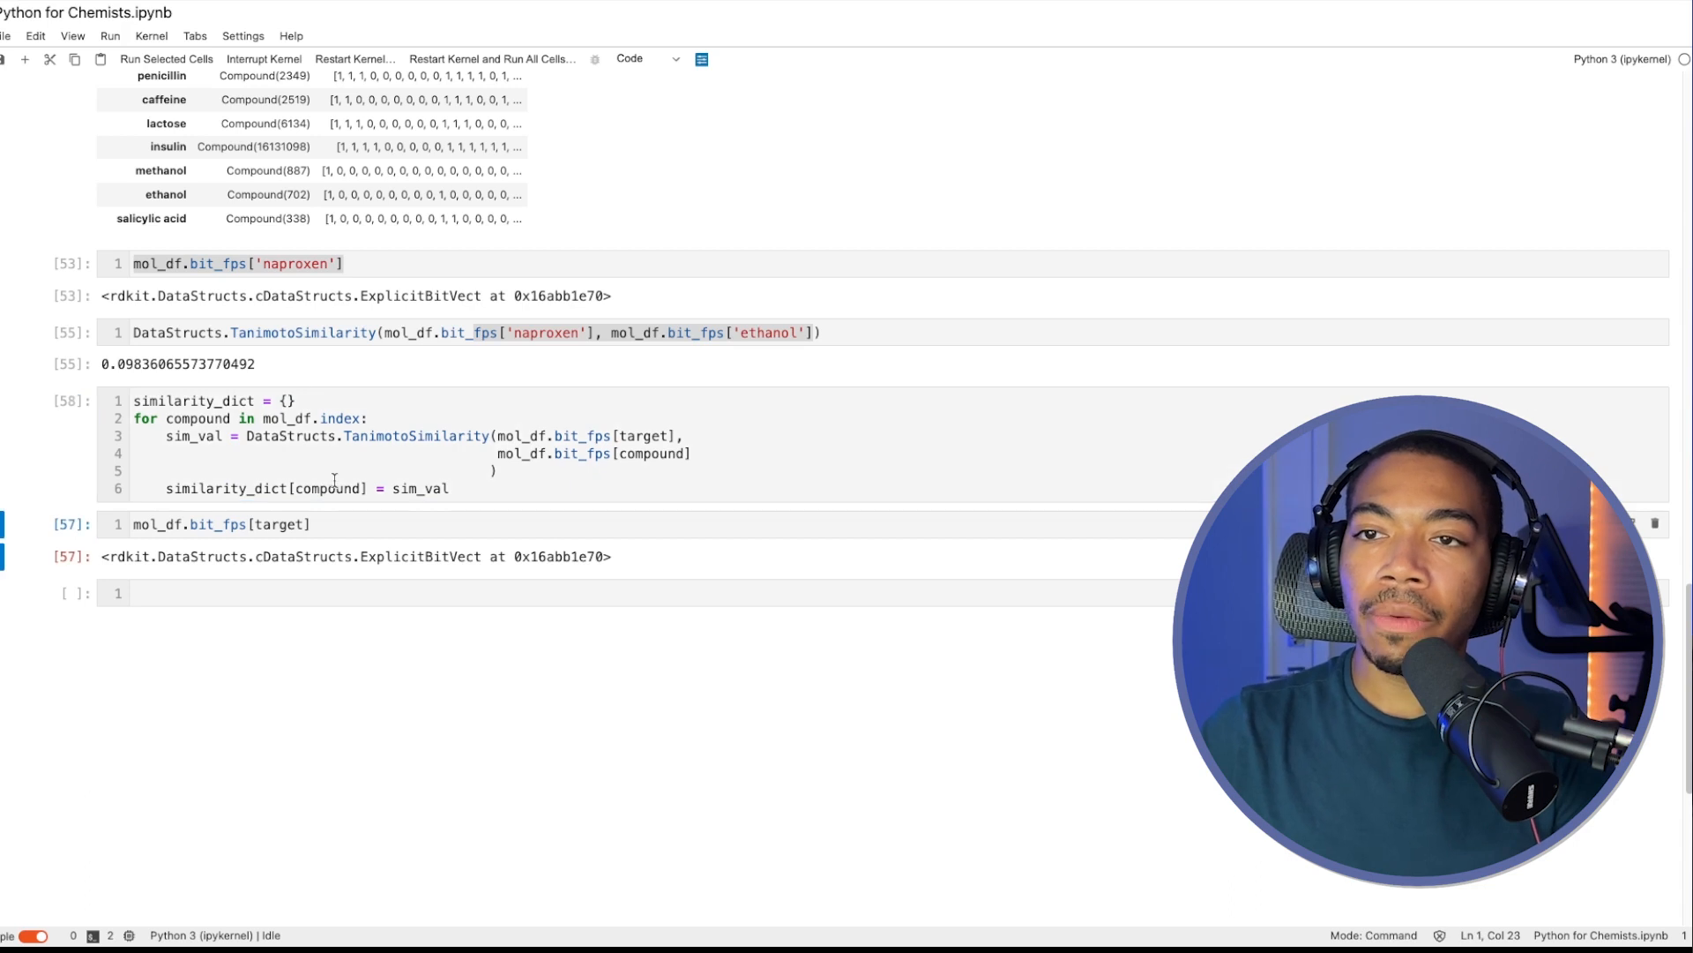
# Step: Show similarity_dict's Tanimoto scores, naproxen at 1.0, and begin rewriting as pd.Series
pyautogui.click(220, 524)
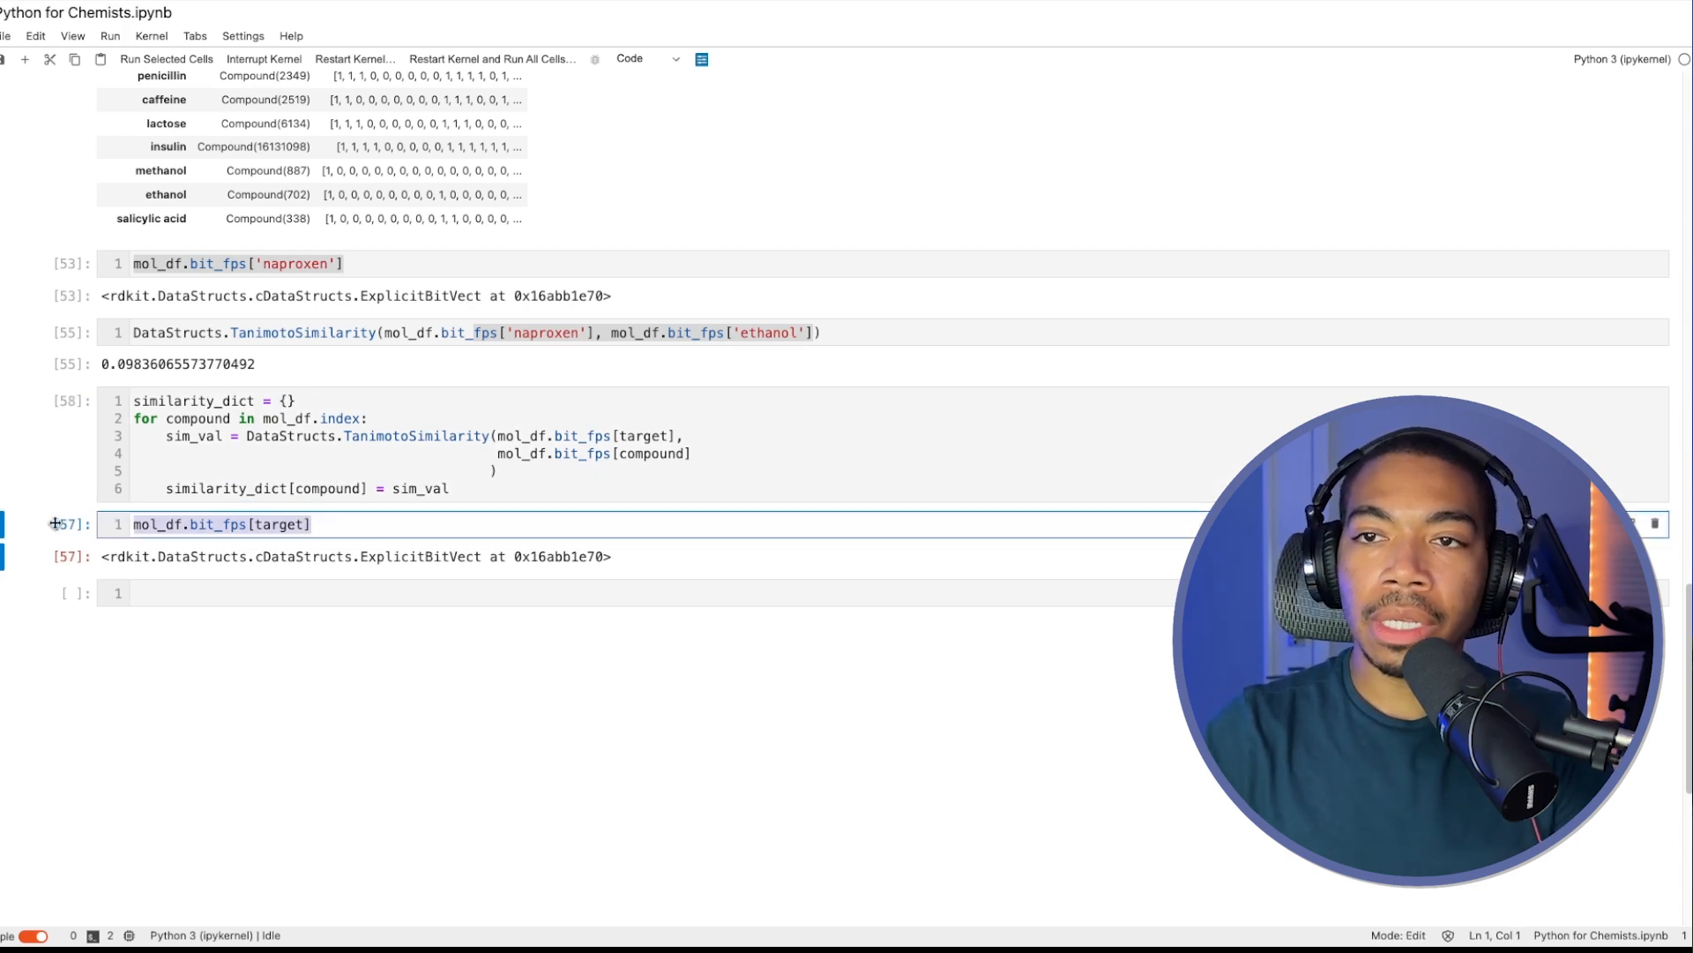
pyautogui.write('sim')
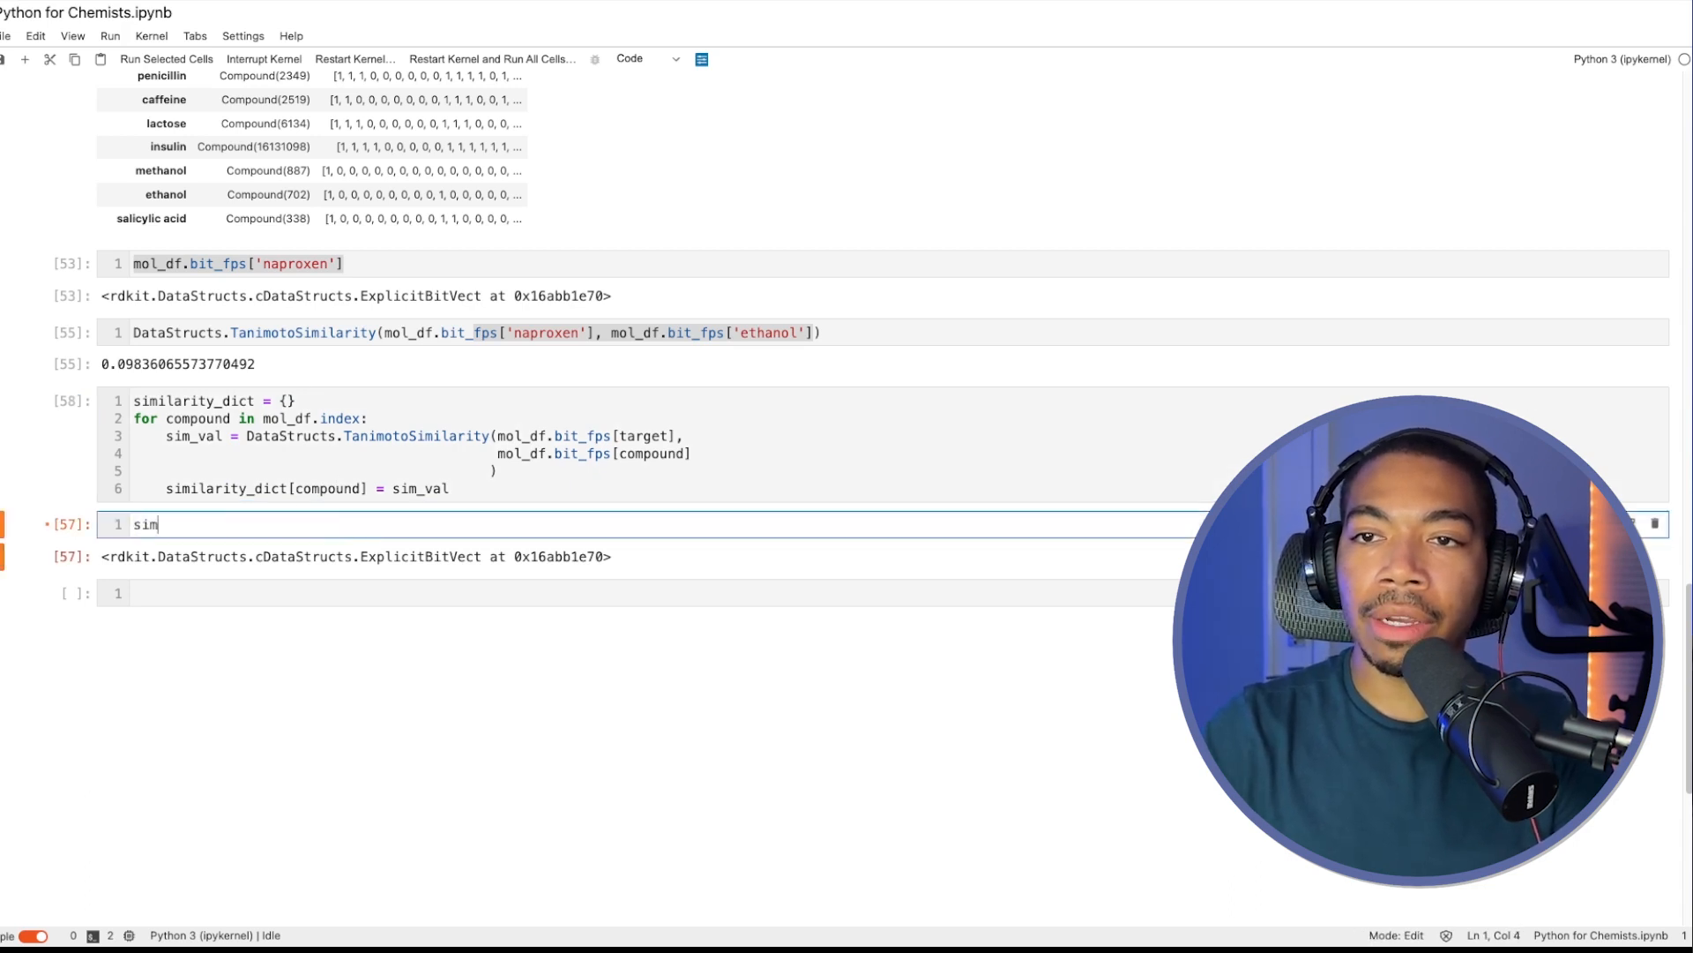
pyautogui.press('shift+enter')
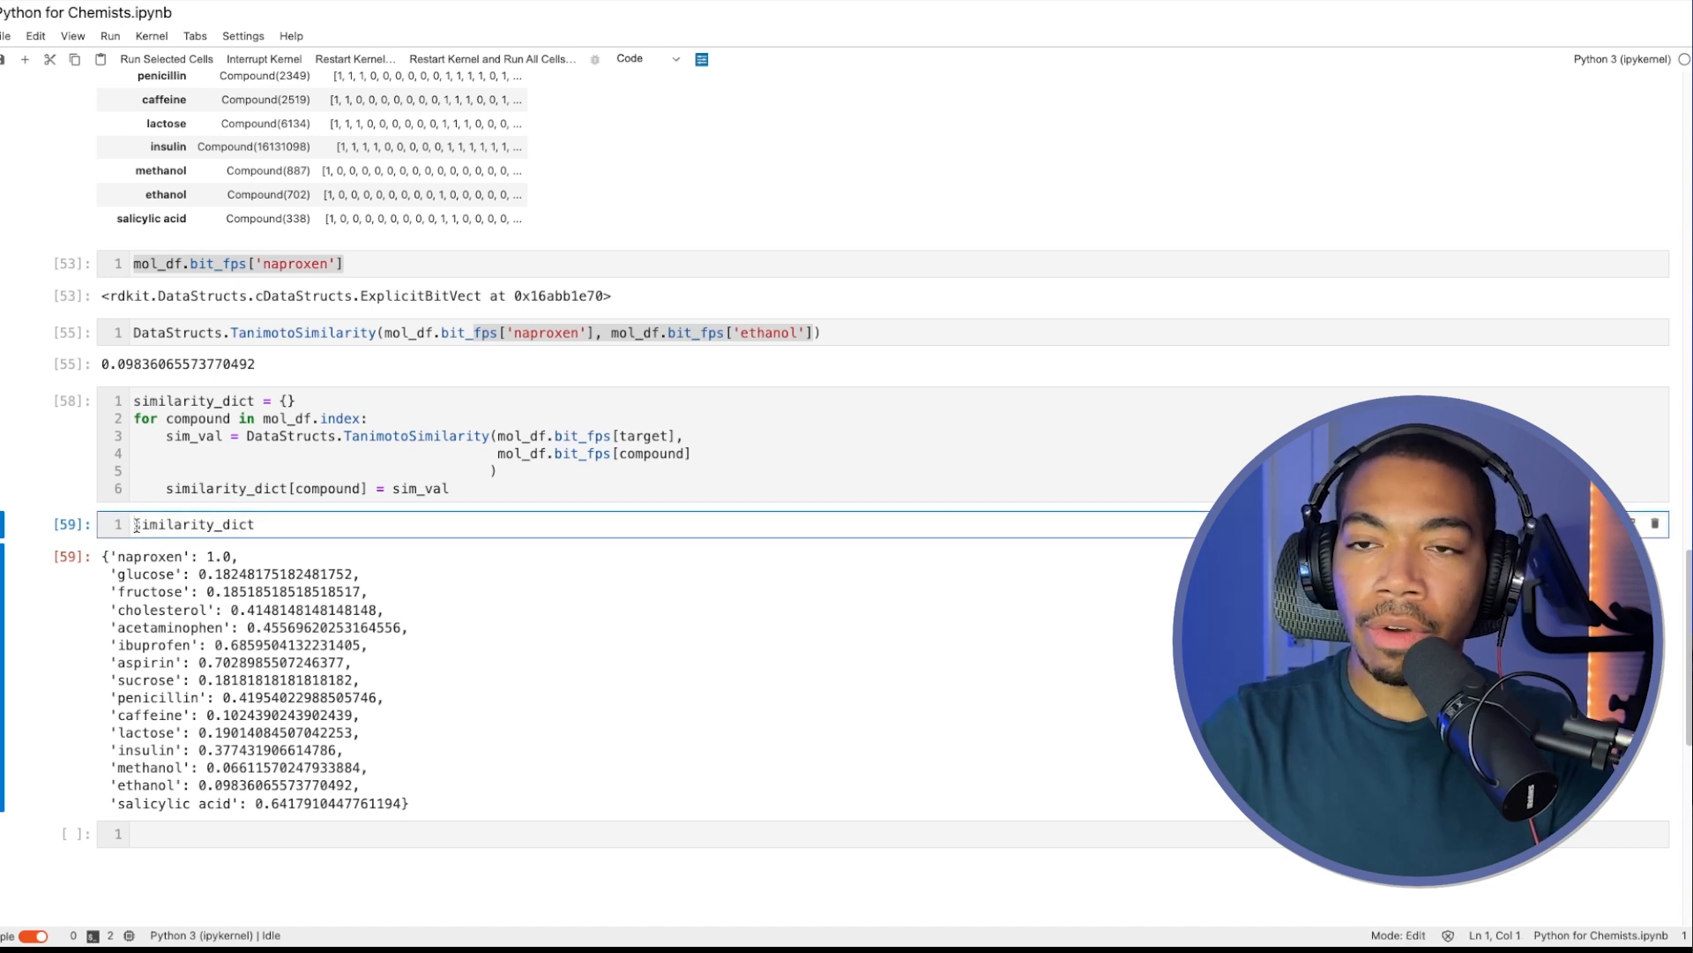
pyautogui.write('pd.Series(')
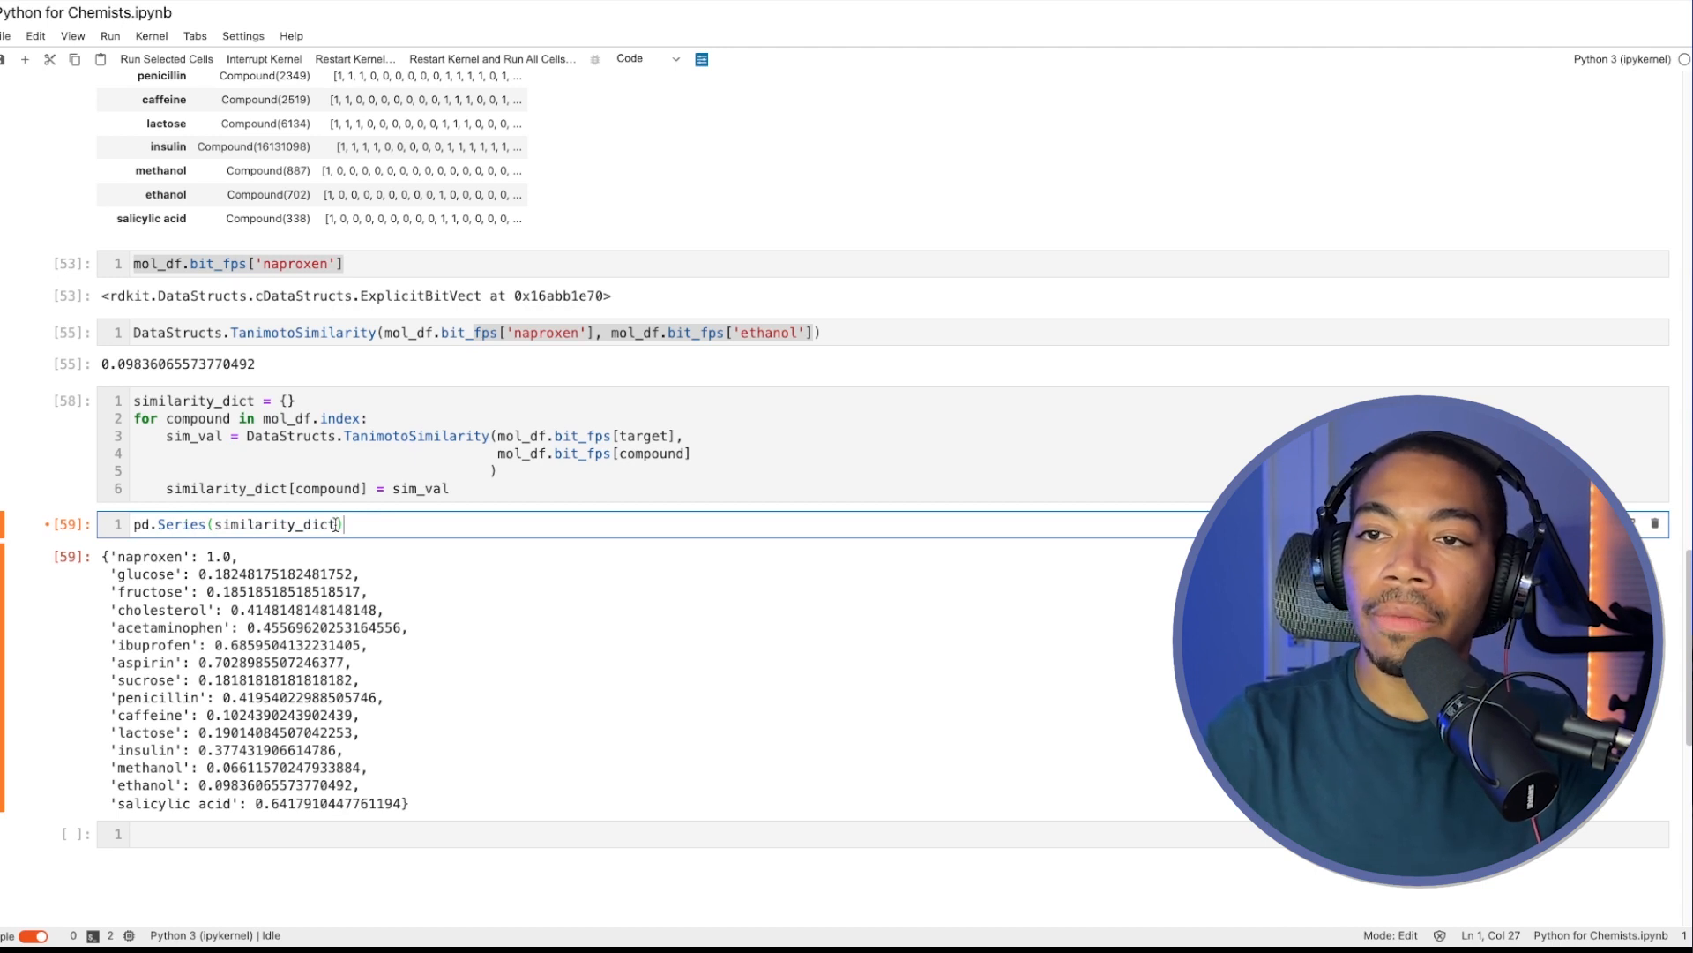
# Step: Plot pd.Series(similarity_dict).sort_values().plot.bar(), rising from methanol to naproxen at 1.0
pyautogui.press('Shift+Enter')
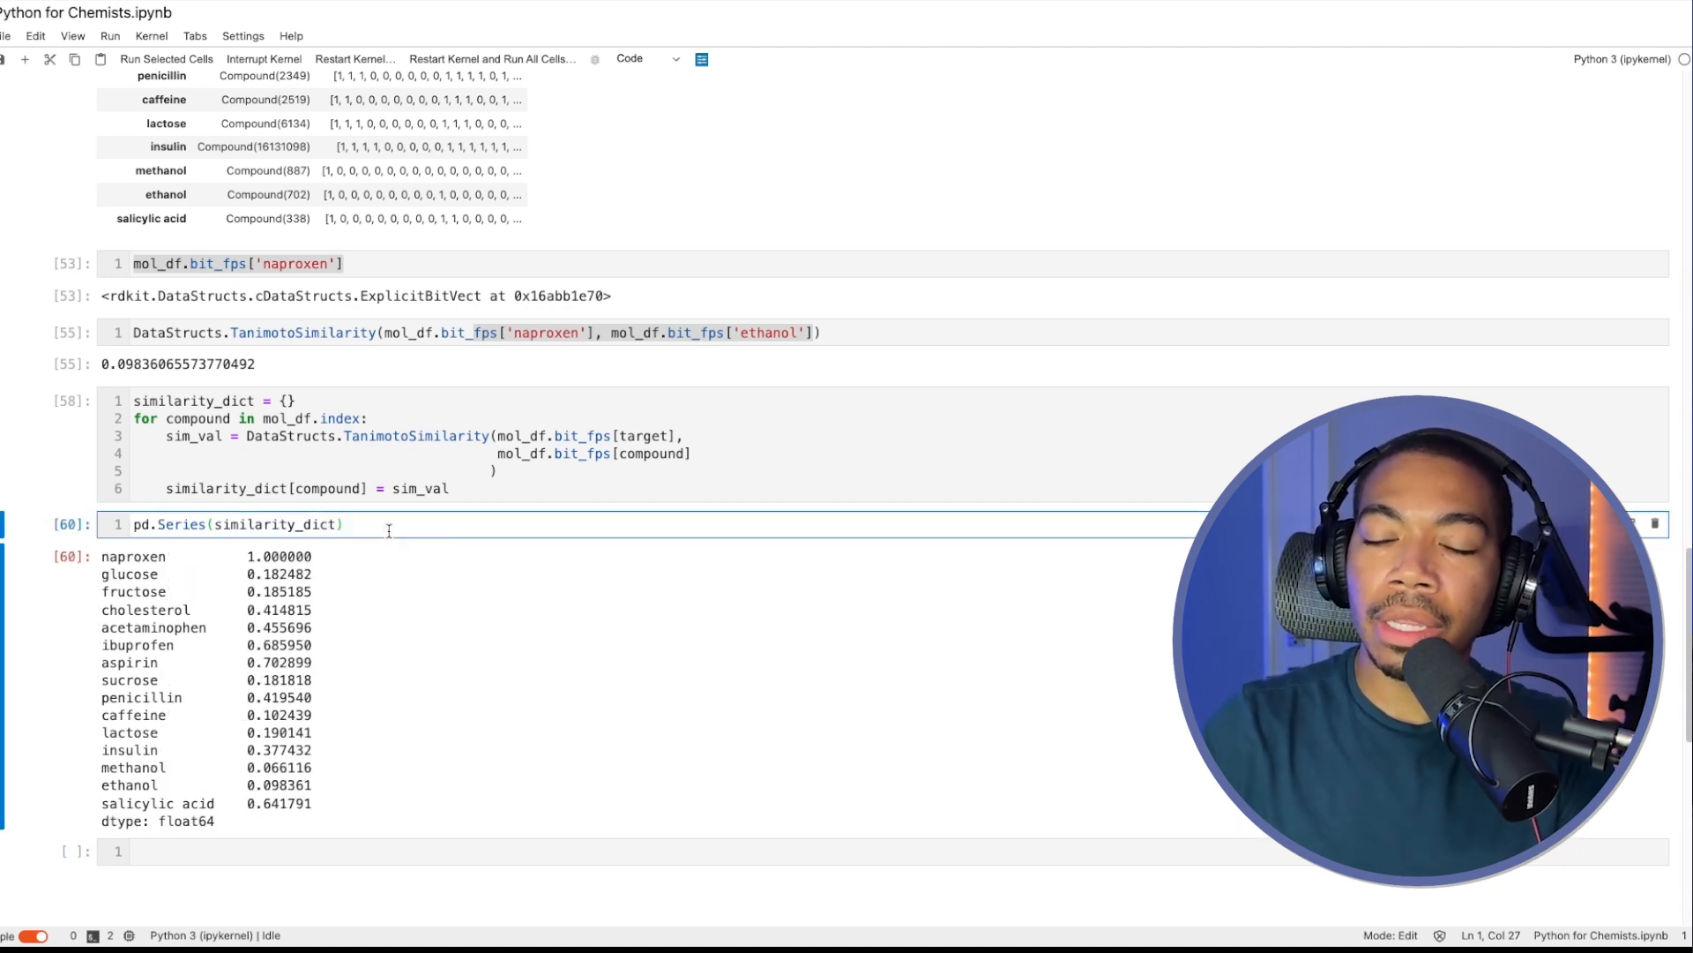
pyautogui.write('.sort')
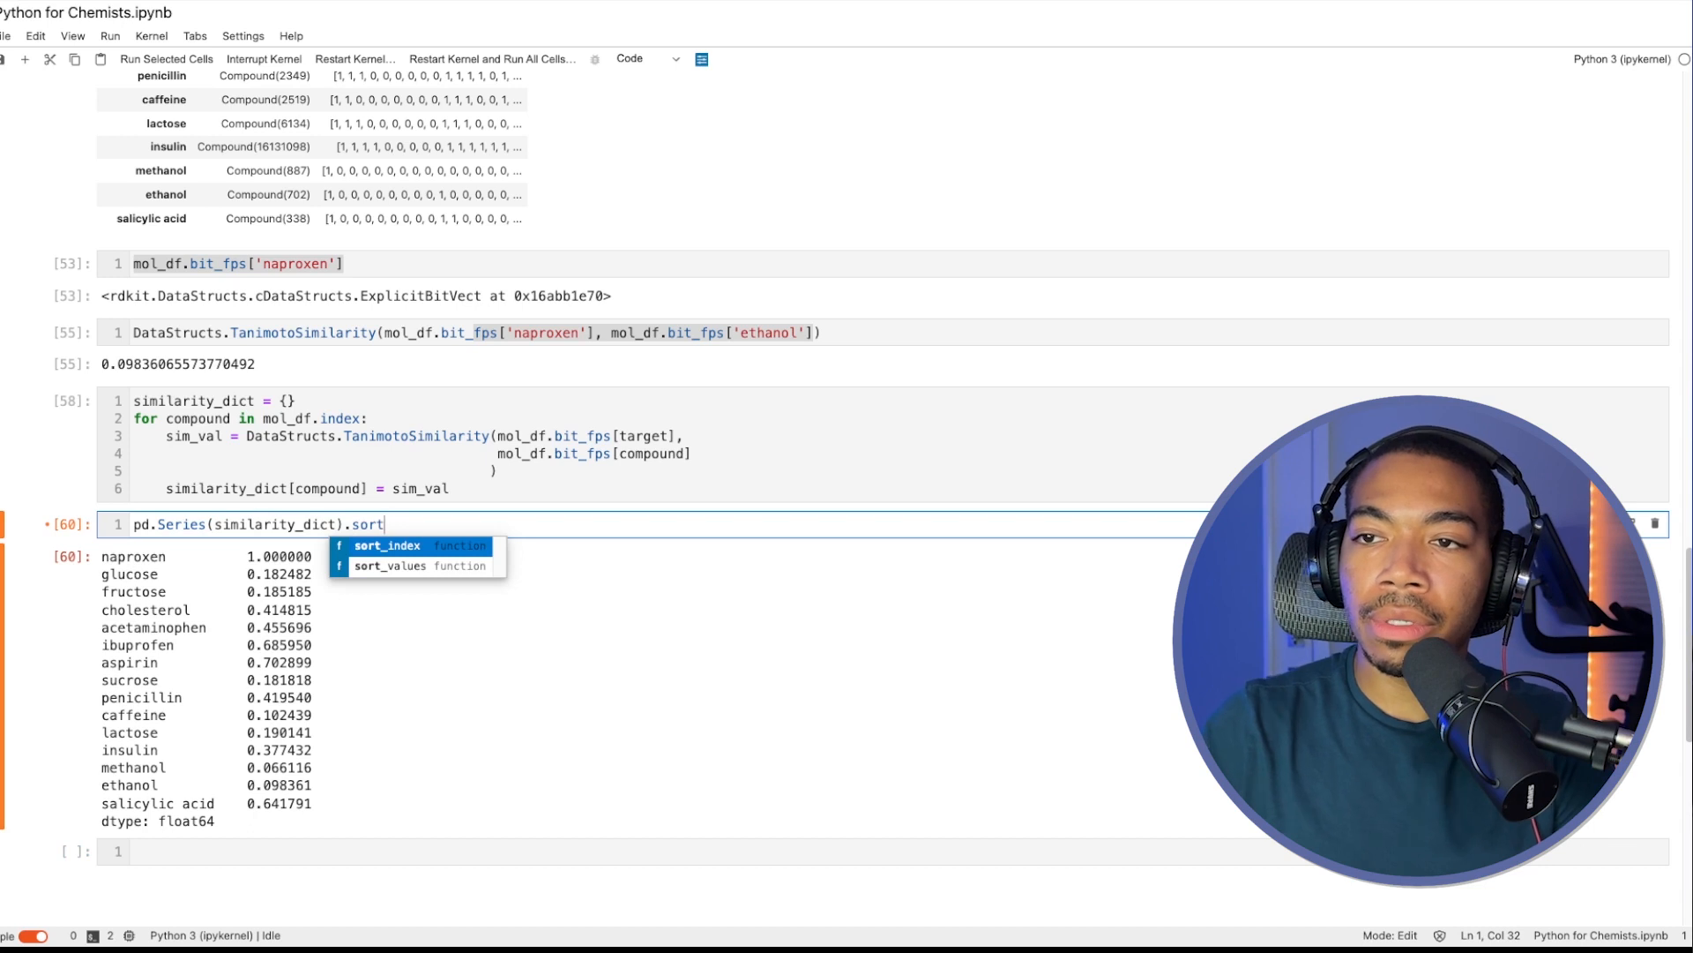
pyautogui.click(390, 565)
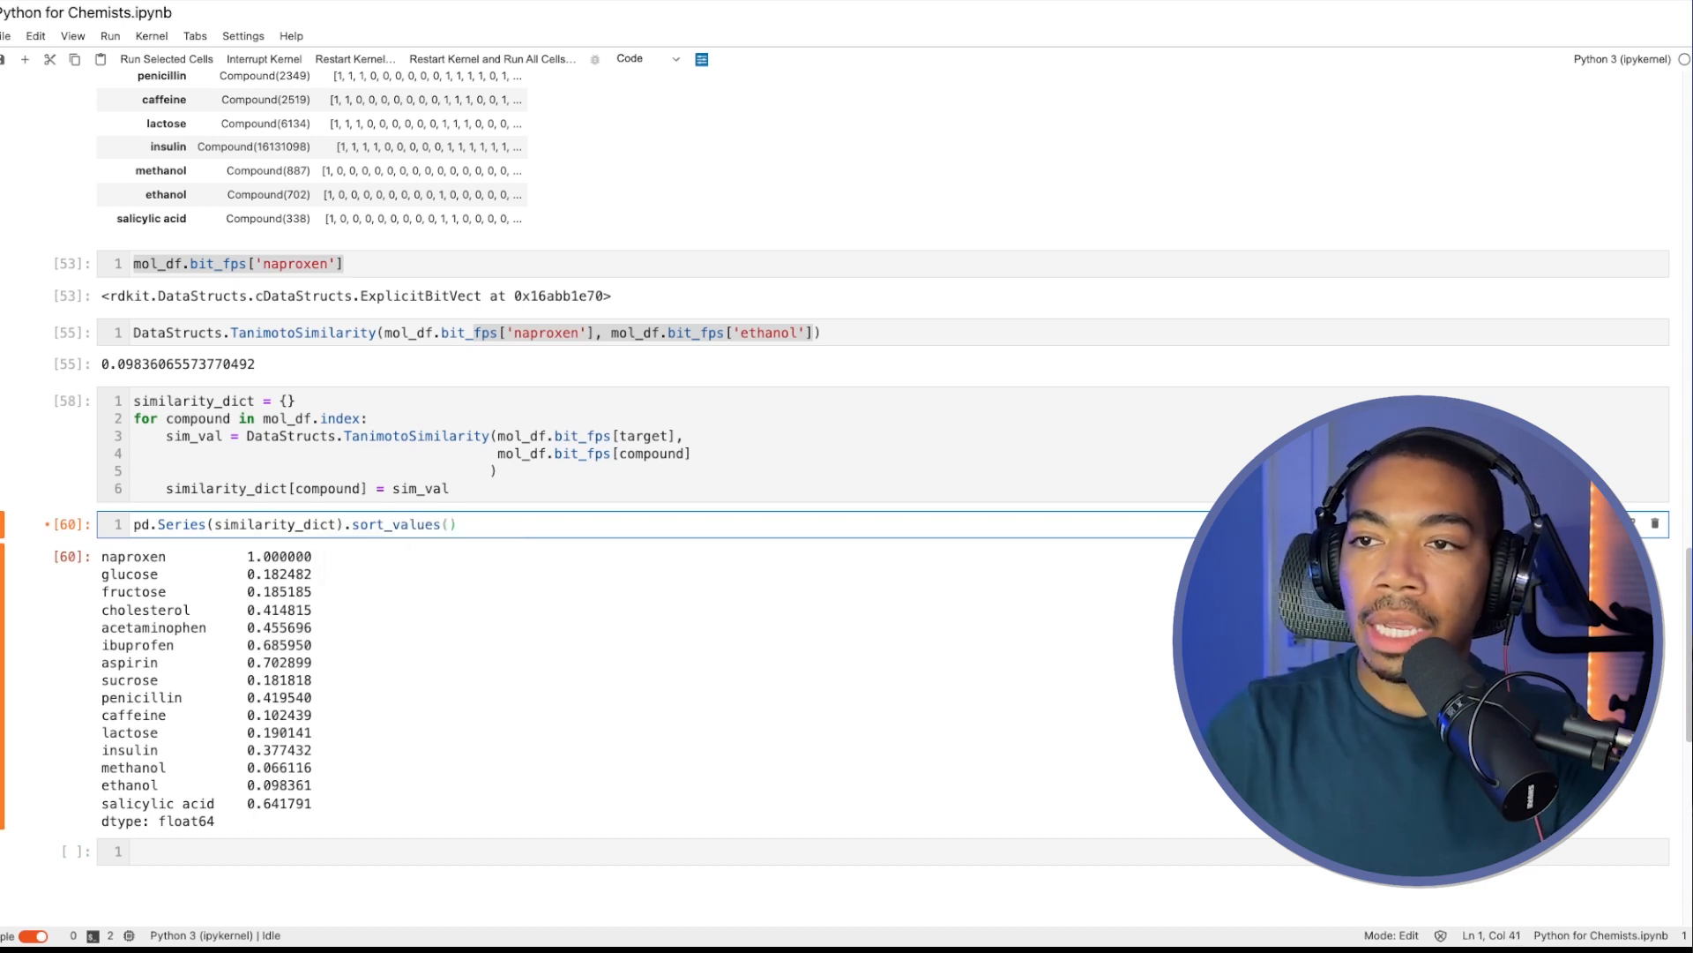
pyautogui.write('.plot')
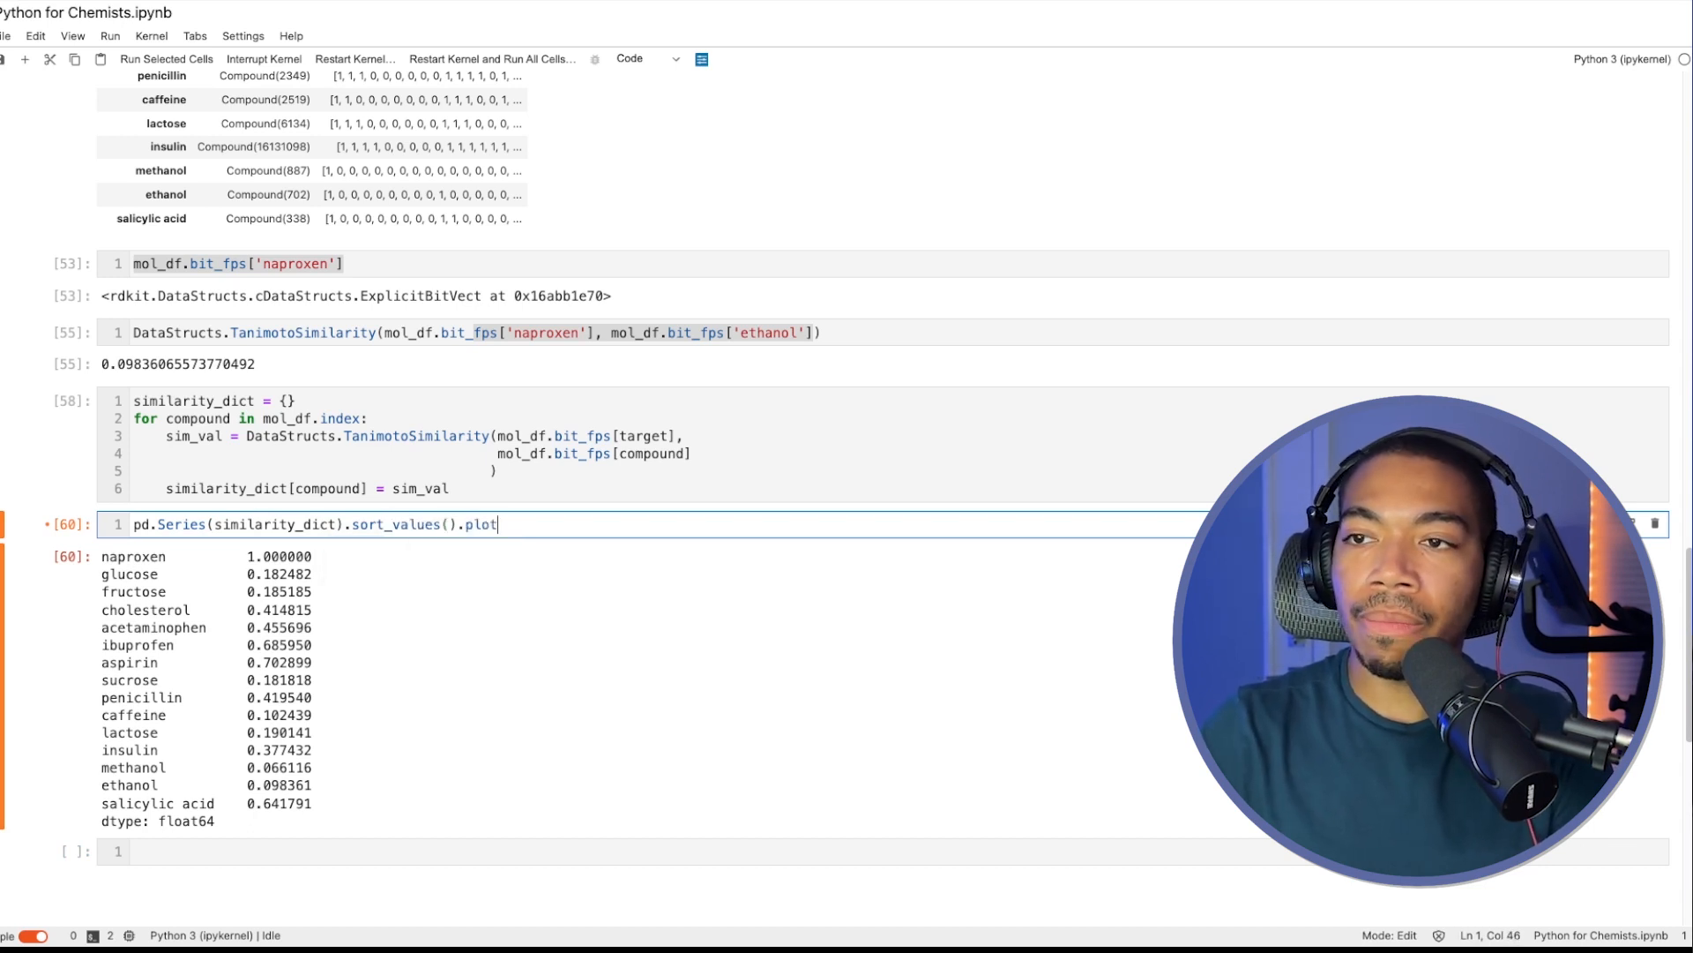
pyautogui.write('.bar()')
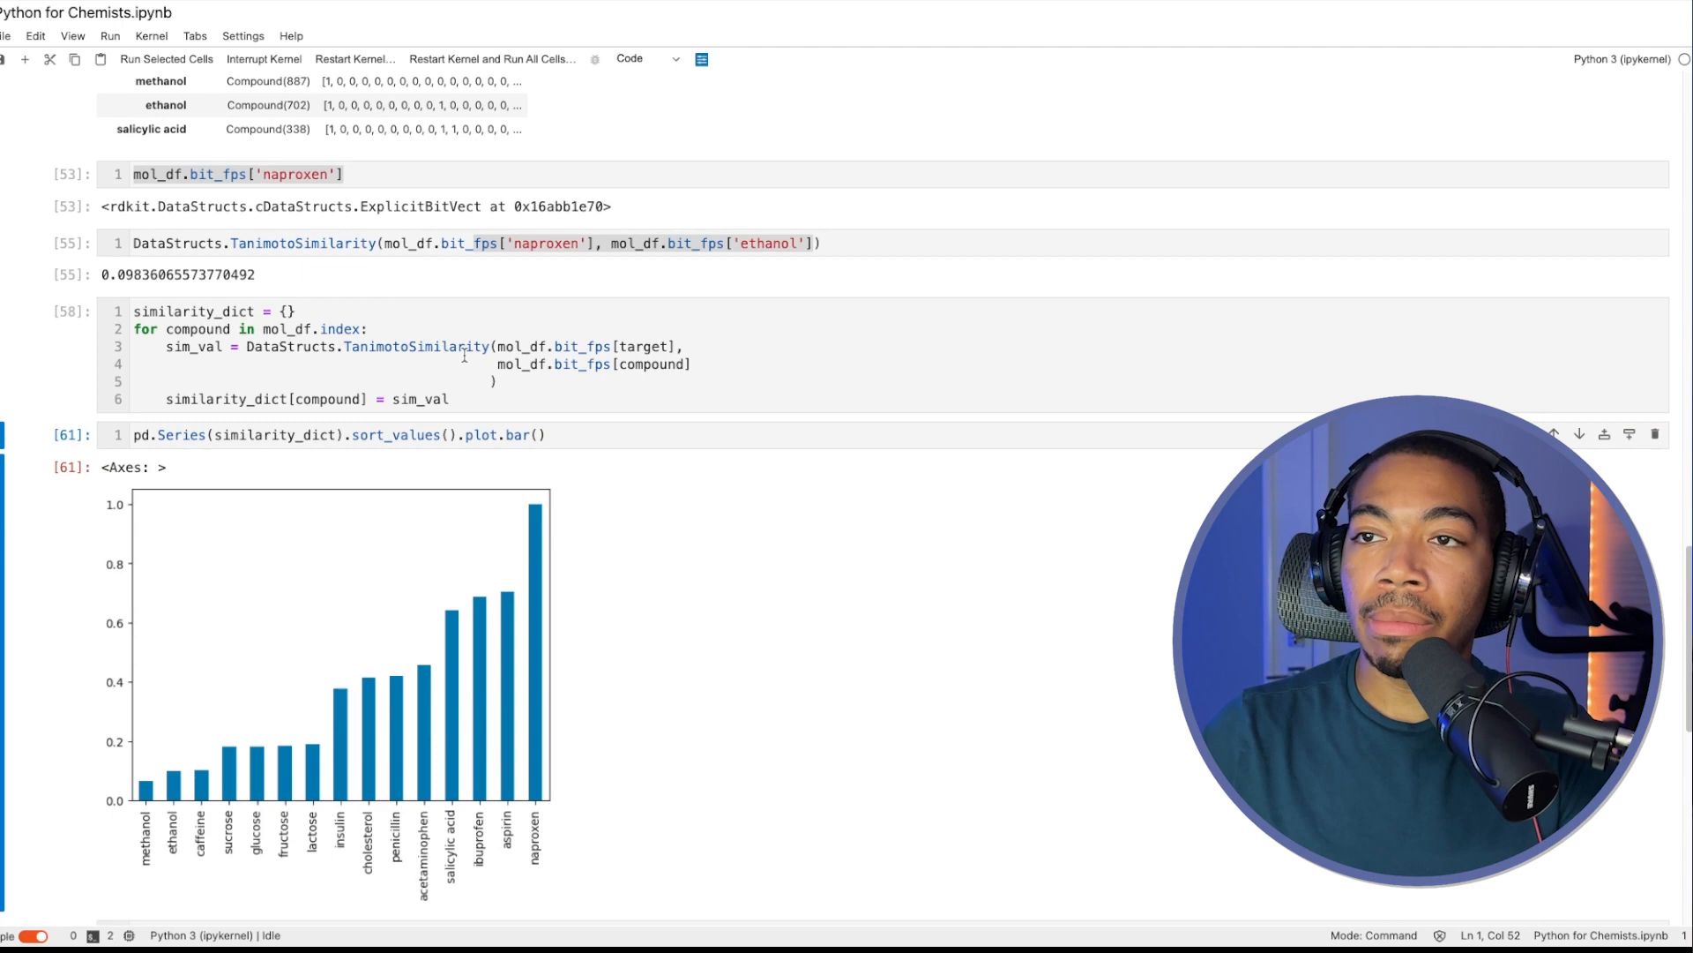
pyautogui.press('ctrl+s')
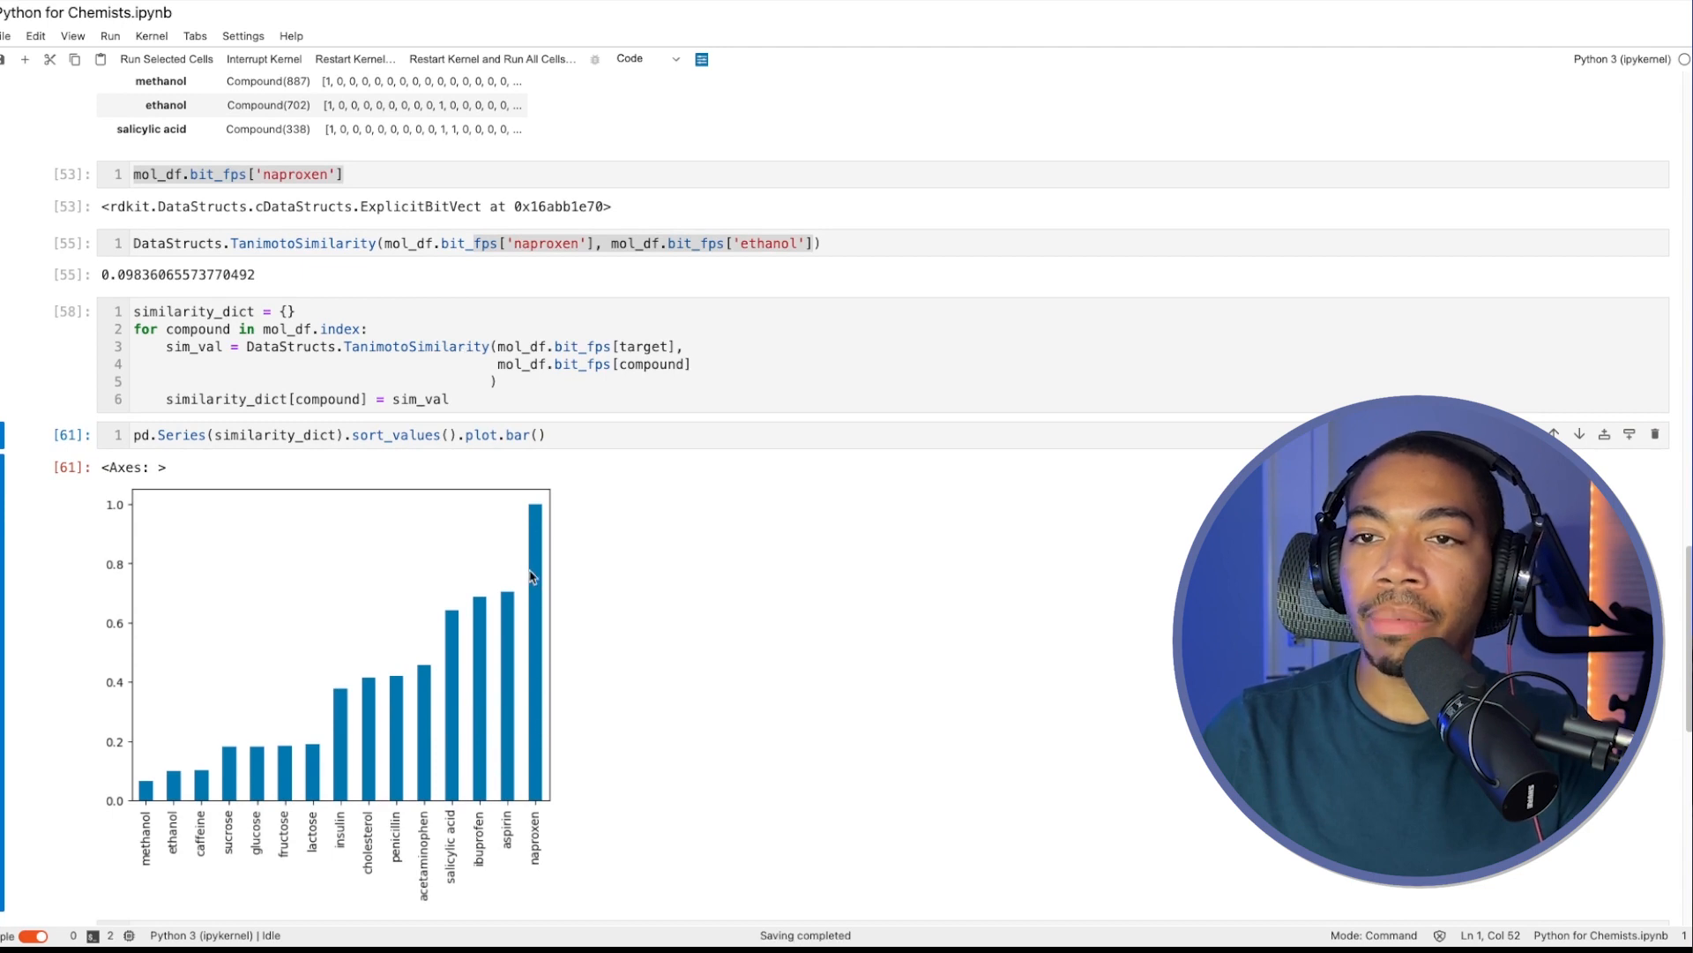
pyautogui.moveTo(491, 664)
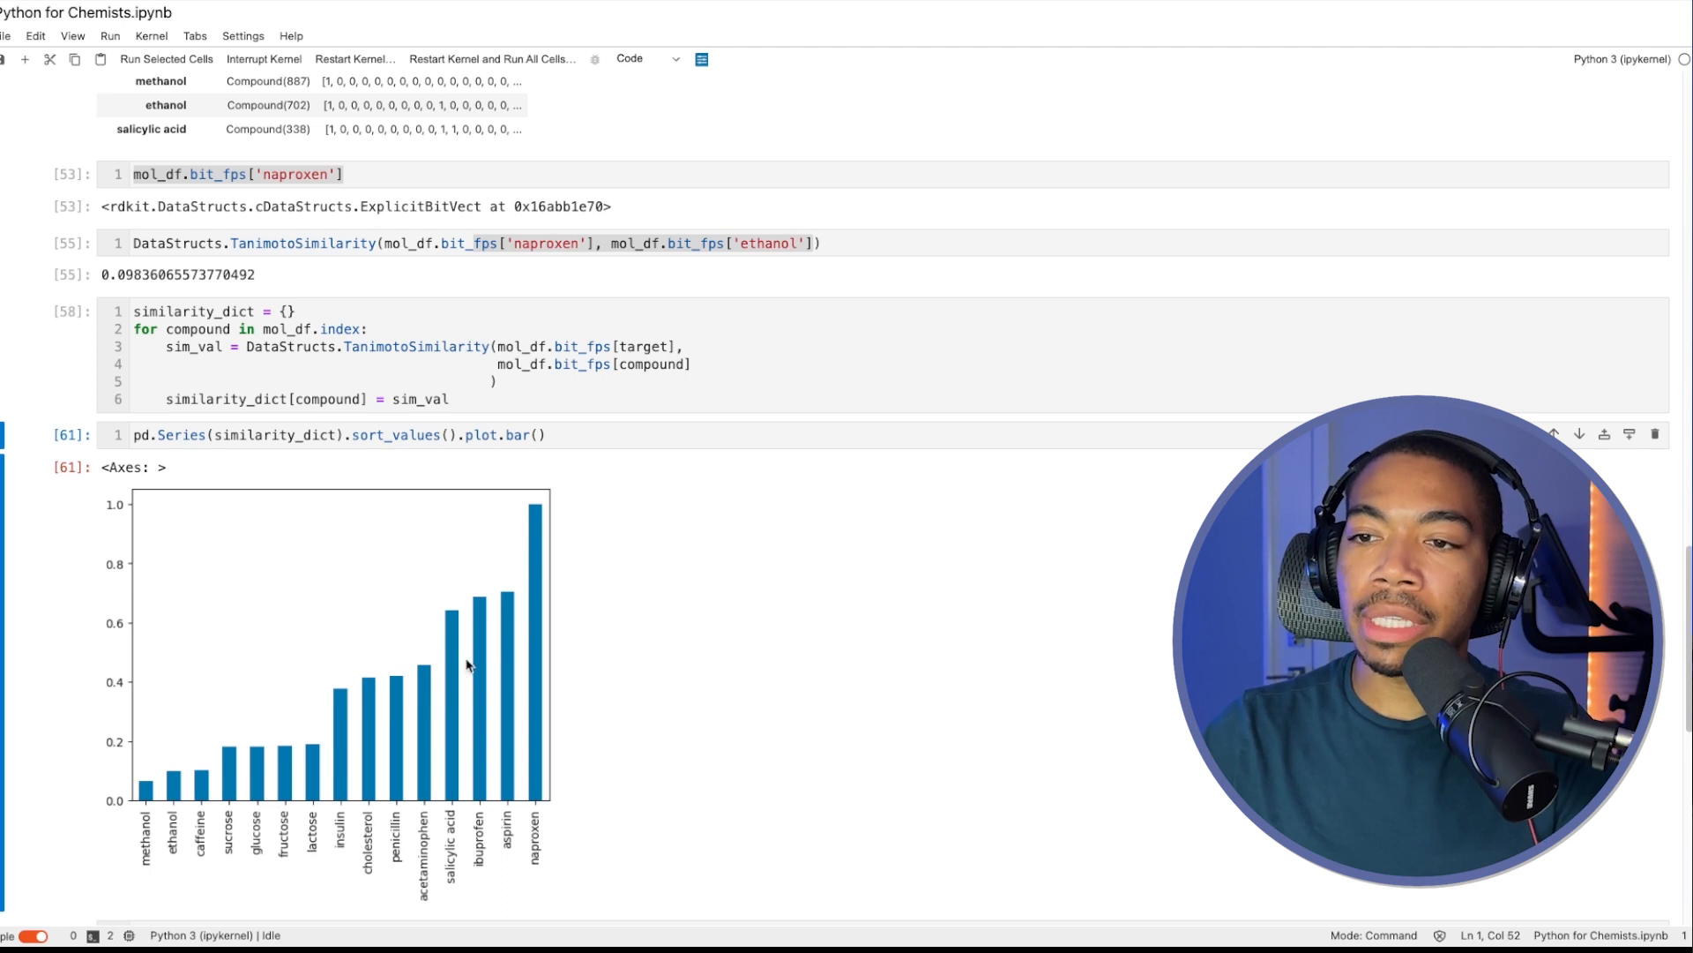
pyautogui.moveTo(424, 713)
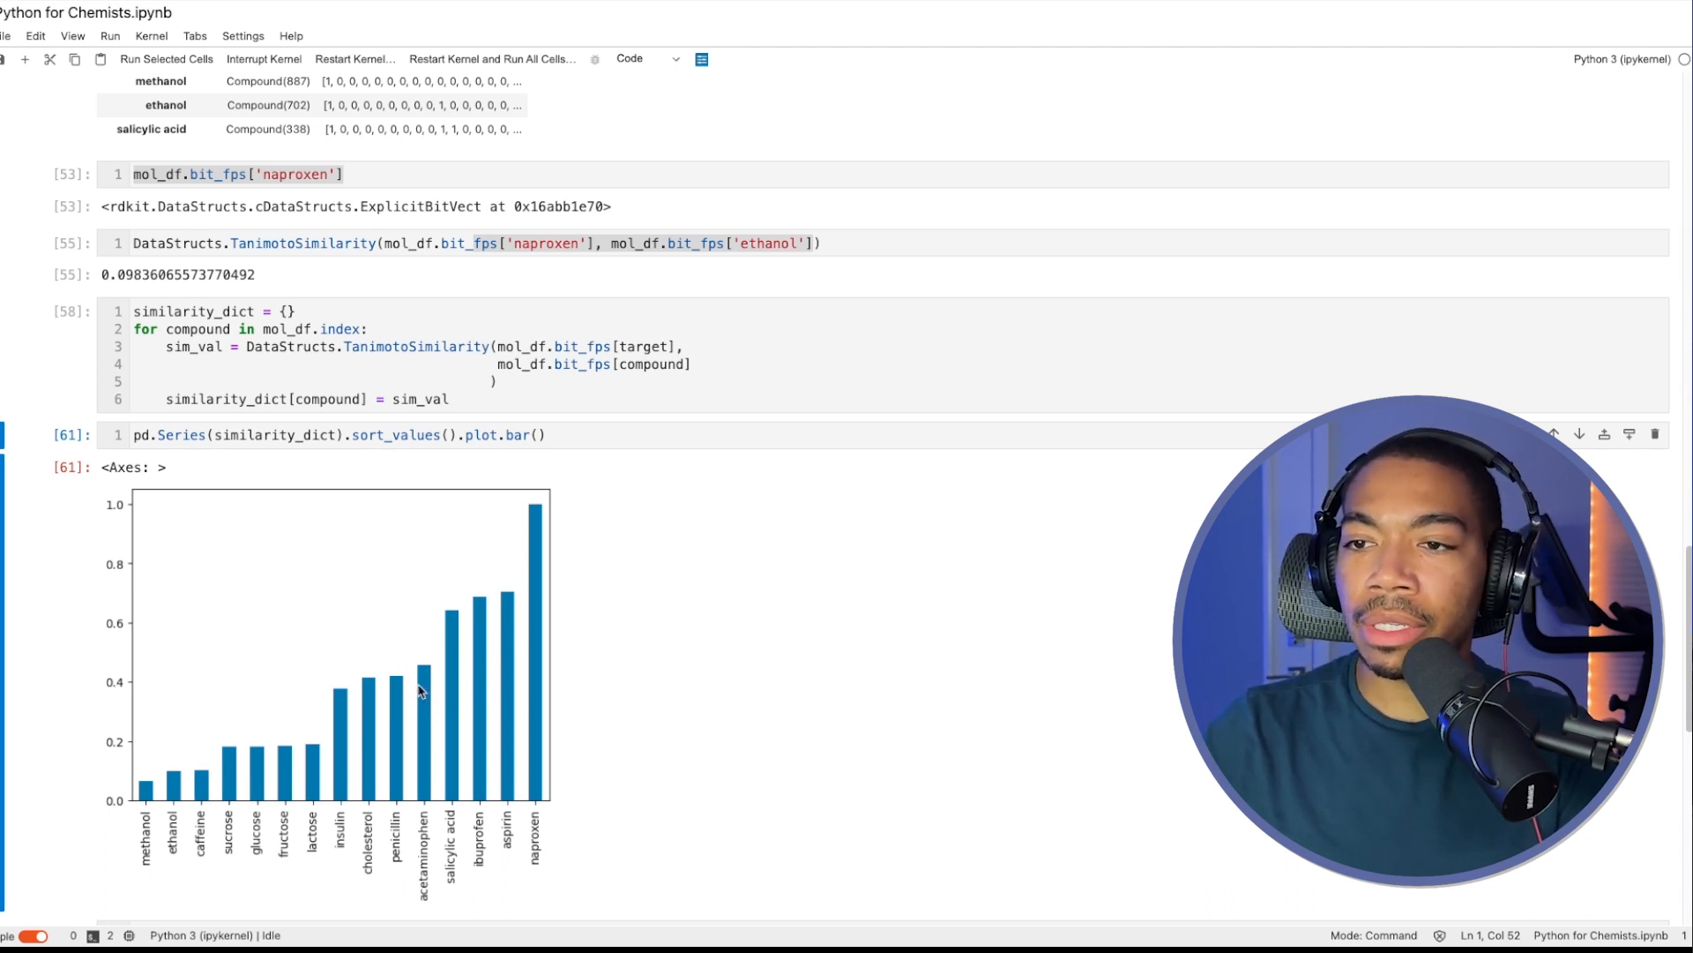
pyautogui.moveTo(453, 709)
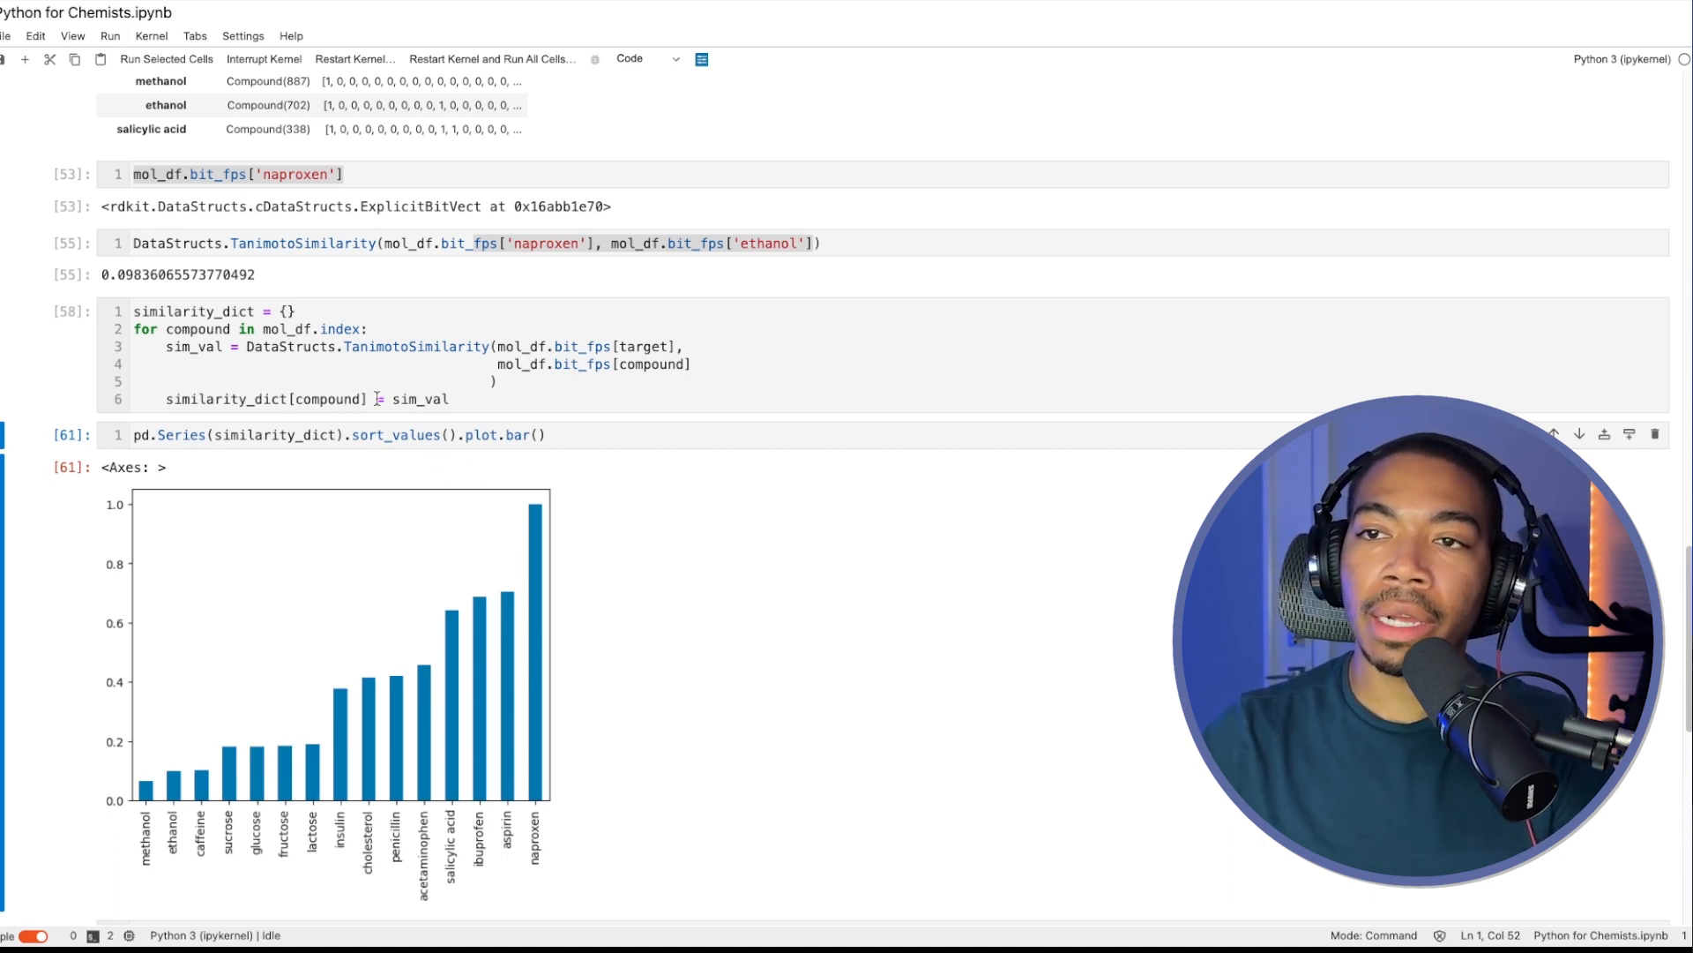
# Step: Switch the loop to CosineSimilarity and redraw the sorted bar chart, caffeine lowest, naproxen 1.0
pyautogui.click(389, 347)
pyautogui.write('Cosine')
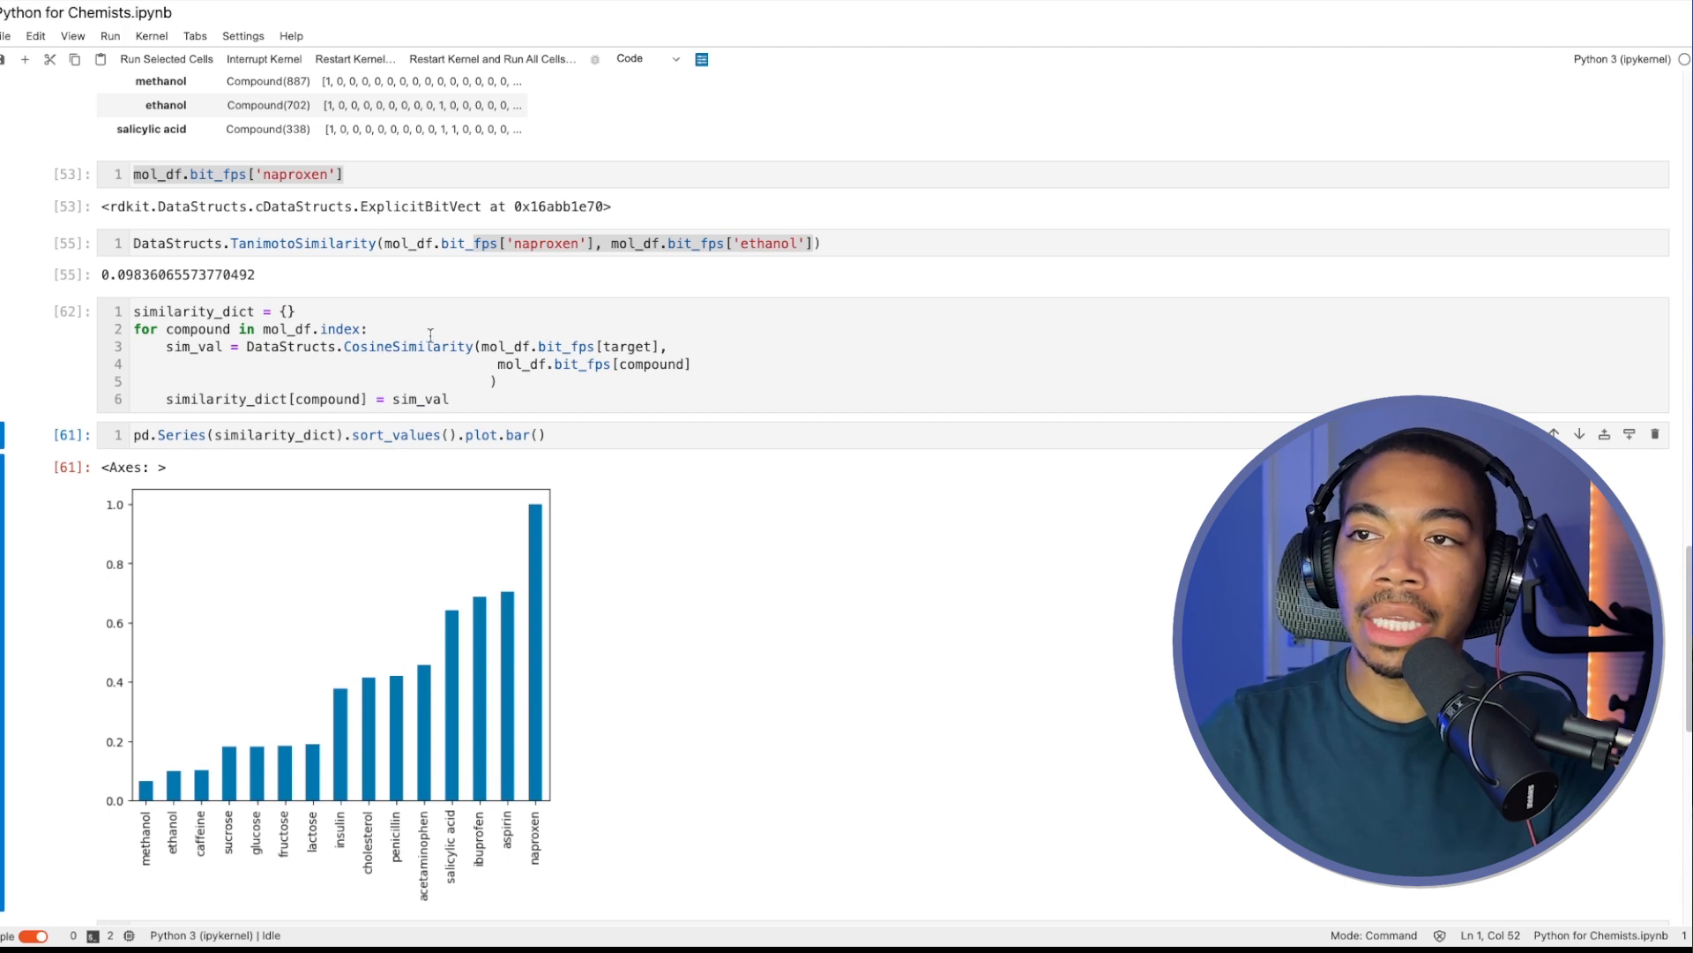
pyautogui.click(324, 434)
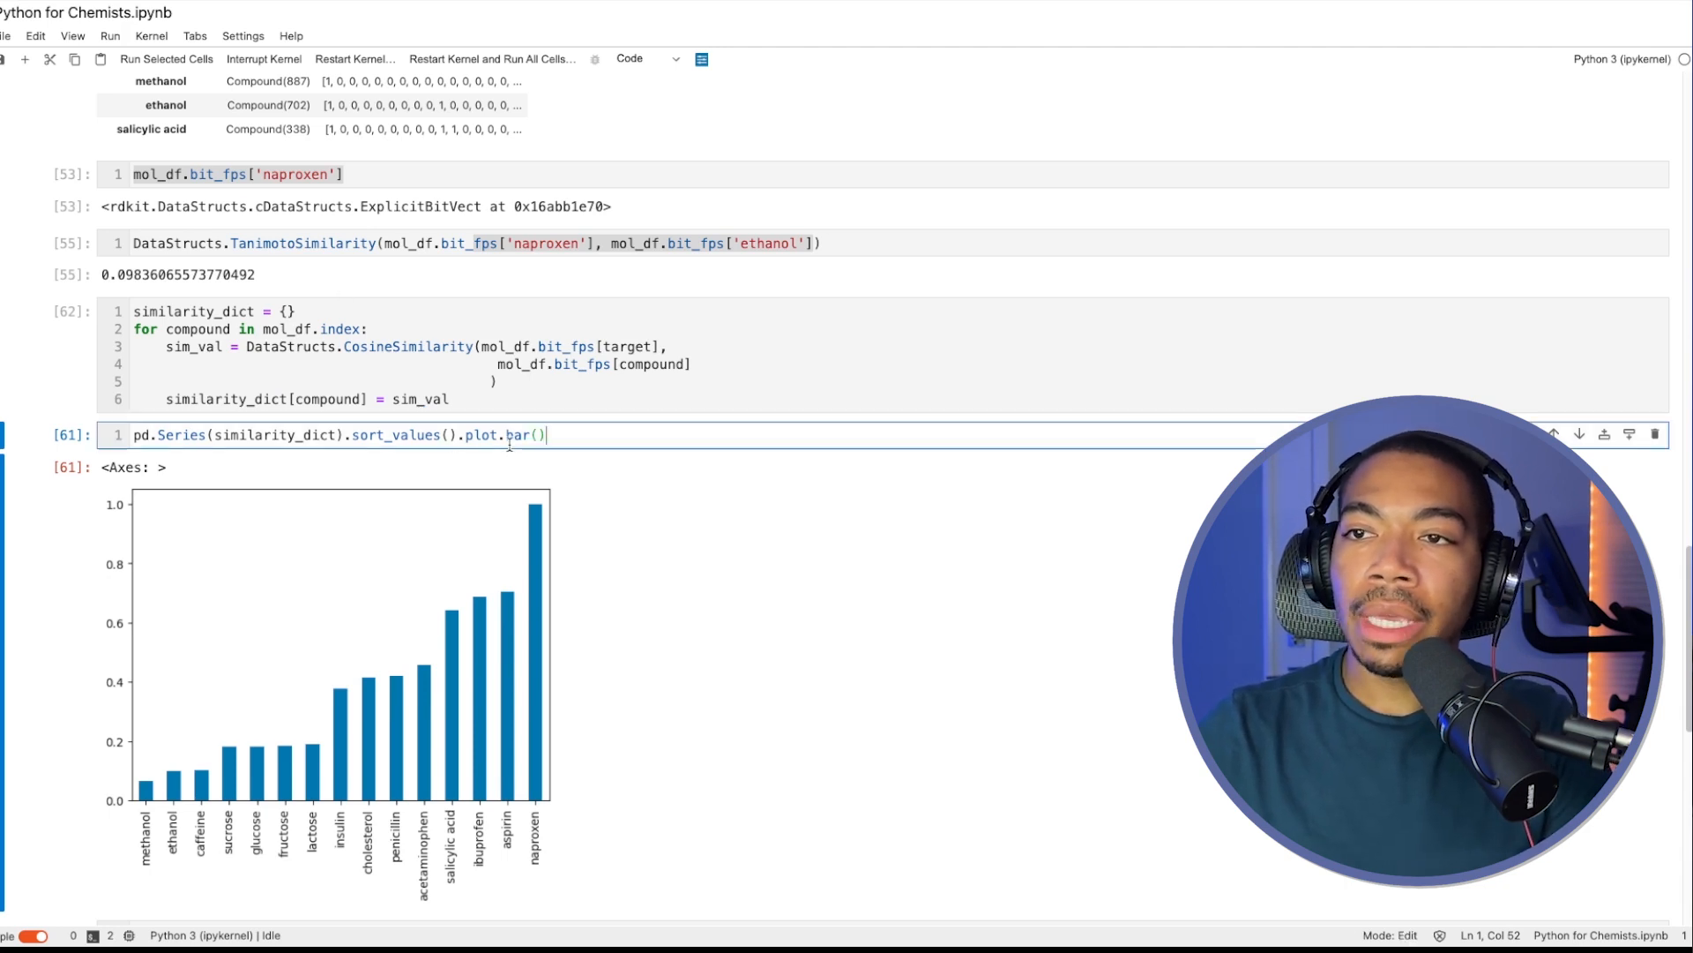
pyautogui.press('Shift+Enter')
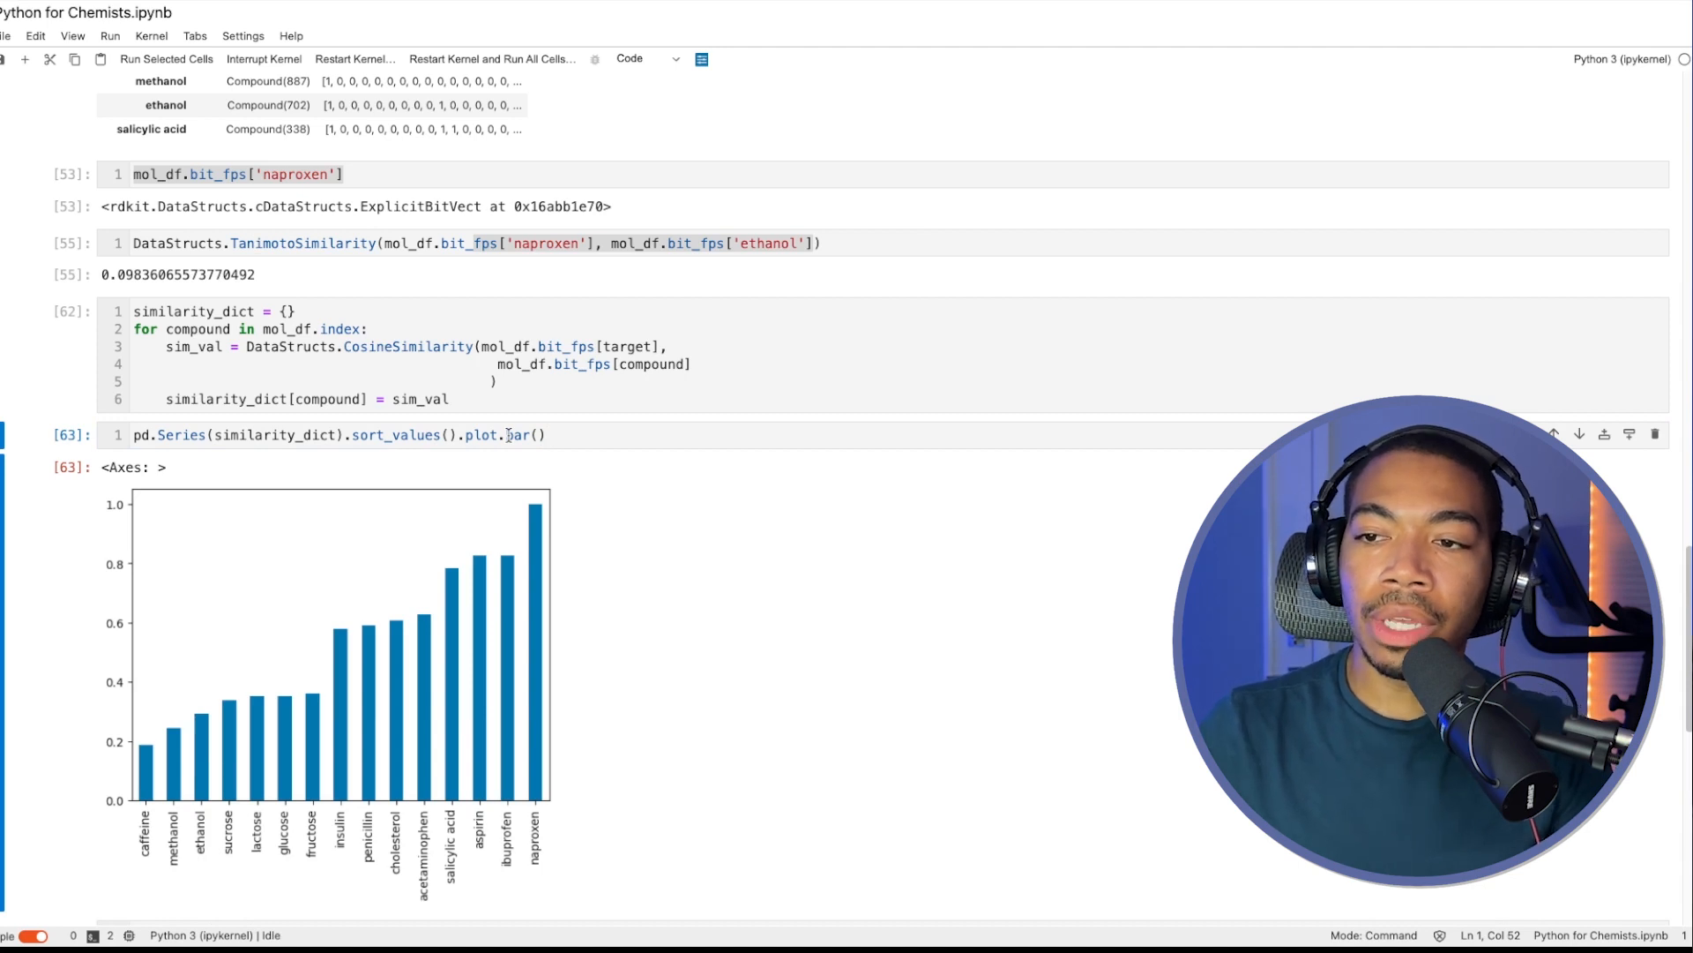
pyautogui.moveTo(505, 434)
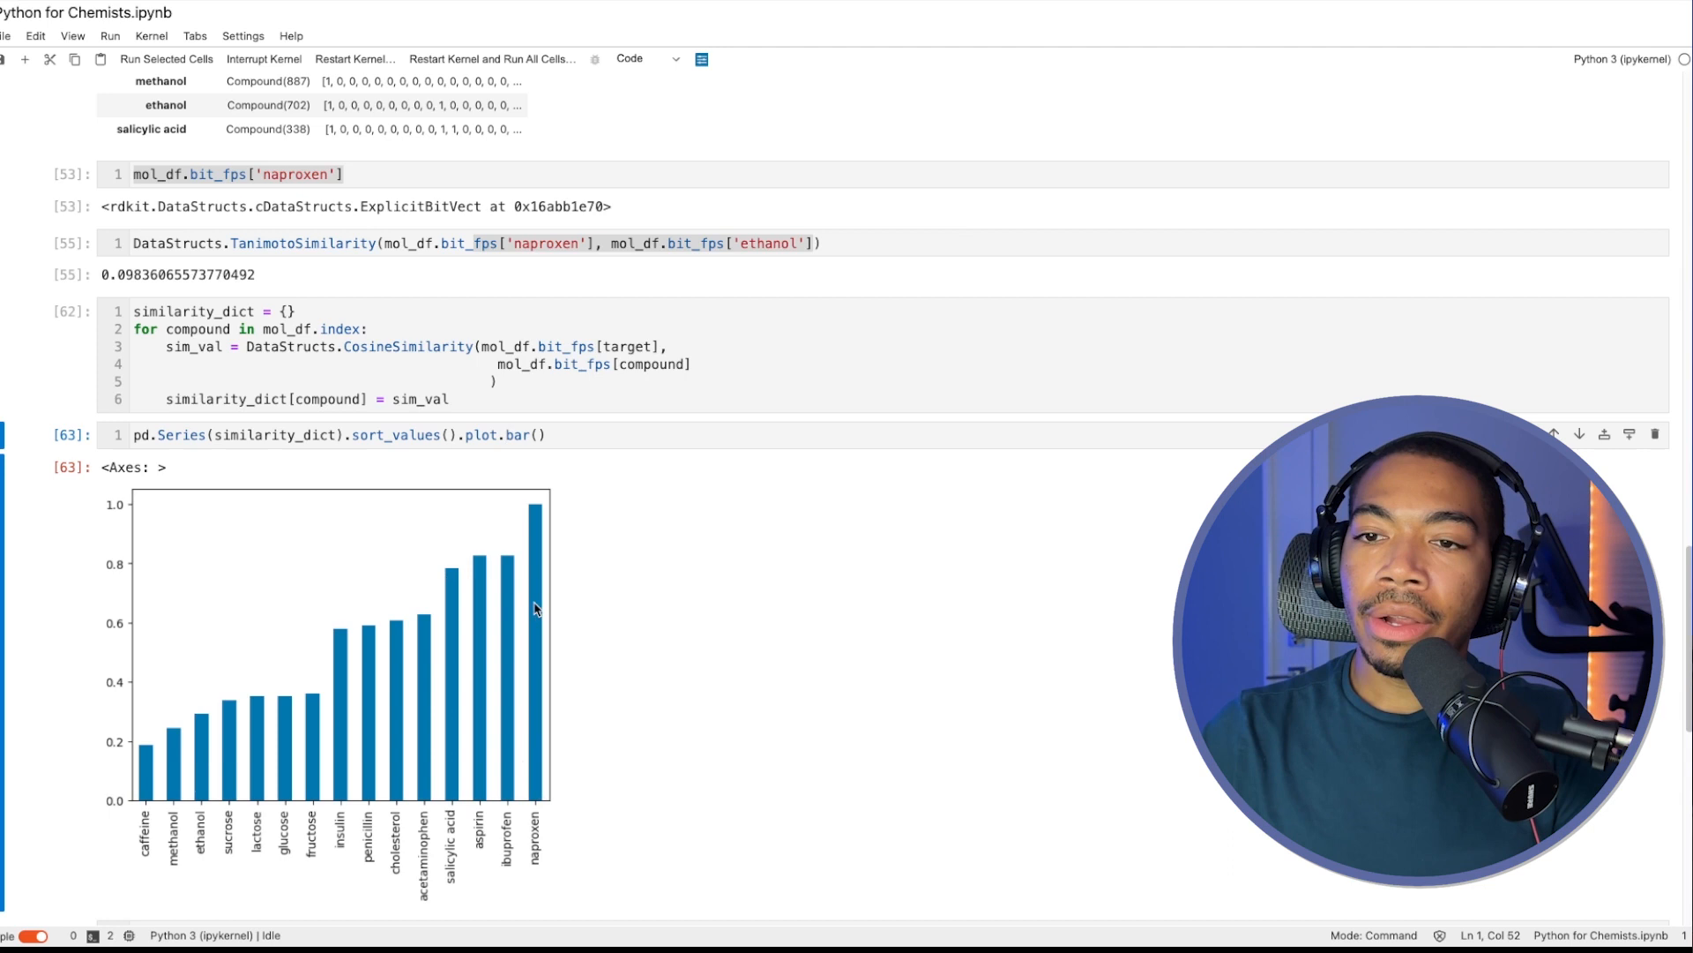
pyautogui.moveTo(148, 767)
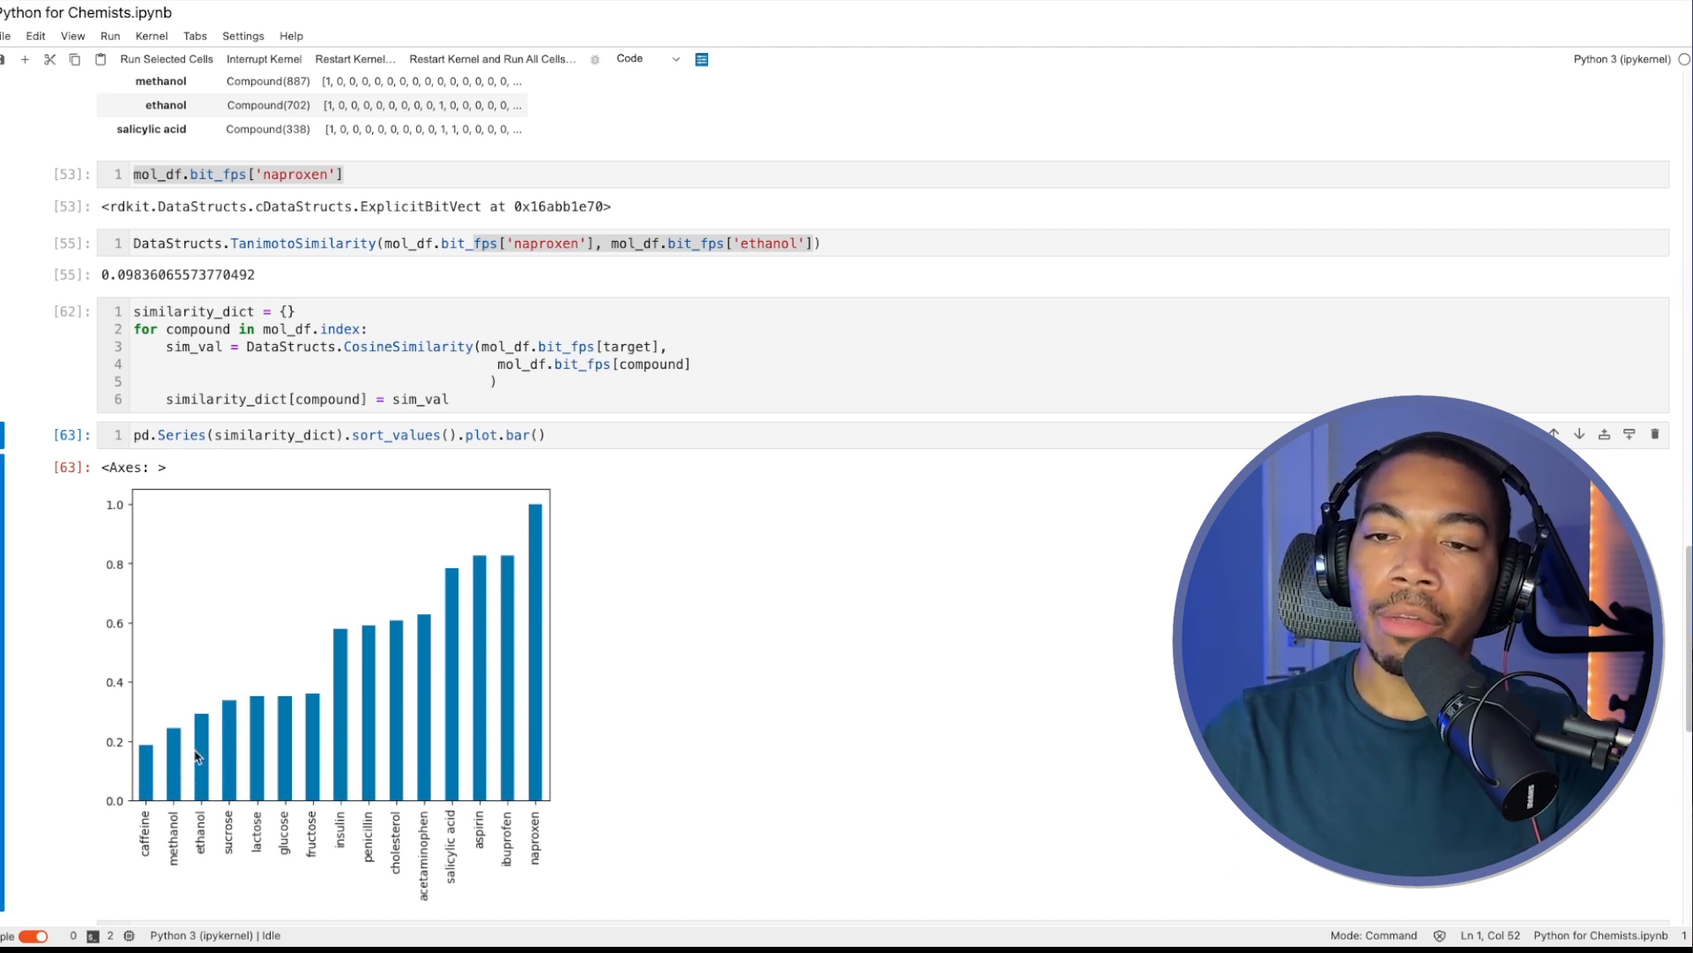
pyautogui.moveTo(299, 709)
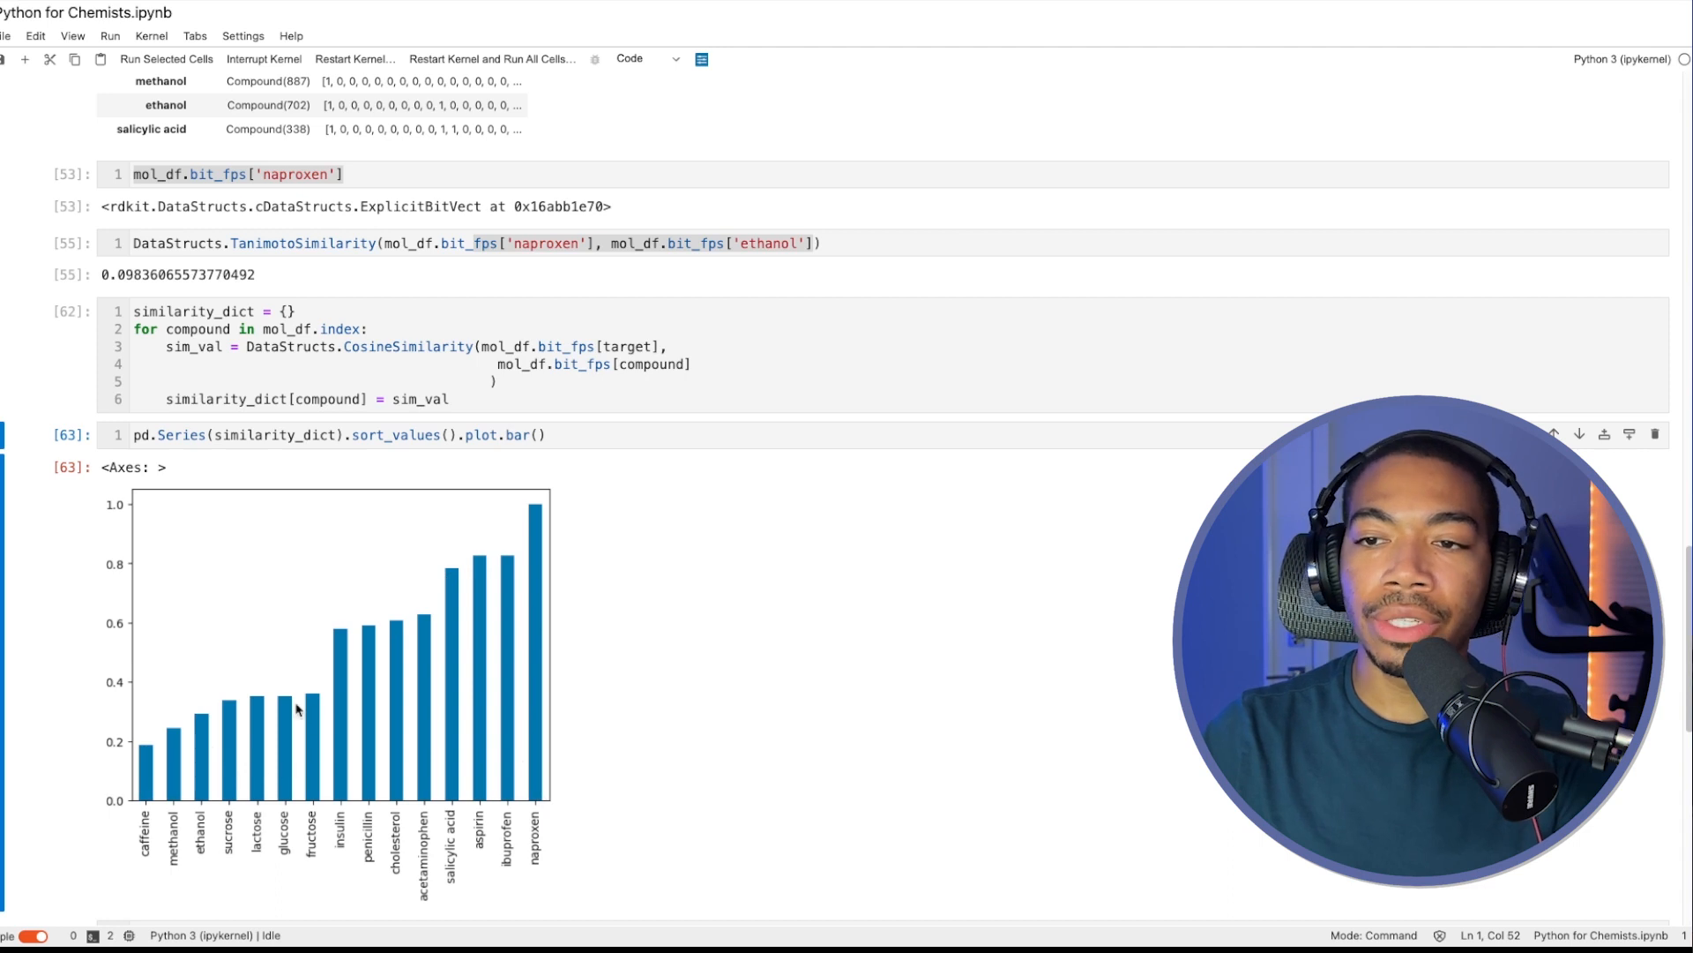
pyautogui.moveTo(521, 749)
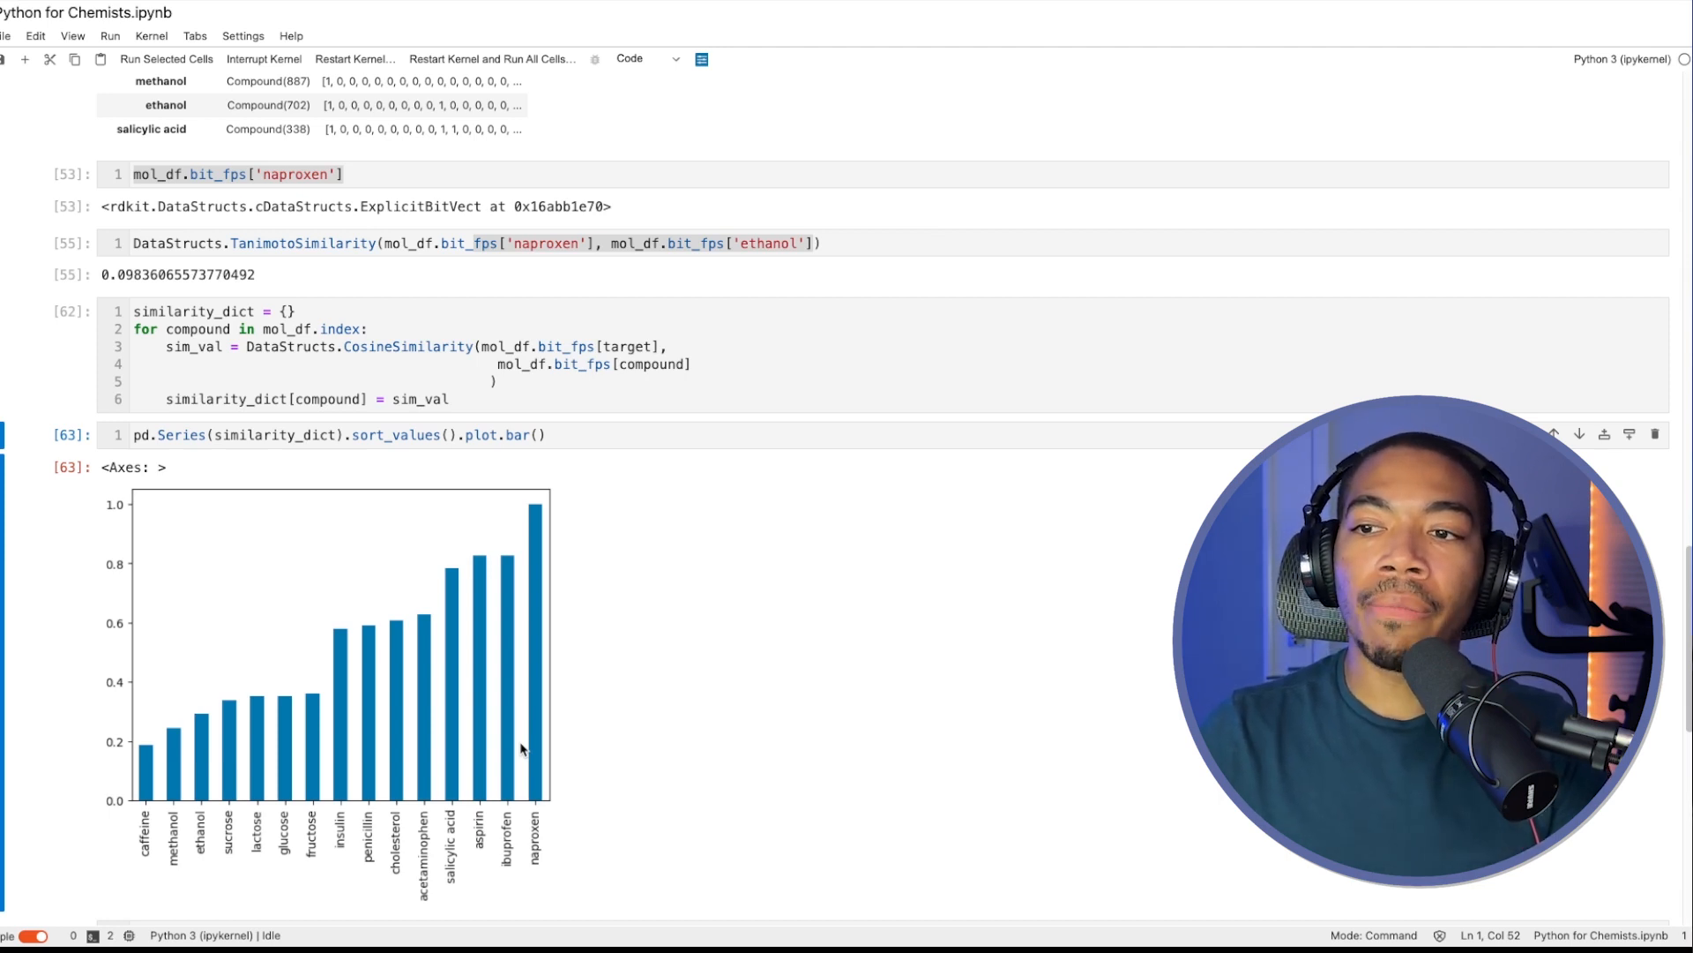
pyautogui.moveTo(513, 746)
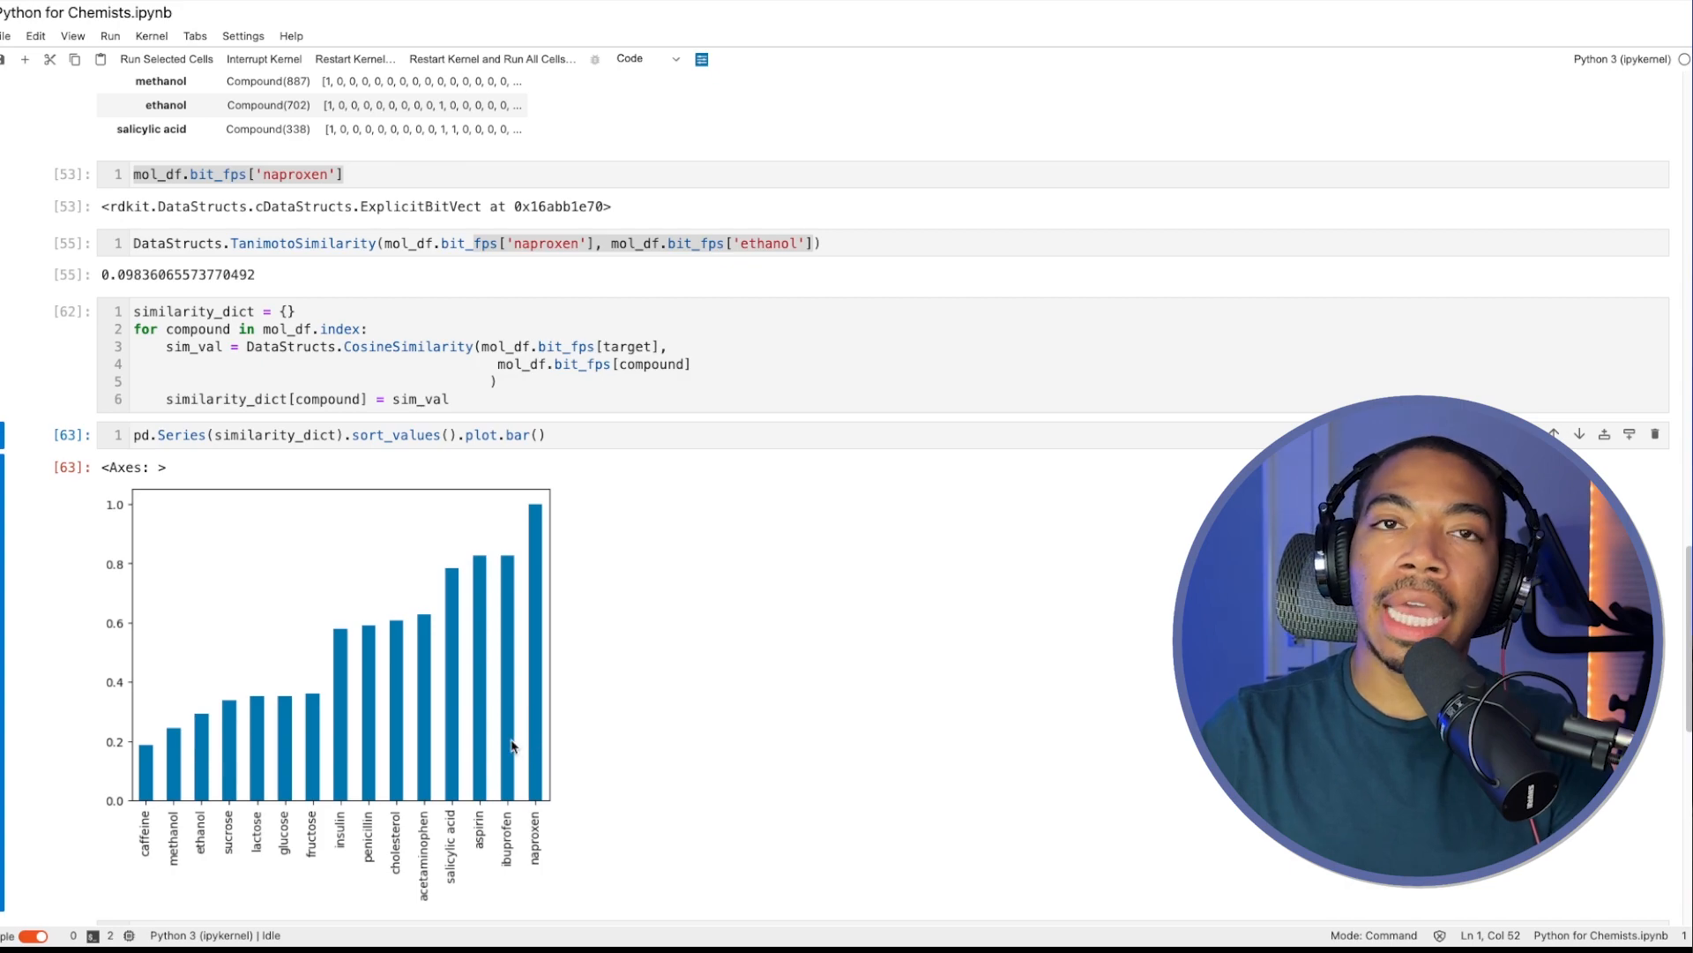